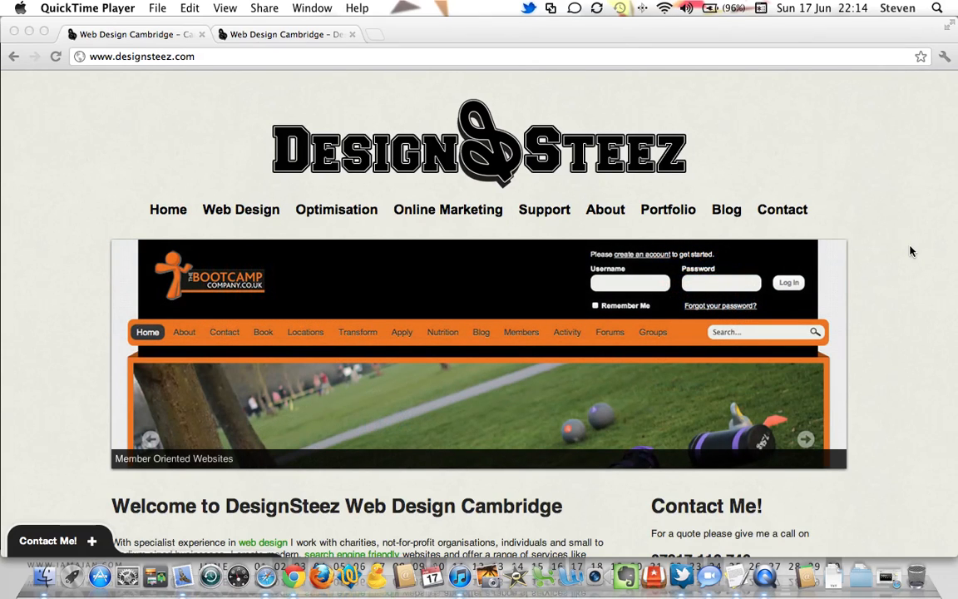
mouse_move(350, 104)
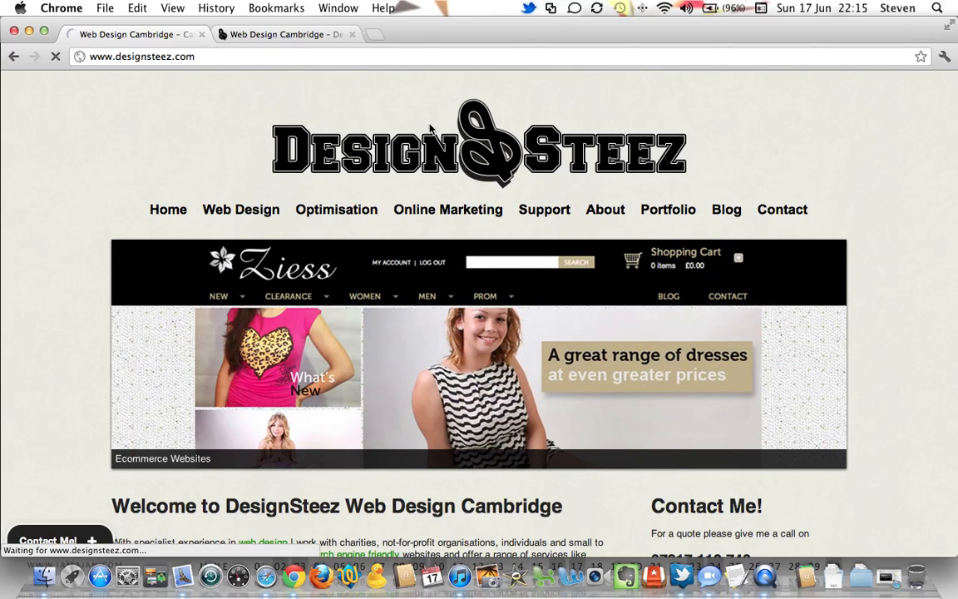
Step: Open the DesignSteez Blog page and browse its posts, starting from the Charlotte Stoddart Re-Design
click(725, 209)
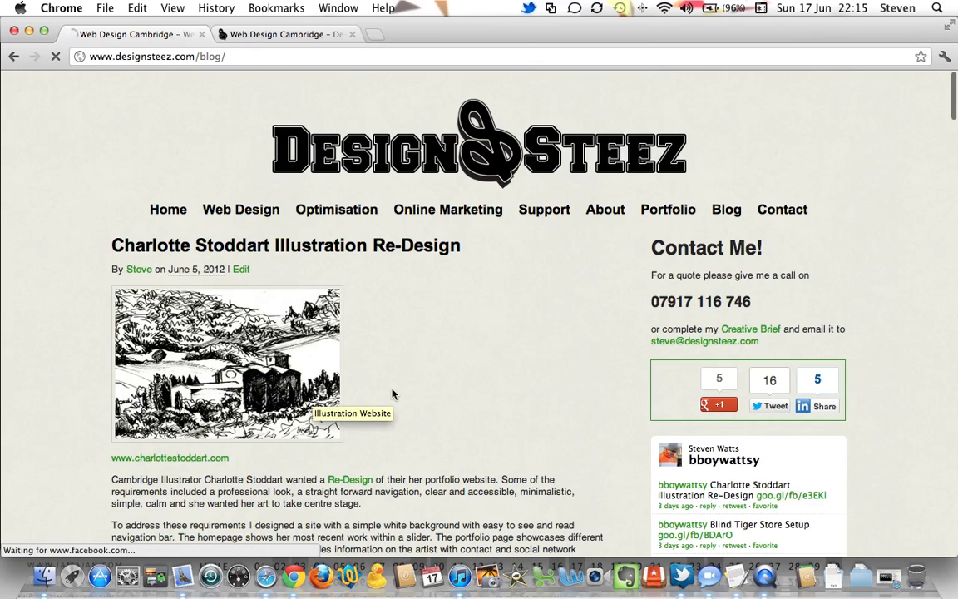
scroll(down, 3)
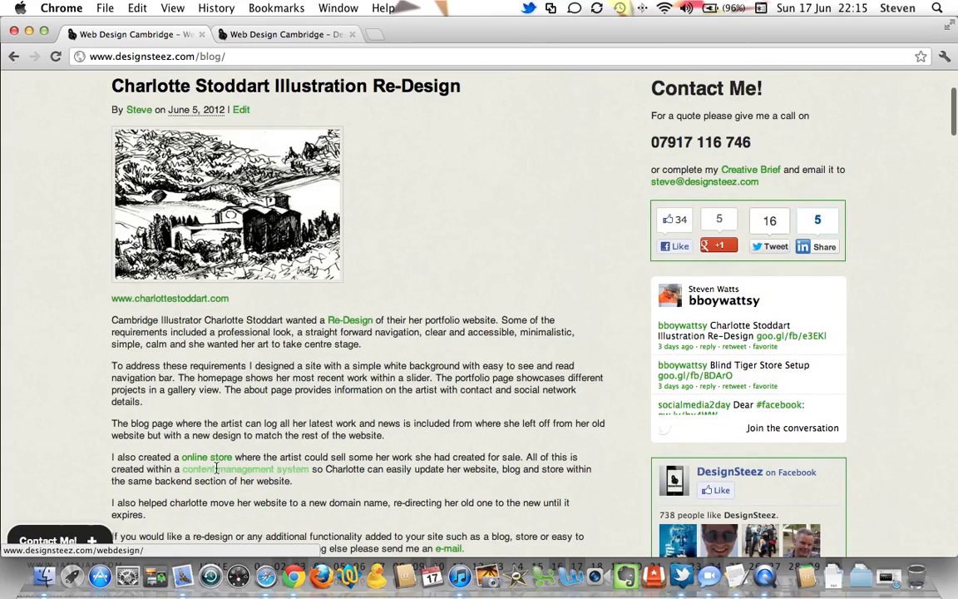
scroll(down, 3)
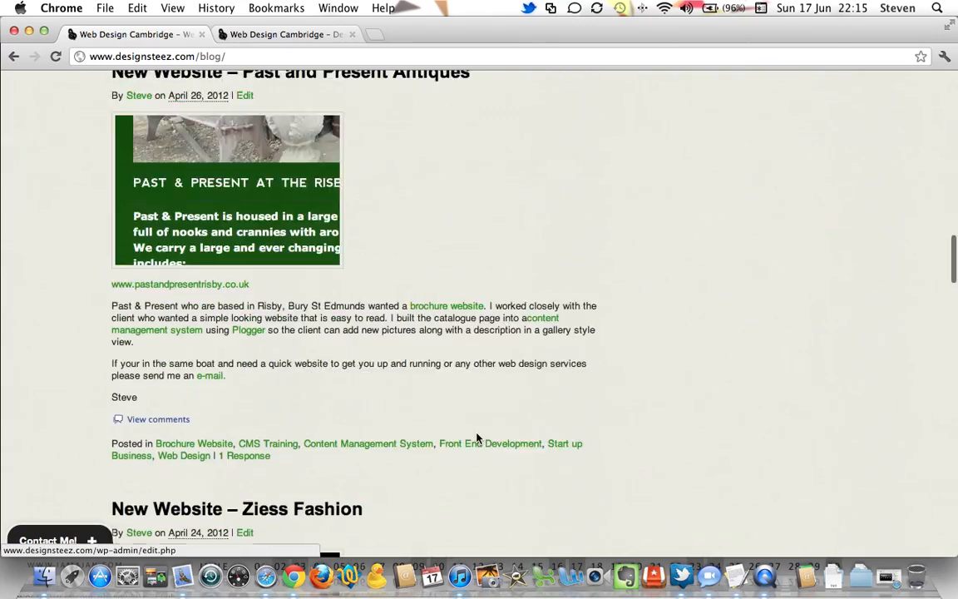
scroll(up, 3)
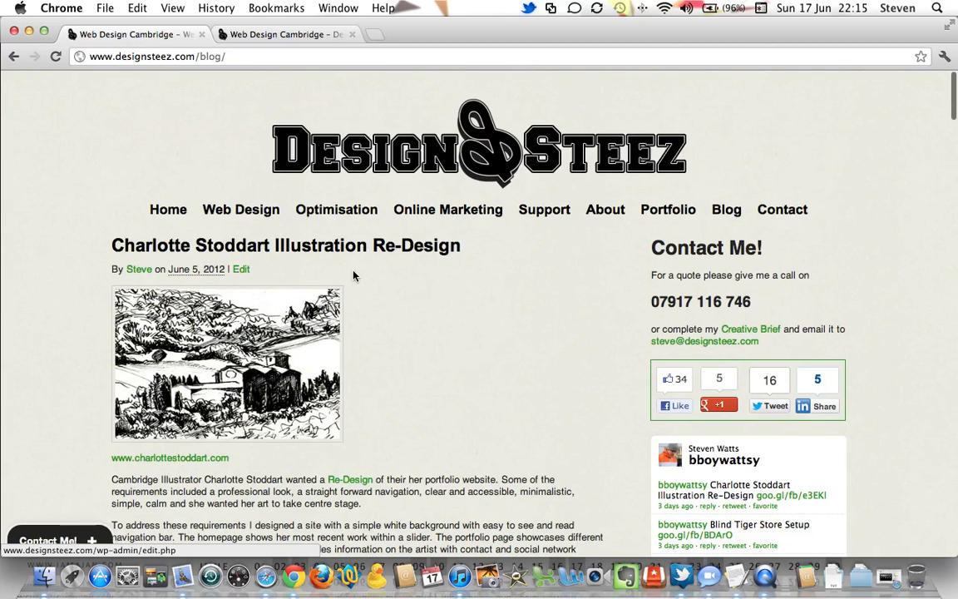
click(517, 60)
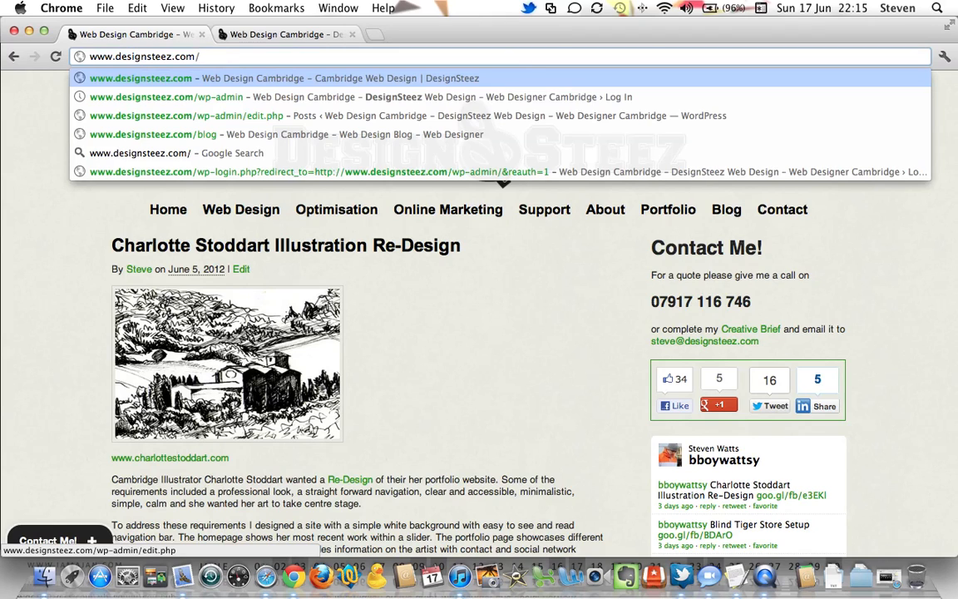
Step: Load the site's wp-admin address and log in to the DesignSteez Dashboard
text(wp-)
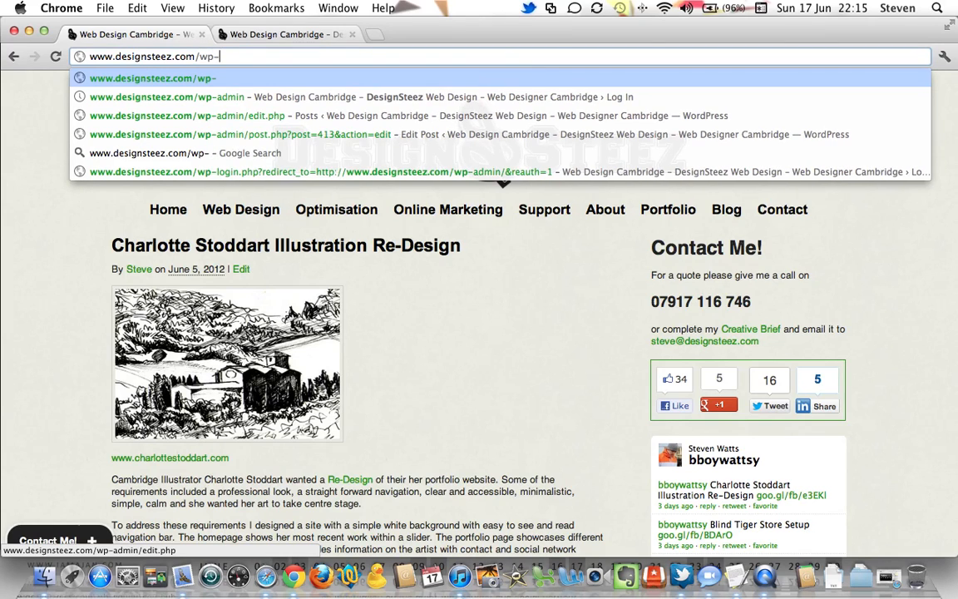
text(admin)
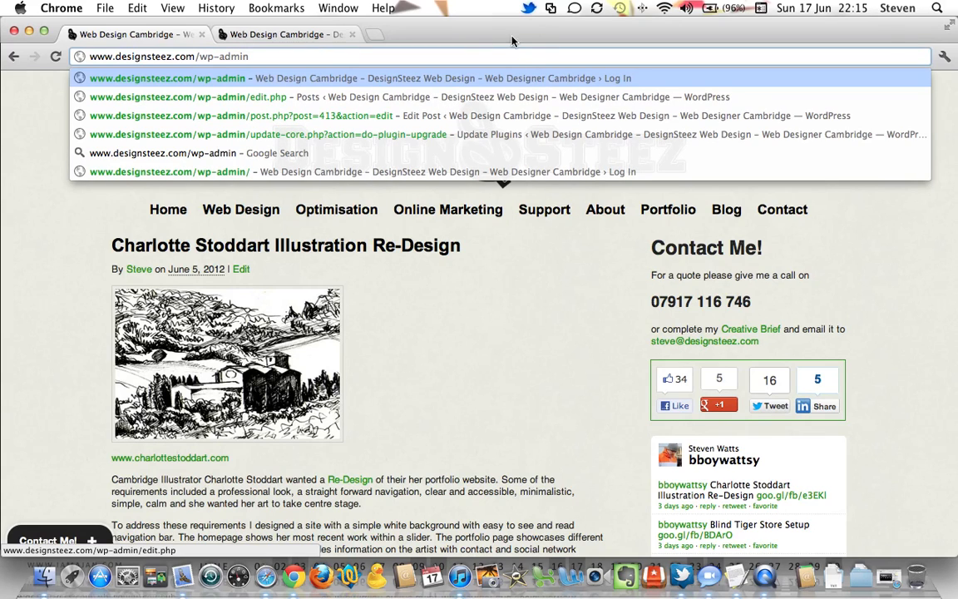
click(166, 78)
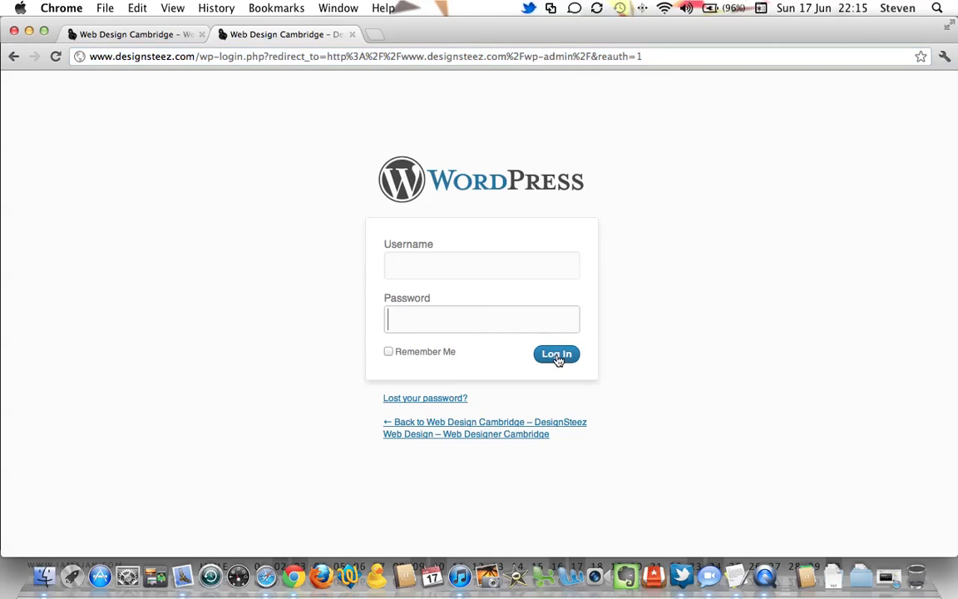
click(555, 354)
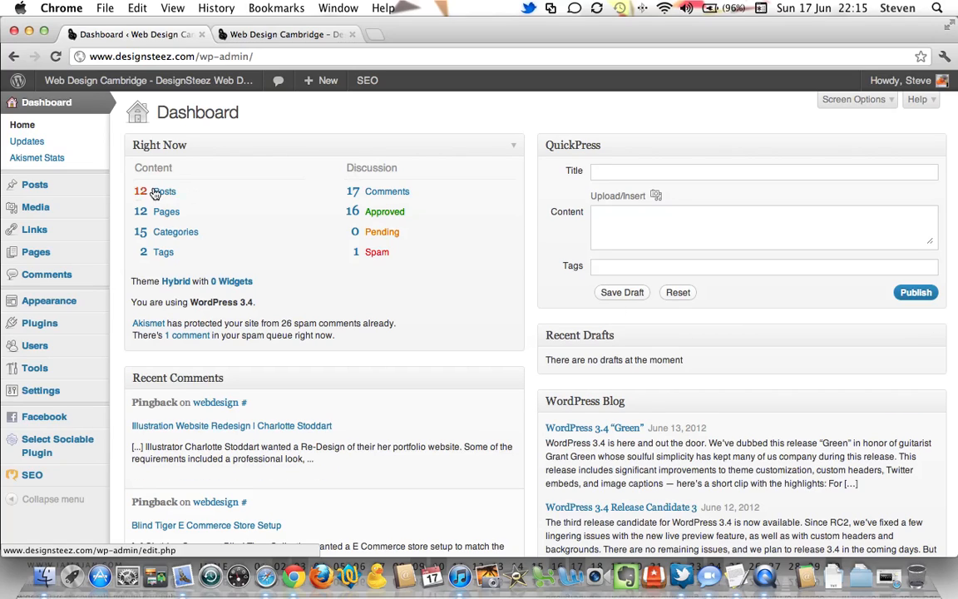
mouse_move(161, 215)
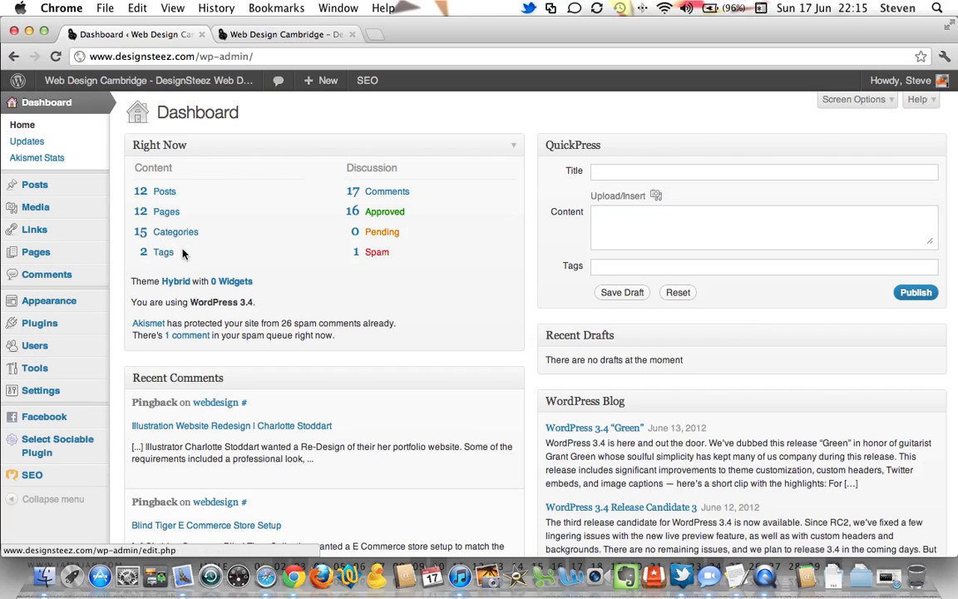
mouse_move(518, 309)
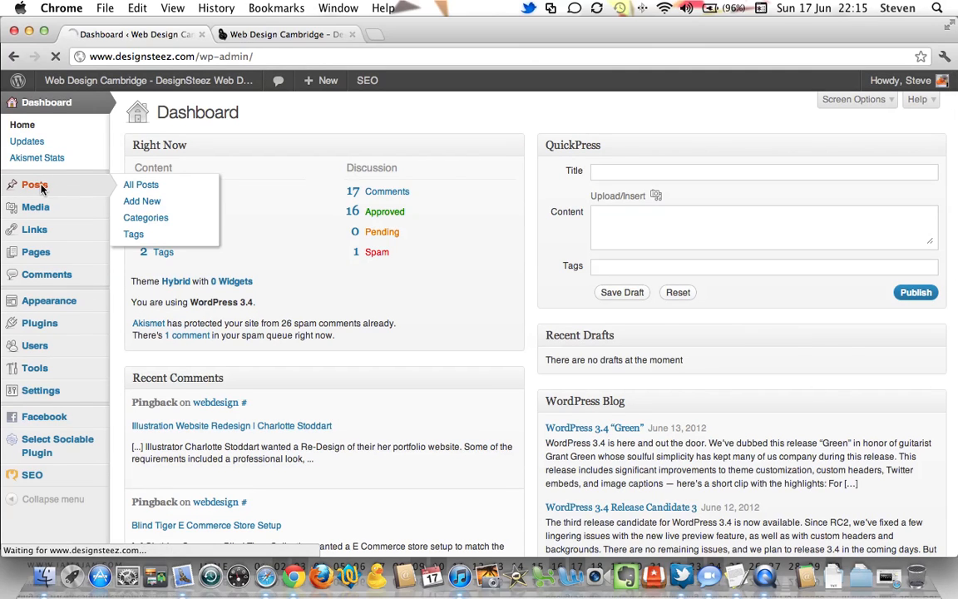
Step: Go to All Posts to reach the Charlotte Stoddart Illustration Re-Design post
click(141, 184)
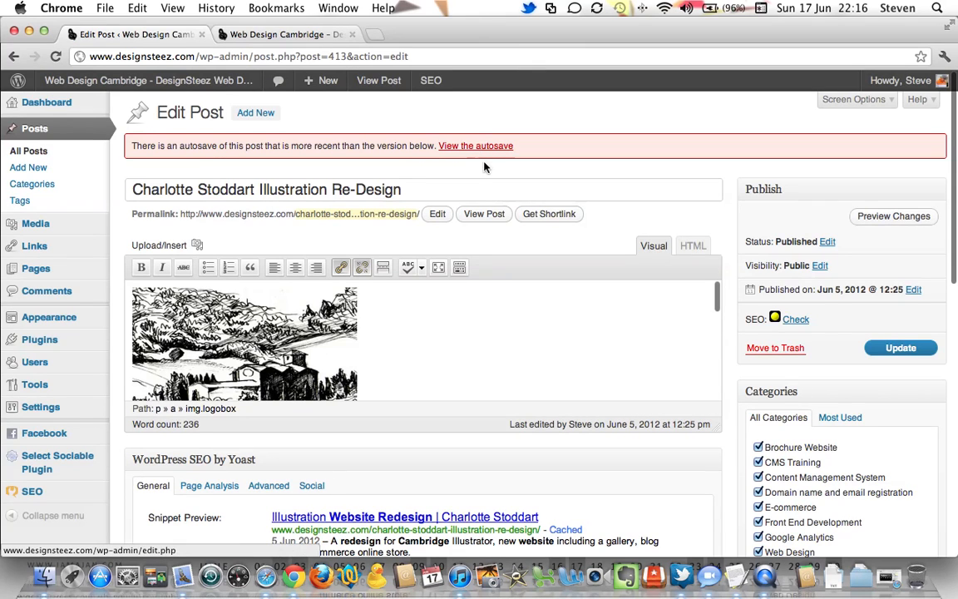
Step: Select the illustration in the post body and launch the Upload/Insert media window
click(249, 190)
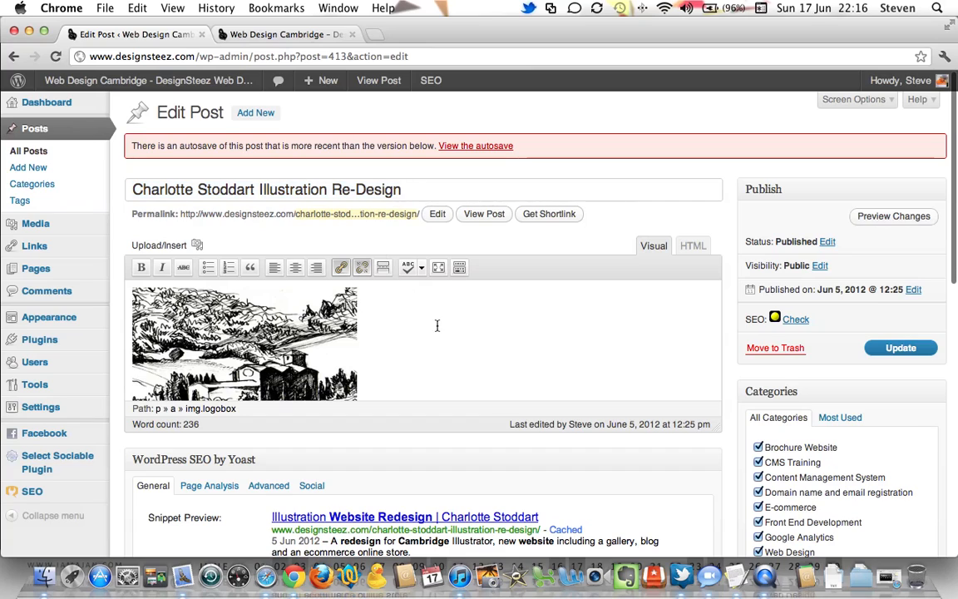
mouse_move(437, 408)
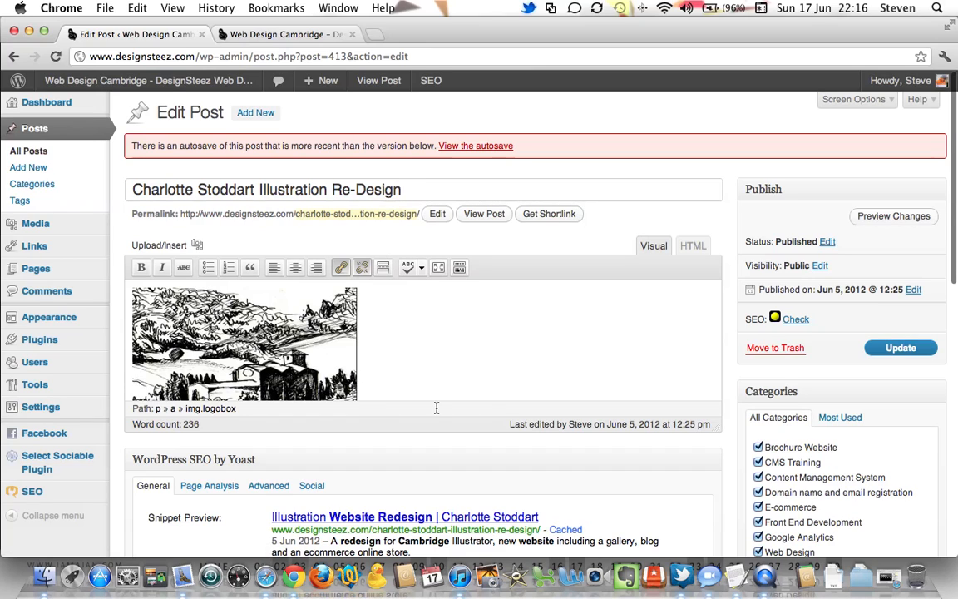
mouse_move(654, 251)
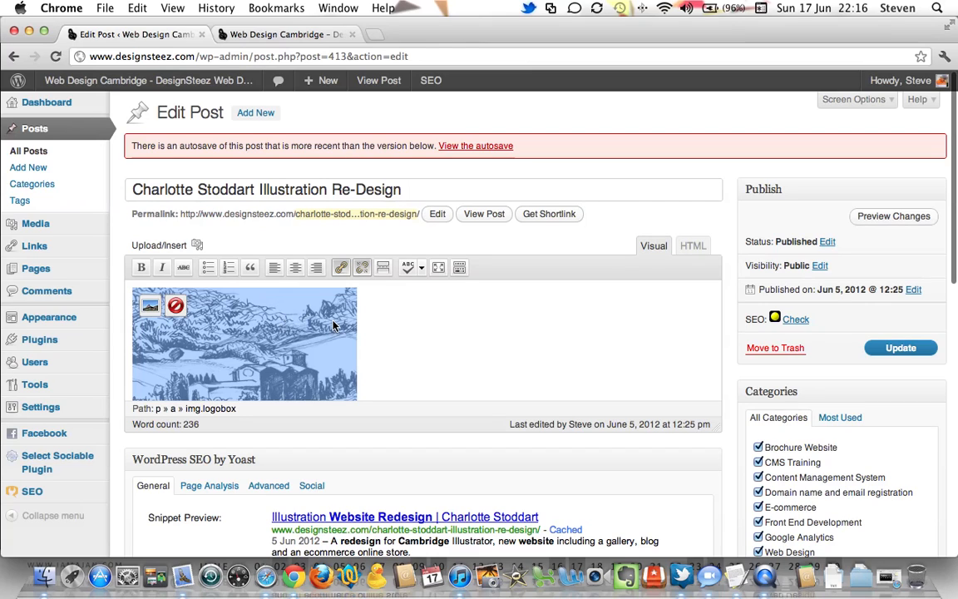
mouse_move(340, 299)
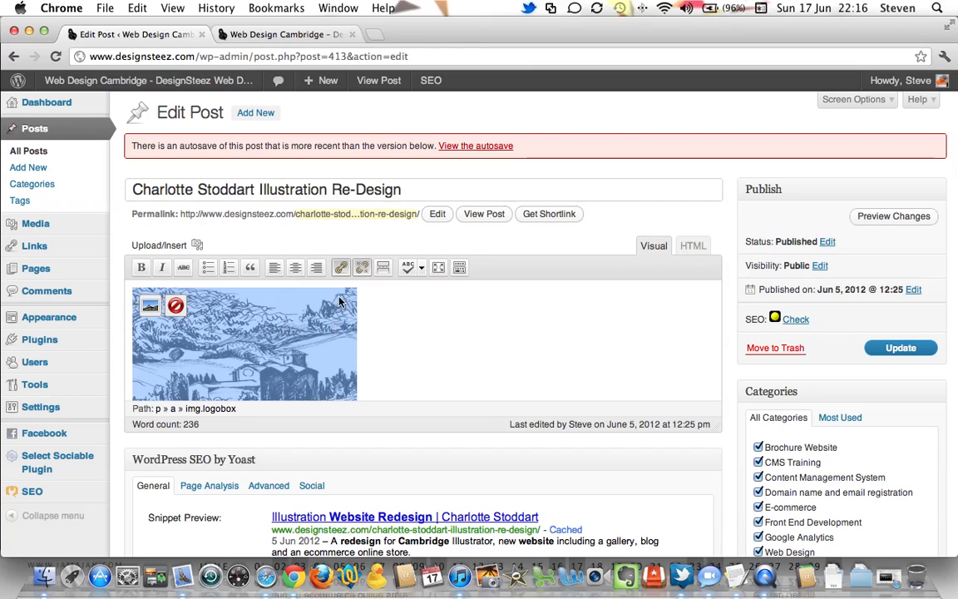
mouse_move(161, 248)
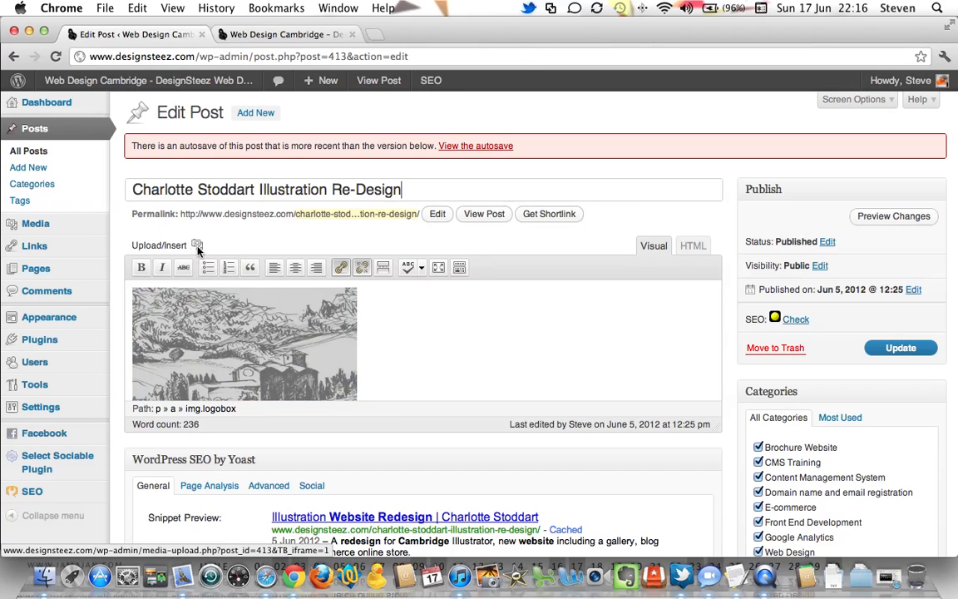
click(198, 248)
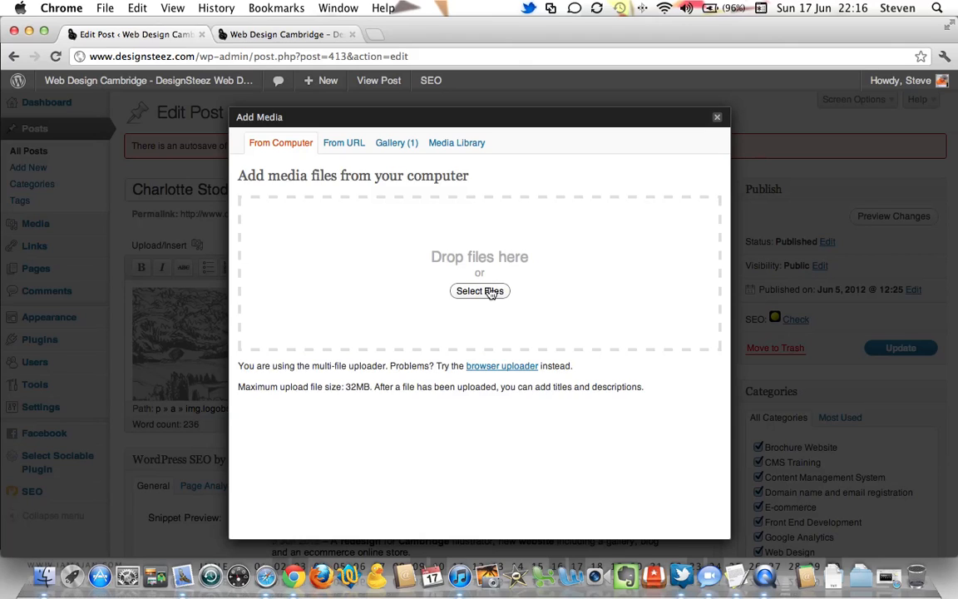
mouse_move(486, 296)
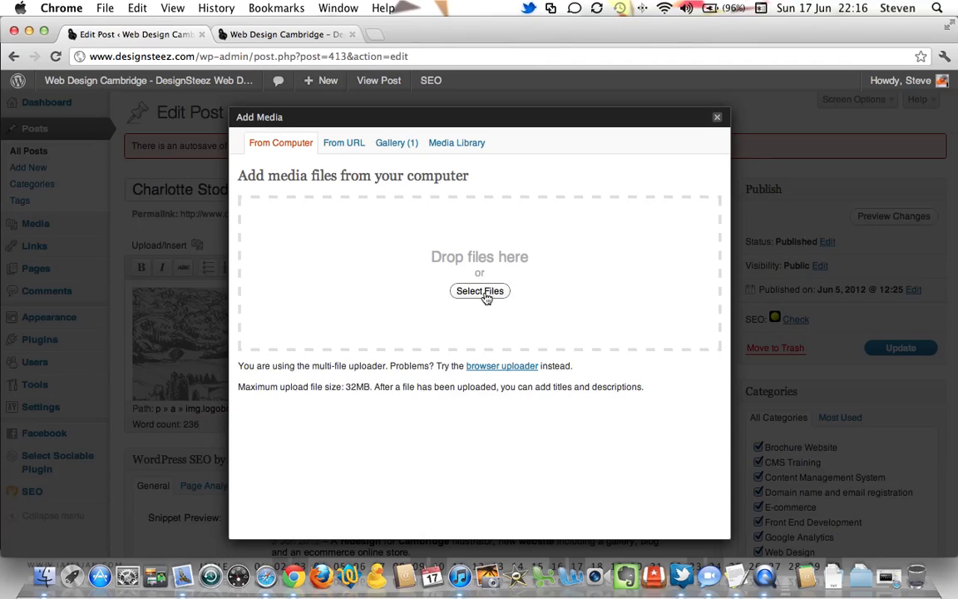
mouse_move(359, 170)
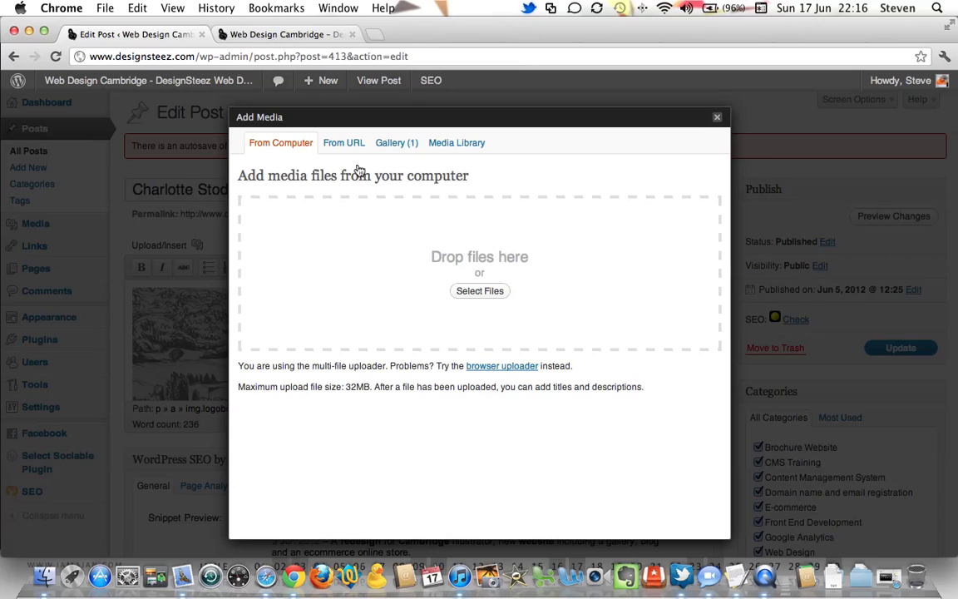
mouse_move(461, 151)
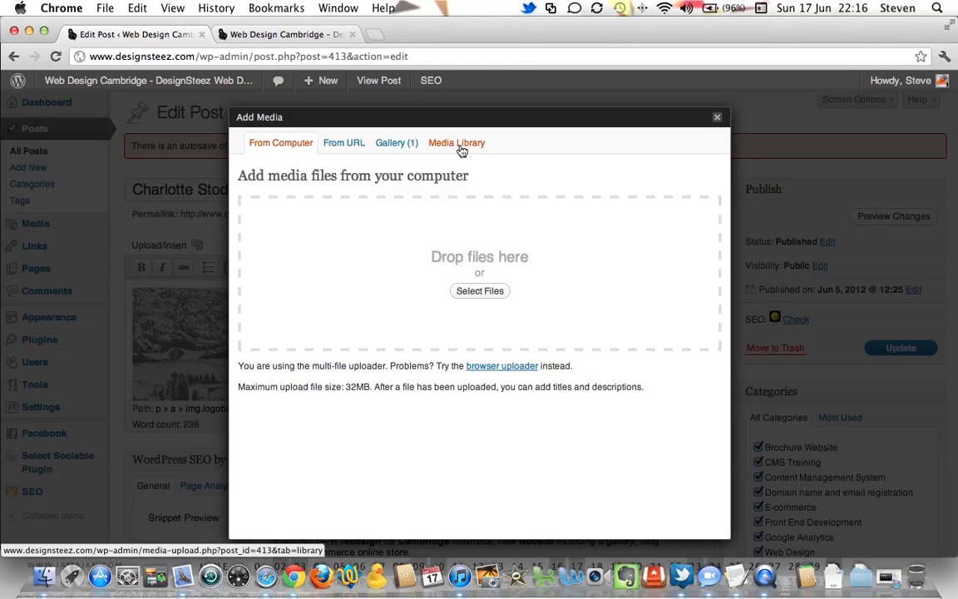
Step: Browse the media library and show the ziess image's details, selecting its title
click(456, 142)
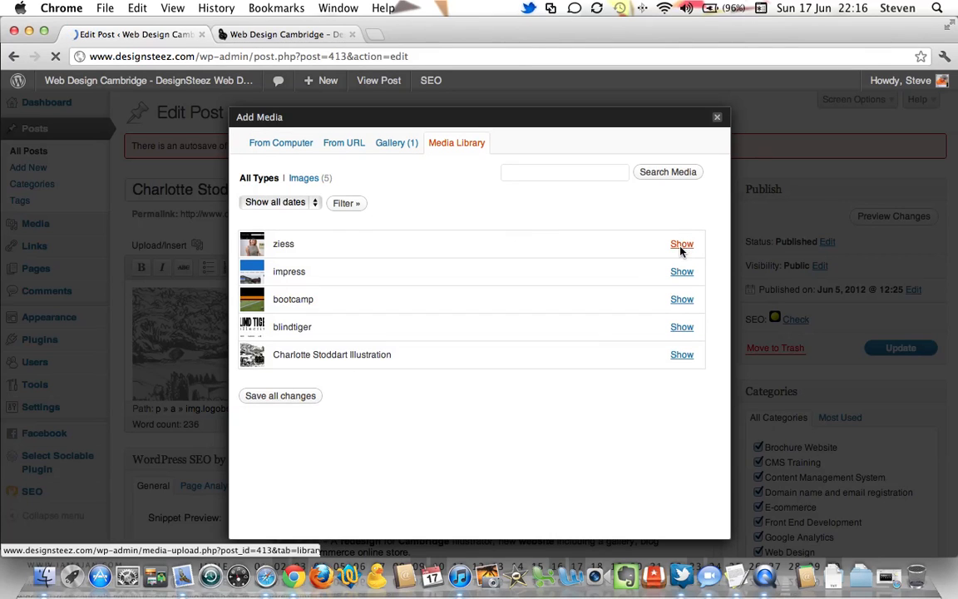
click(681, 243)
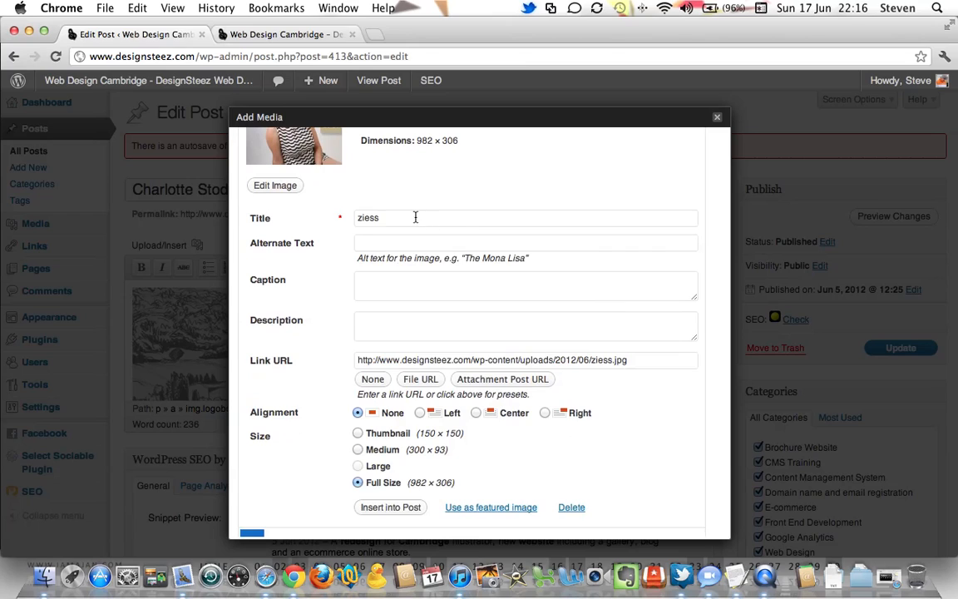
double_click(367, 217)
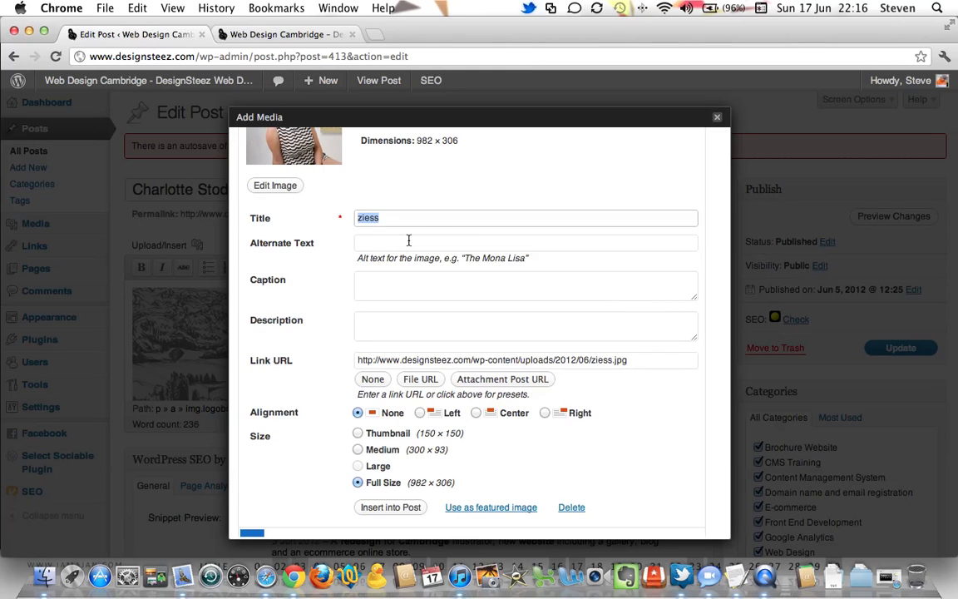
click(524, 241)
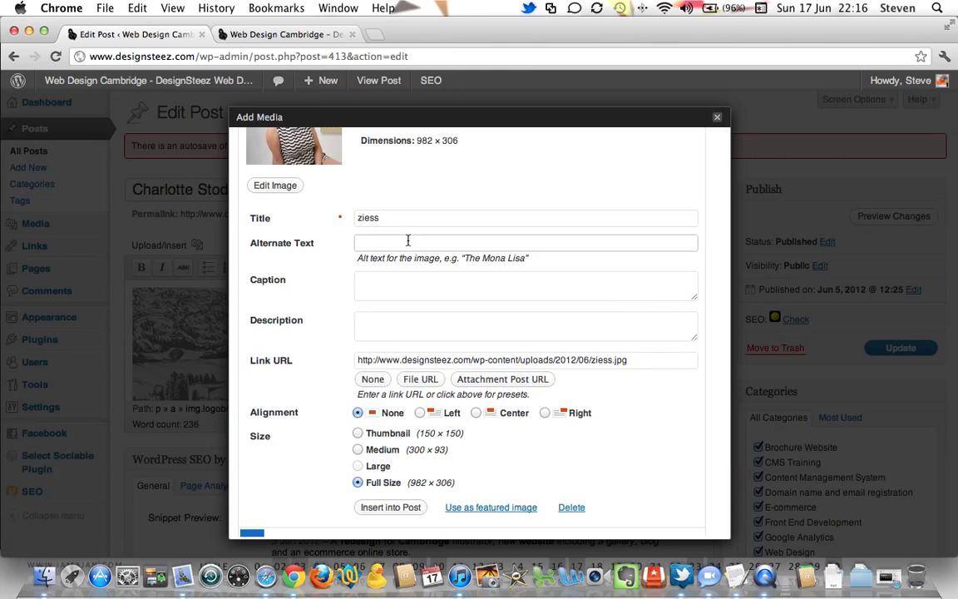
click(526, 242)
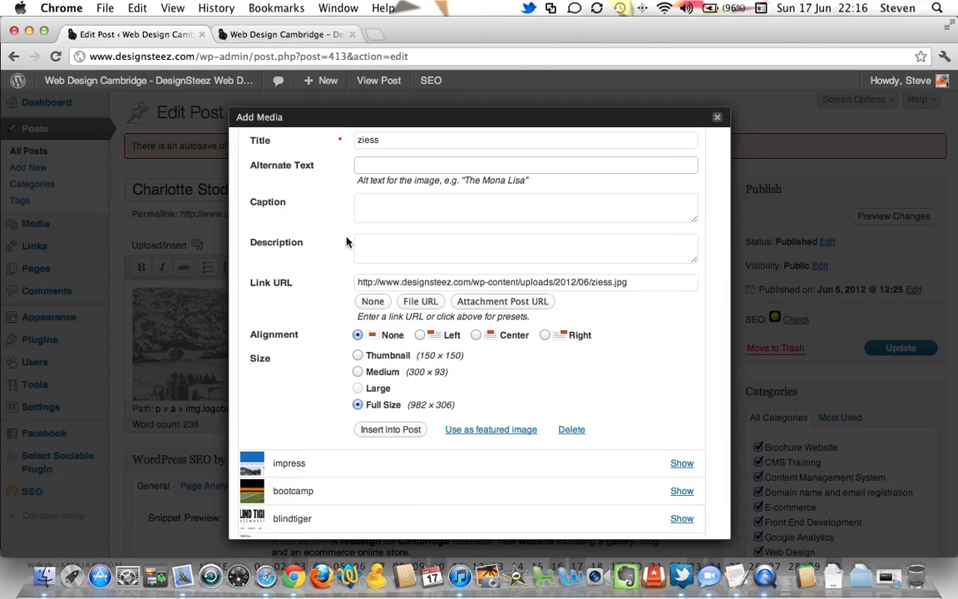
Step: Look at the ziess image's caption and description, then close the media window
click(525, 208)
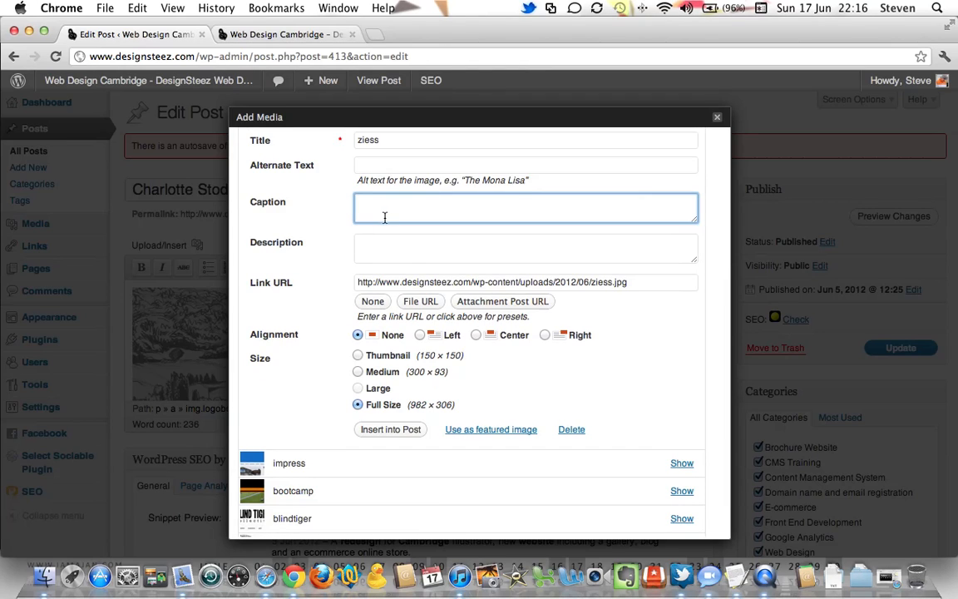
click(525, 248)
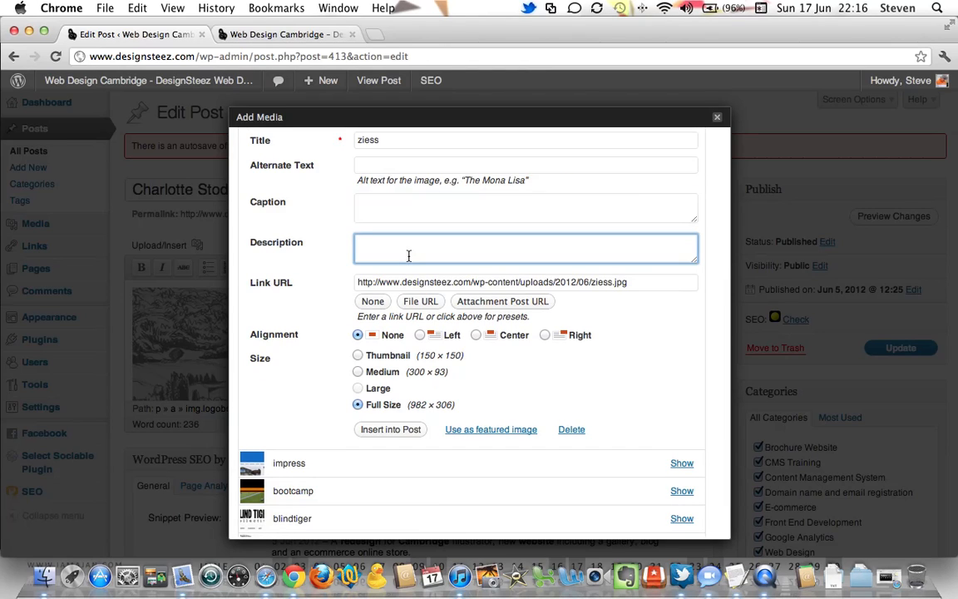
scroll(down, 3)
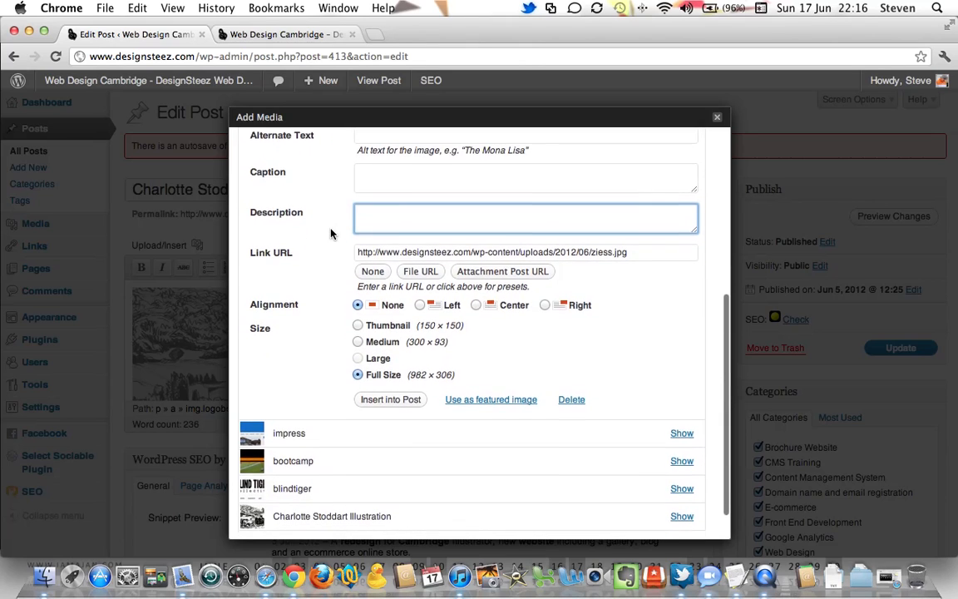
scroll(down, 3)
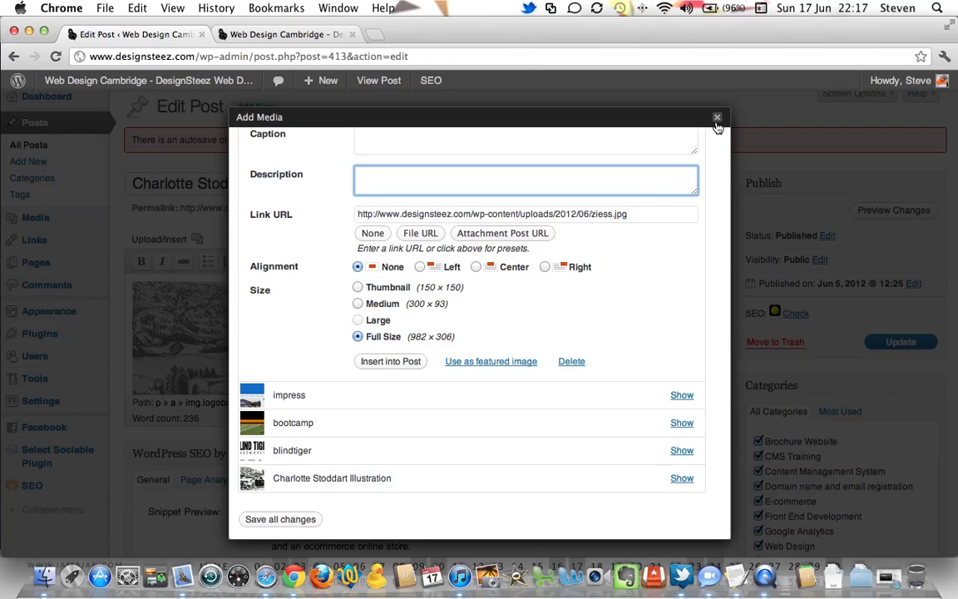
click(715, 116)
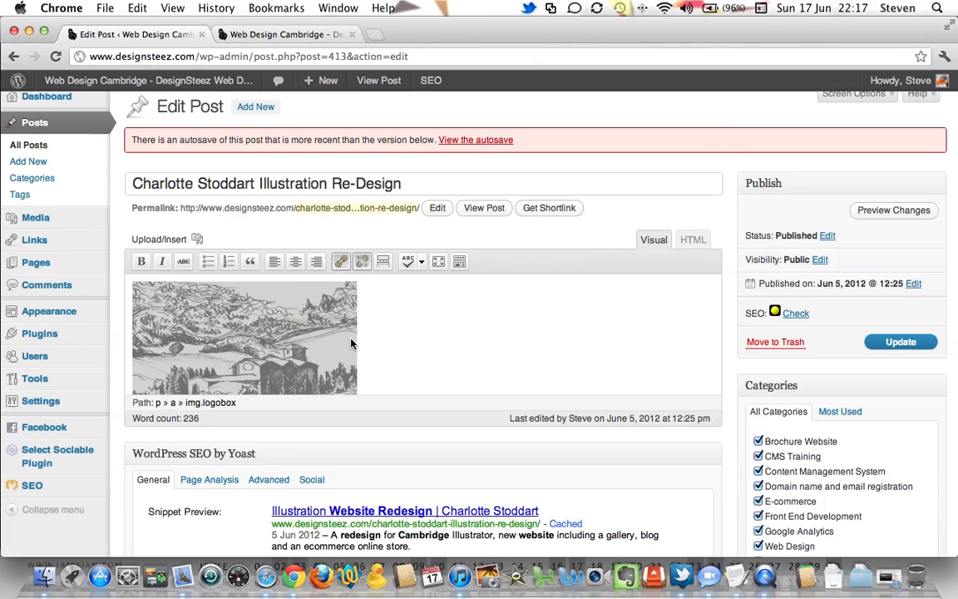
scroll(down, 3)
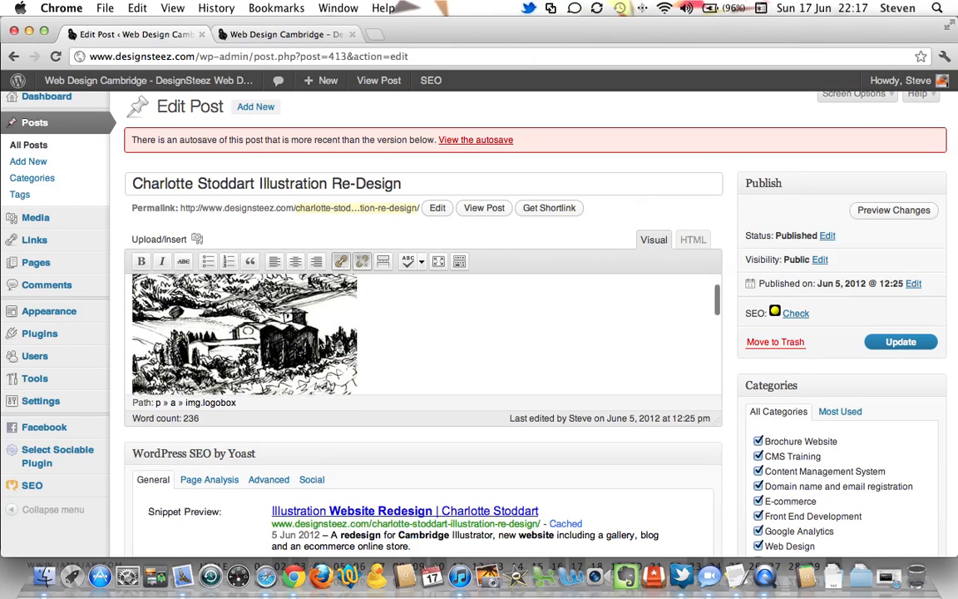
scroll(down, 3)
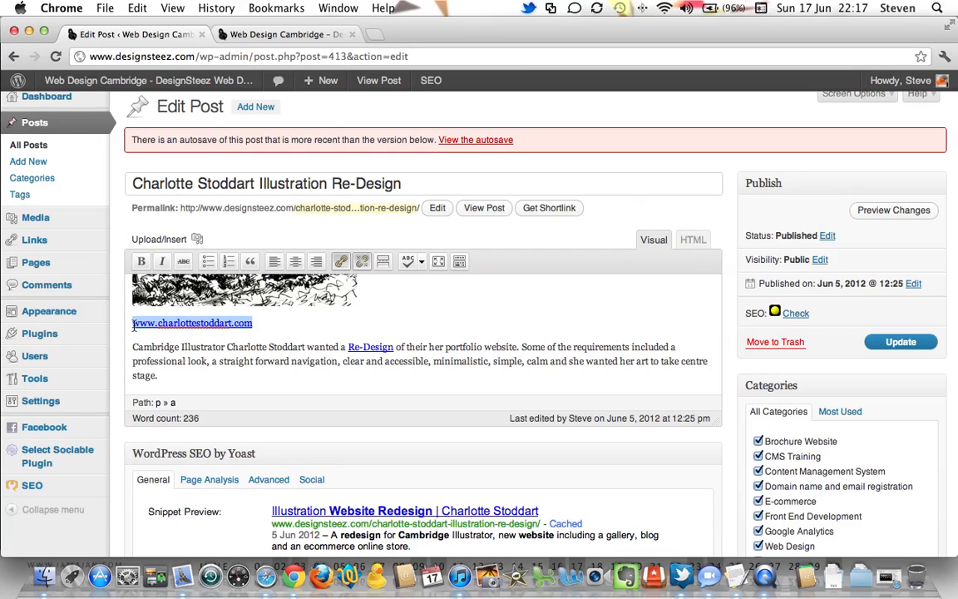
mouse_move(340, 261)
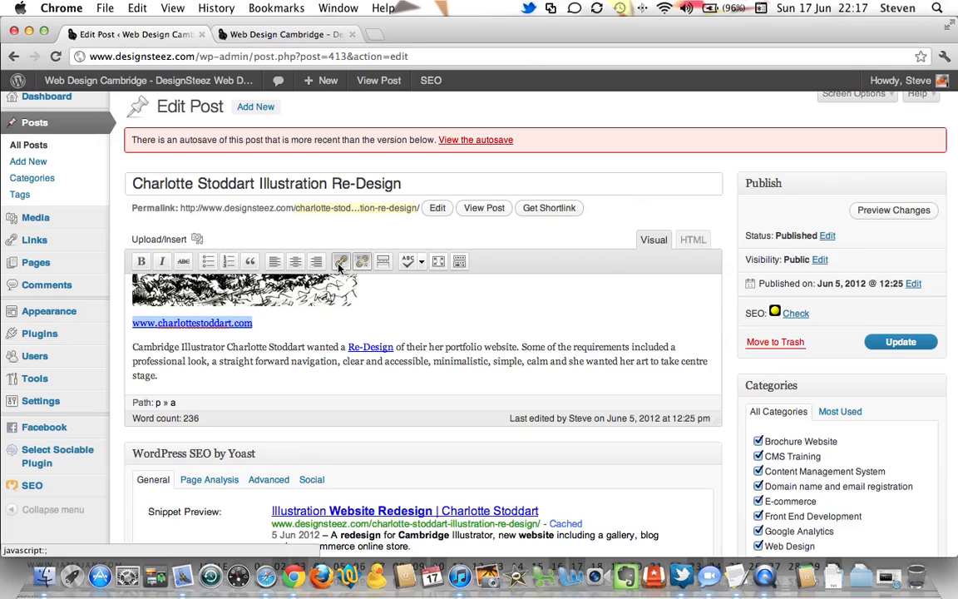
click(340, 261)
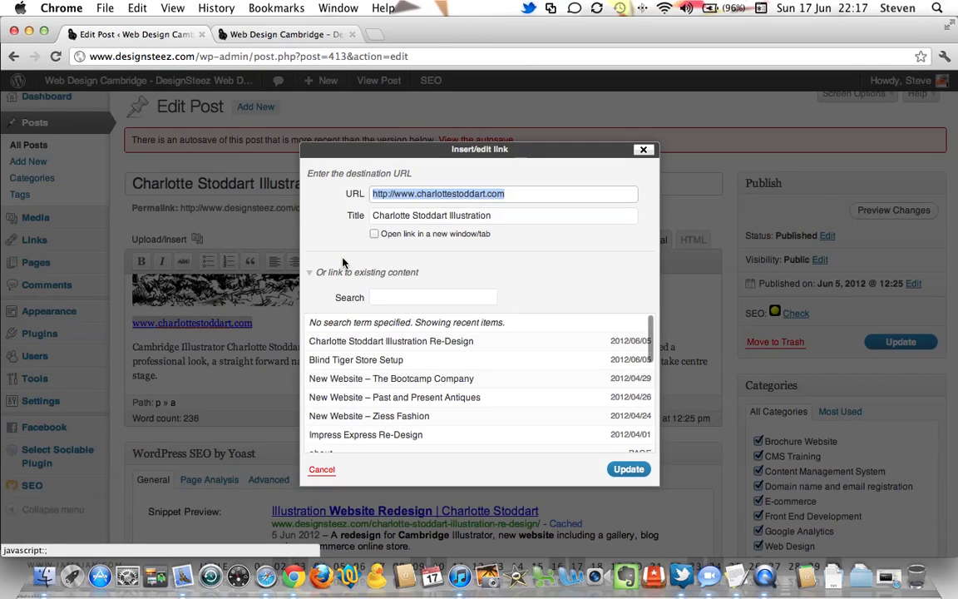
mouse_move(499, 378)
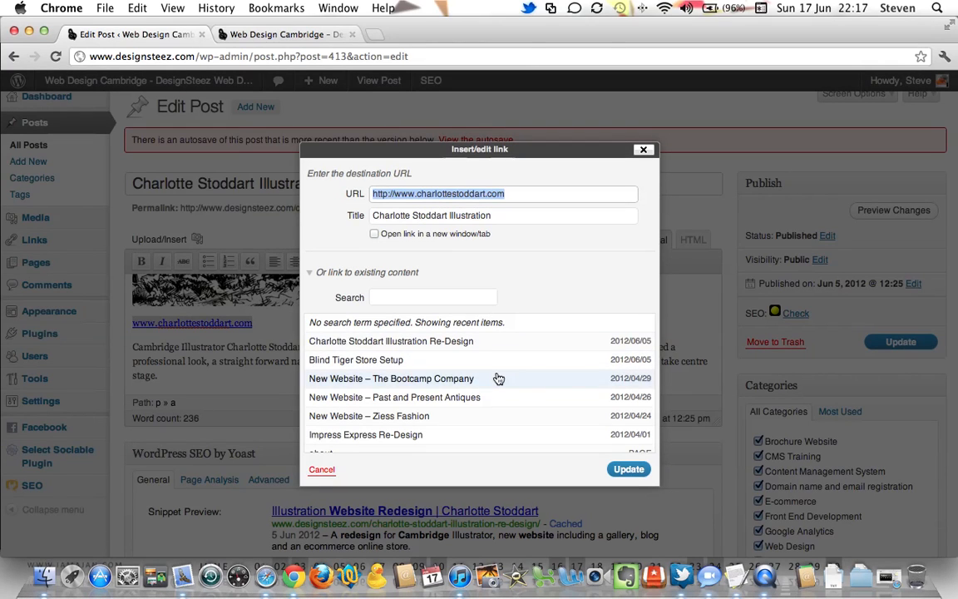
Step: Review the link's URL and title, then dismiss the Insert/edit link window
scroll(down, 3)
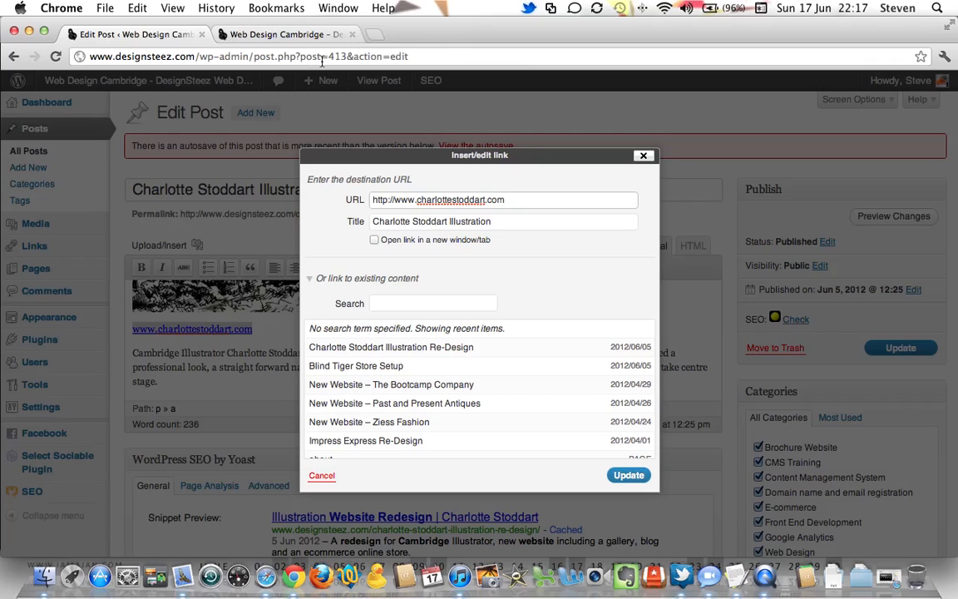
click(503, 199)
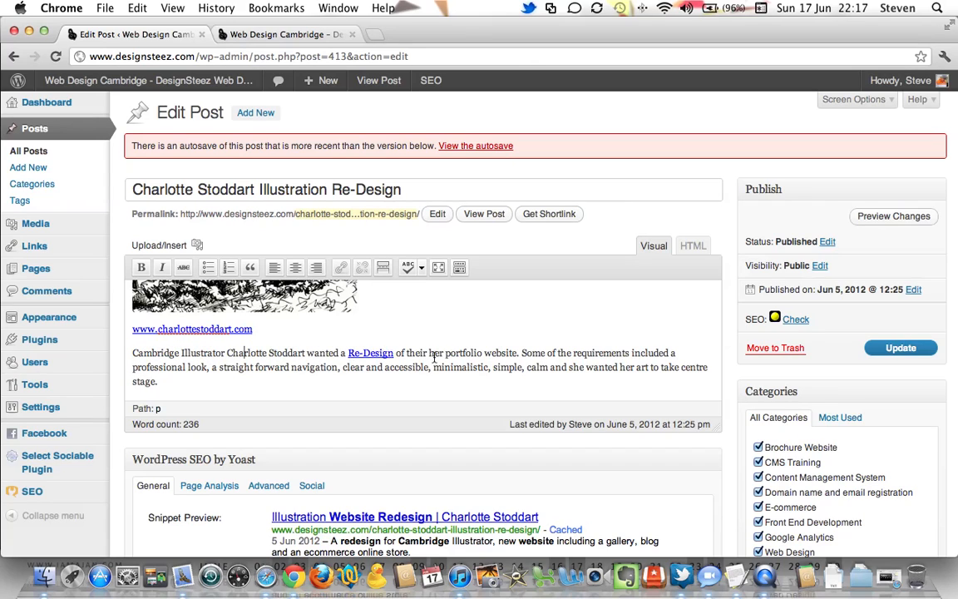
Step: Read down the post, untick the Google Analytics category, and scroll on toward Tags
scroll(down, 3)
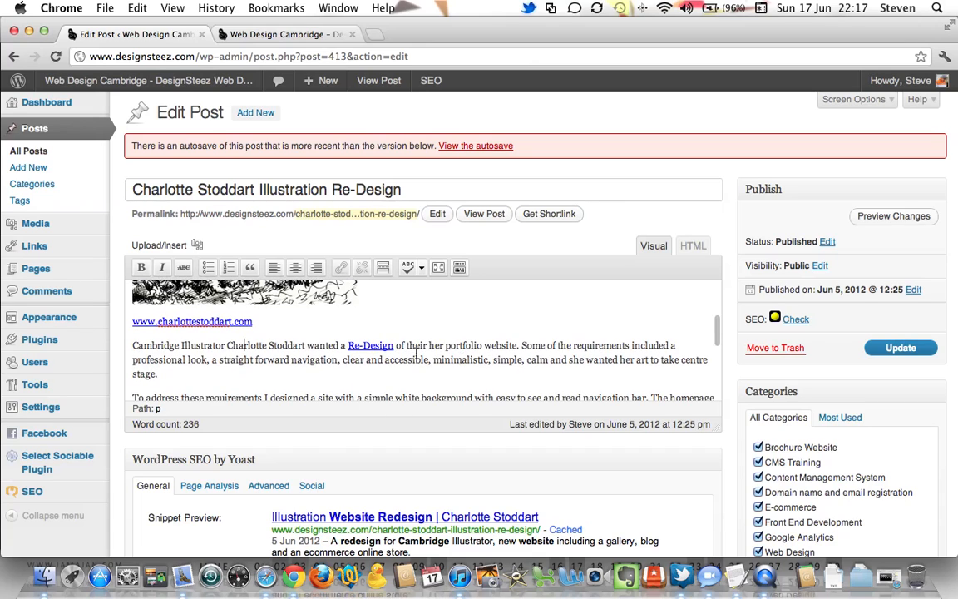
scroll(down, 3)
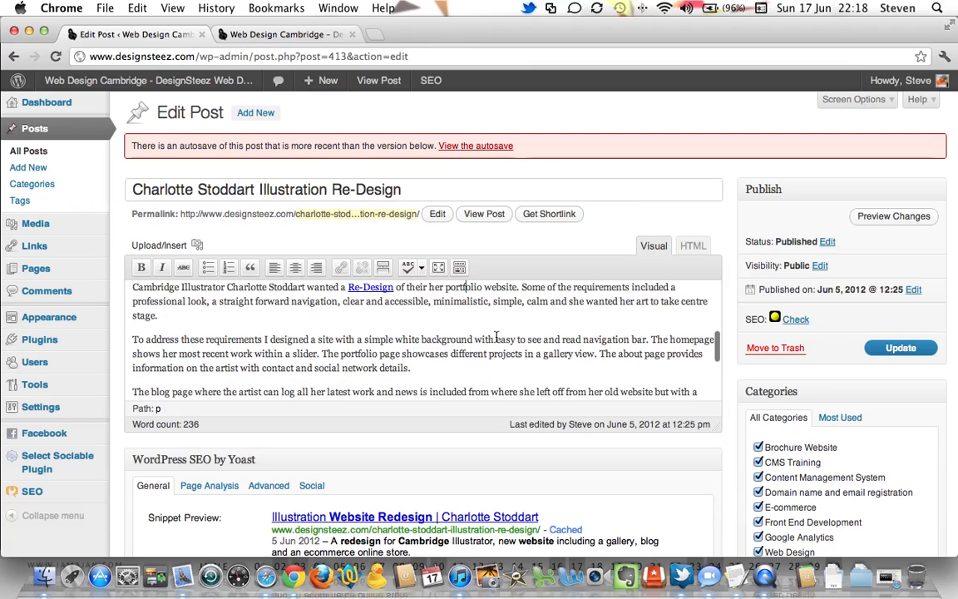
scroll(down, 3)
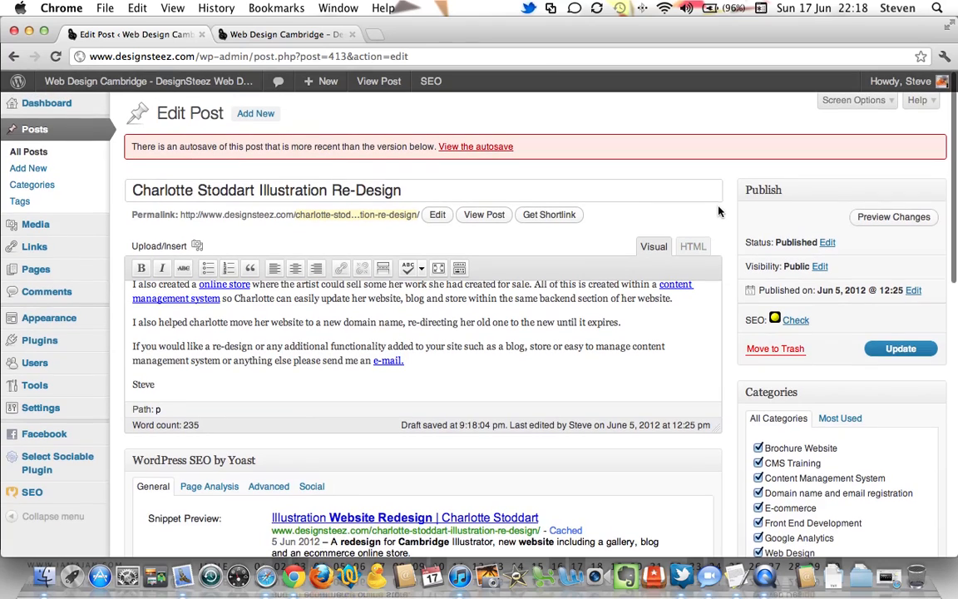
scroll(down, 3)
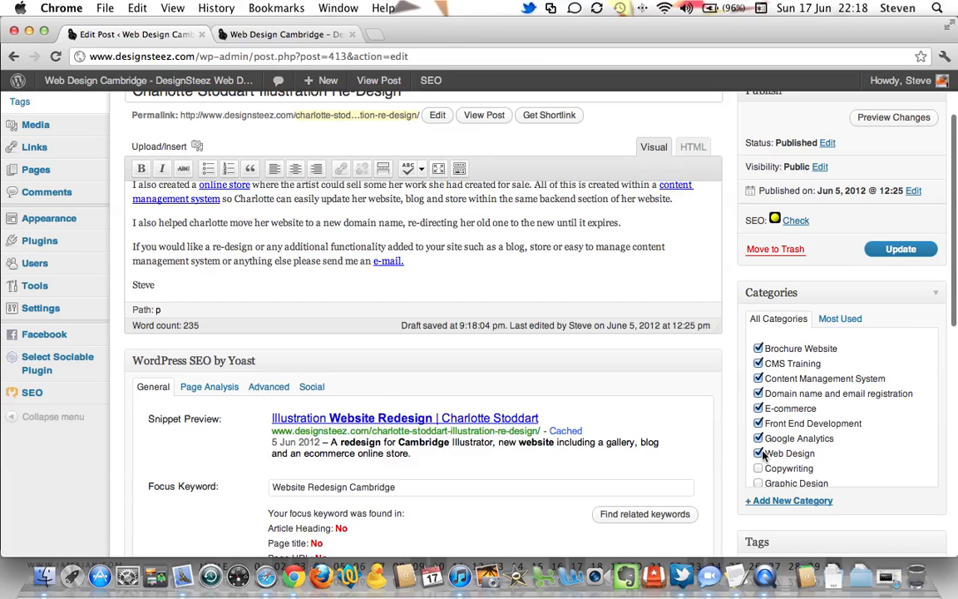
click(758, 438)
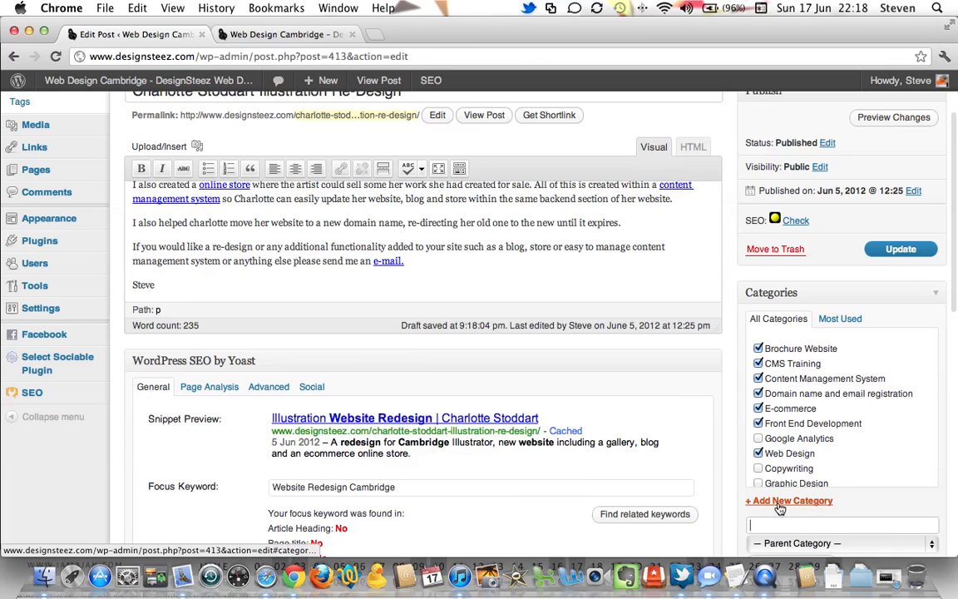
scroll(down, 3)
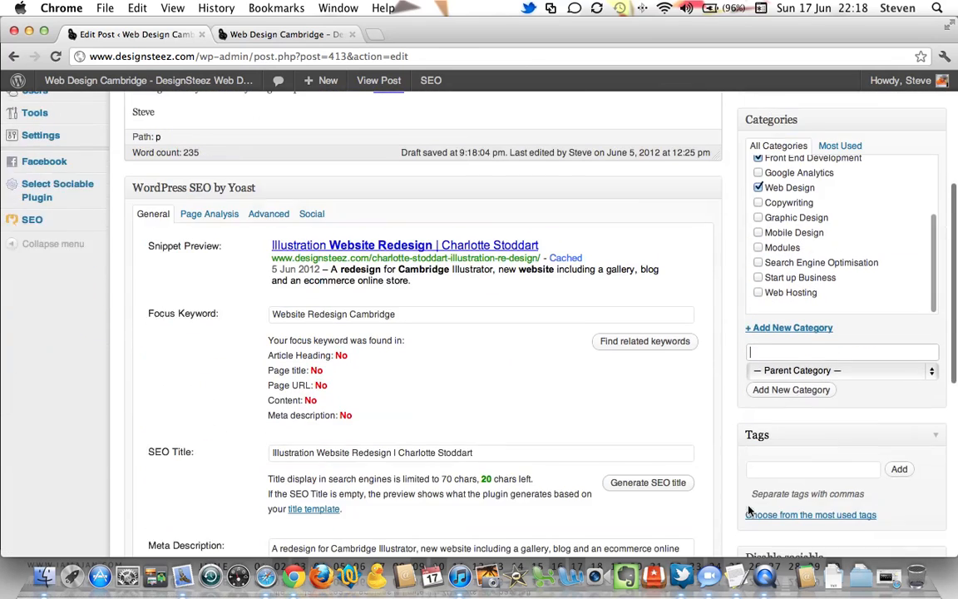
scroll(down, 3)
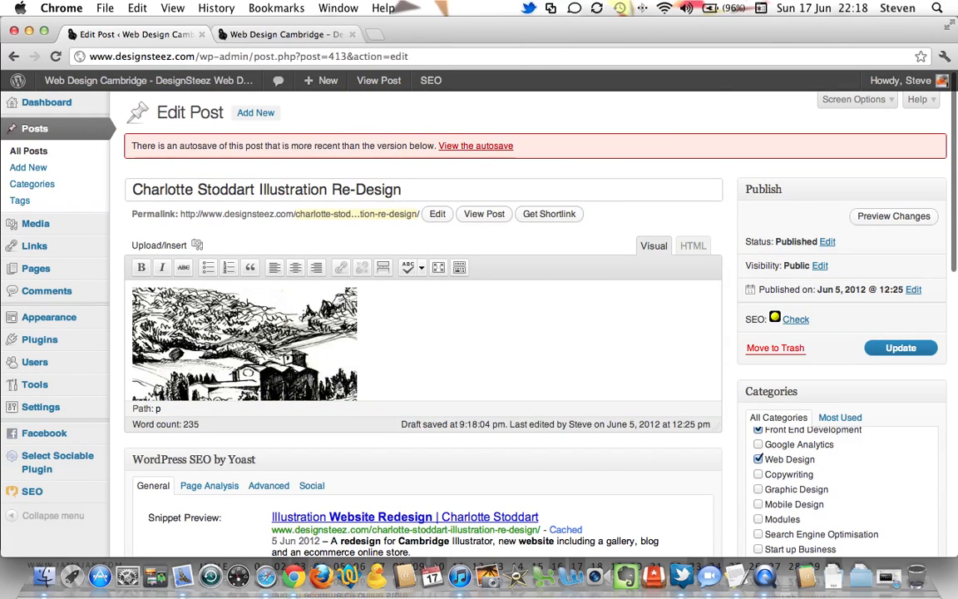
scroll(down, 3)
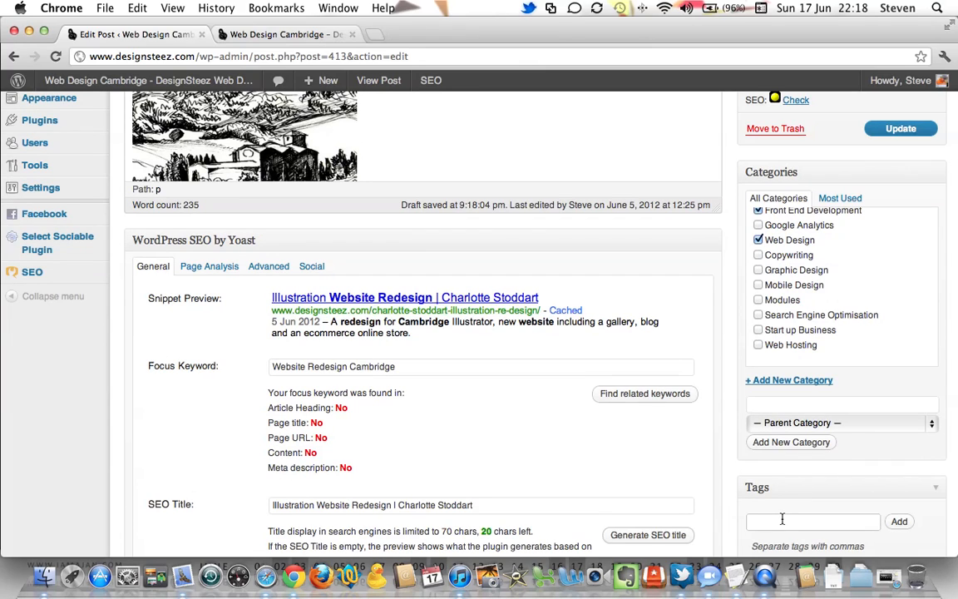
Step: Type the tags 'illustrtion, art, cambridge' into the Tags box
text(illustr)
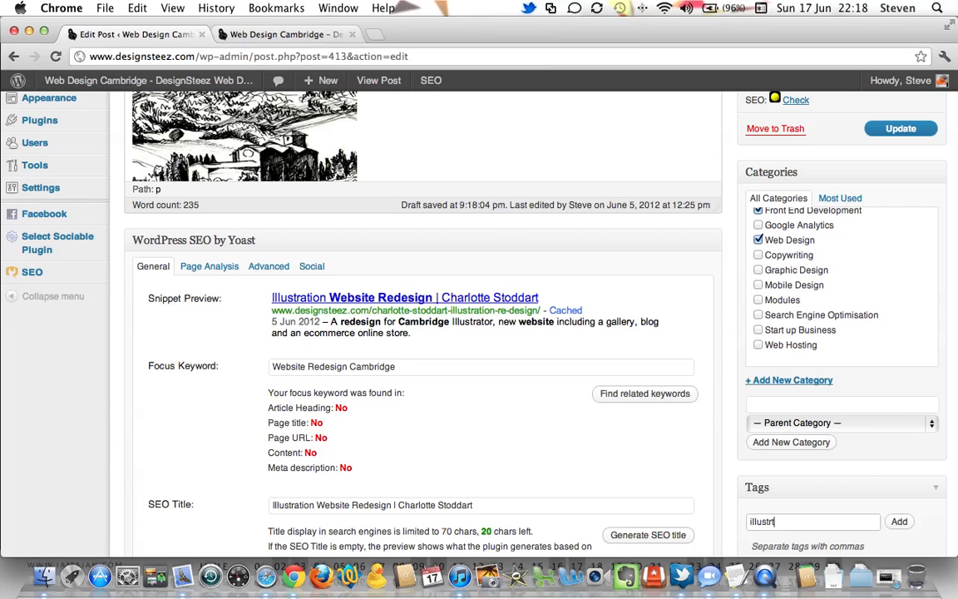
text(tion)
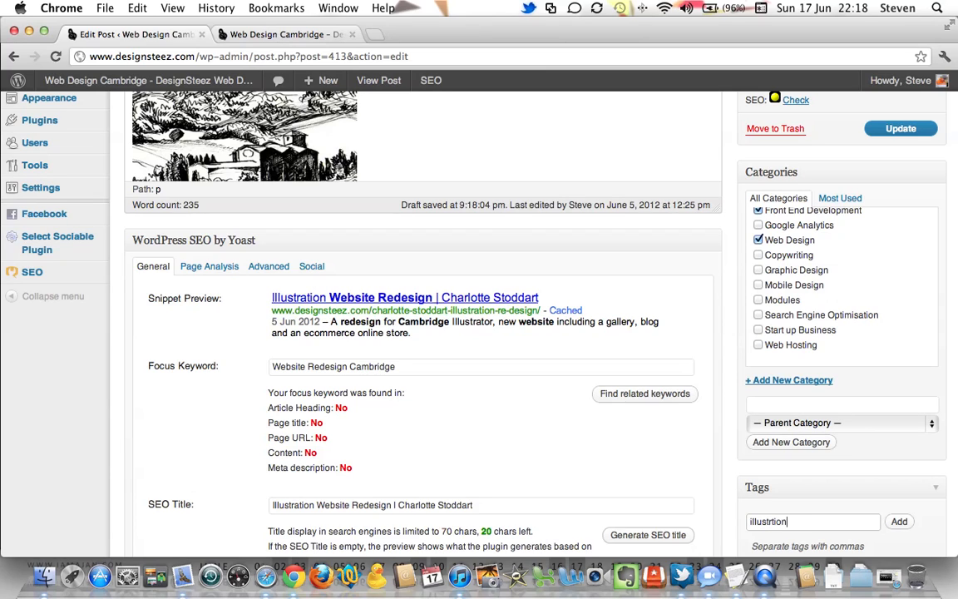
text(,)
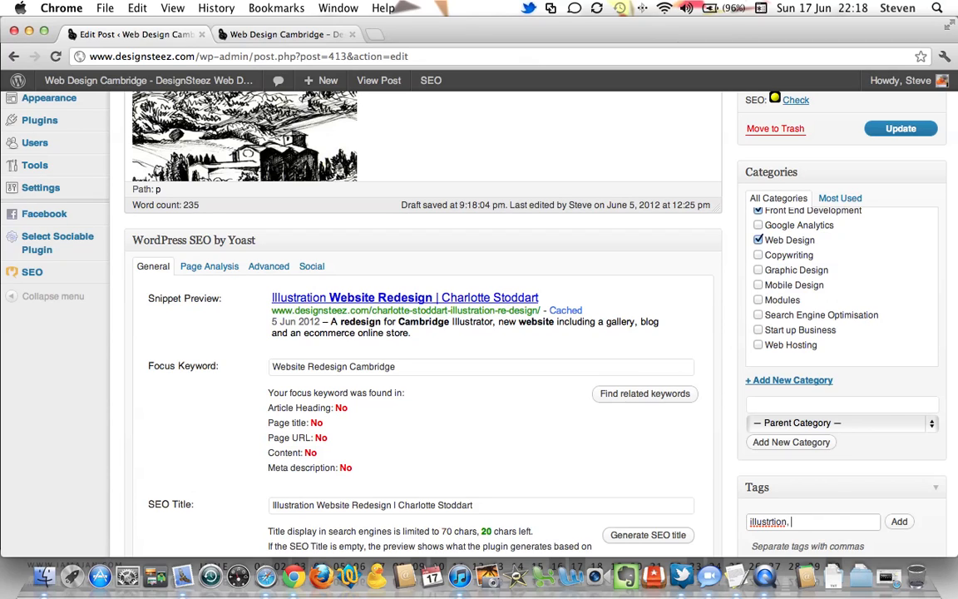
text(art,)
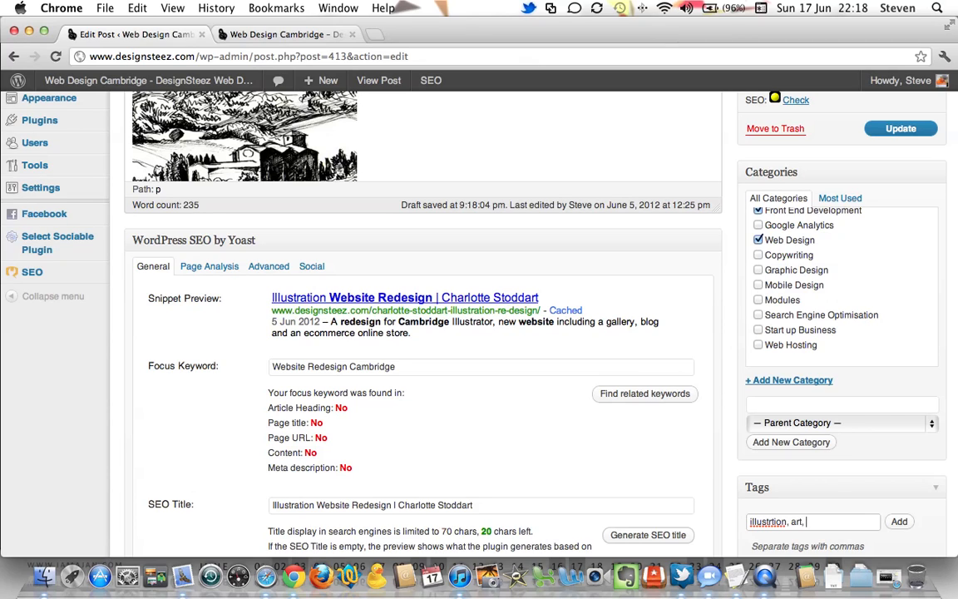
text(cambridge)
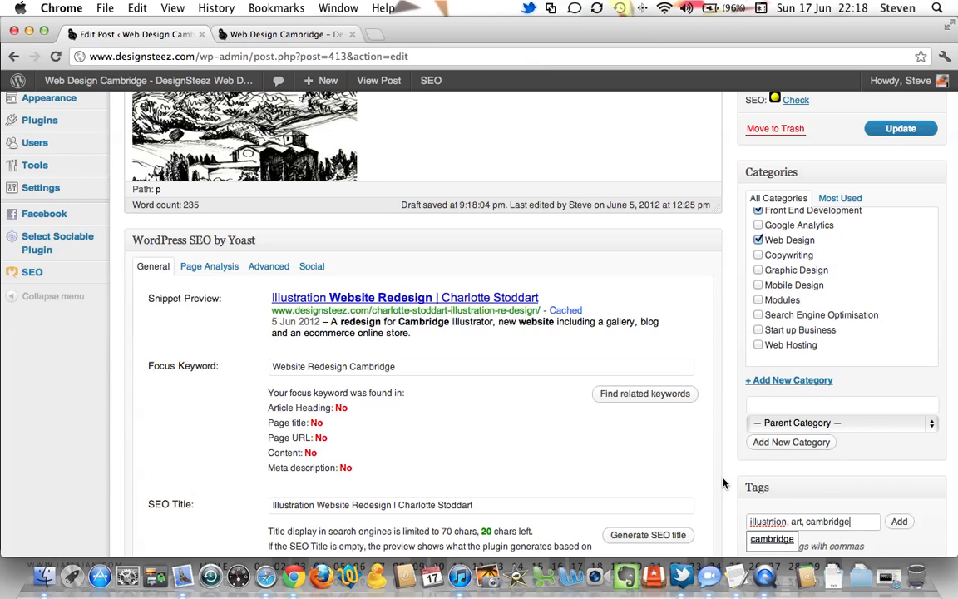
scroll(down, 3)
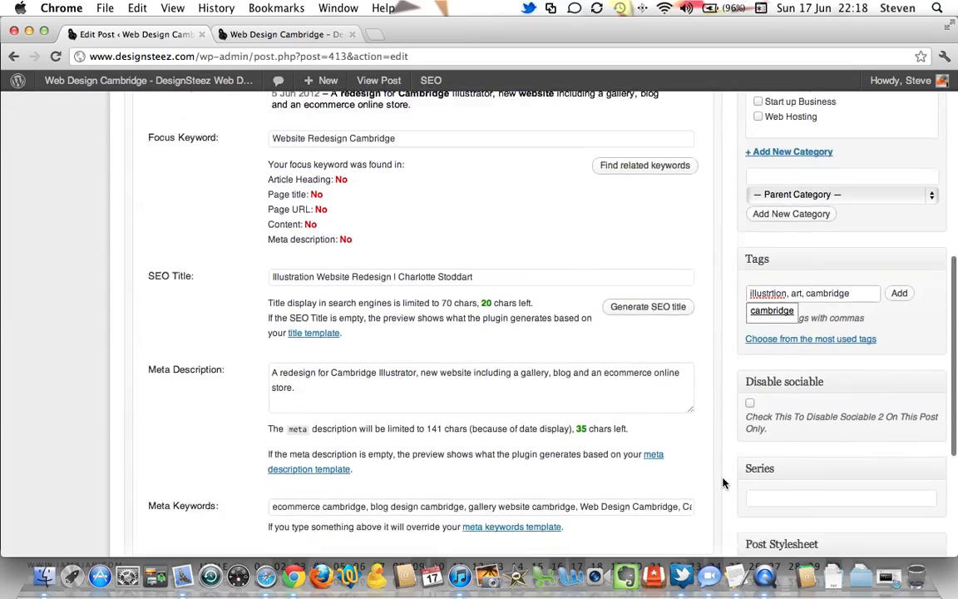
scroll(up, 3)
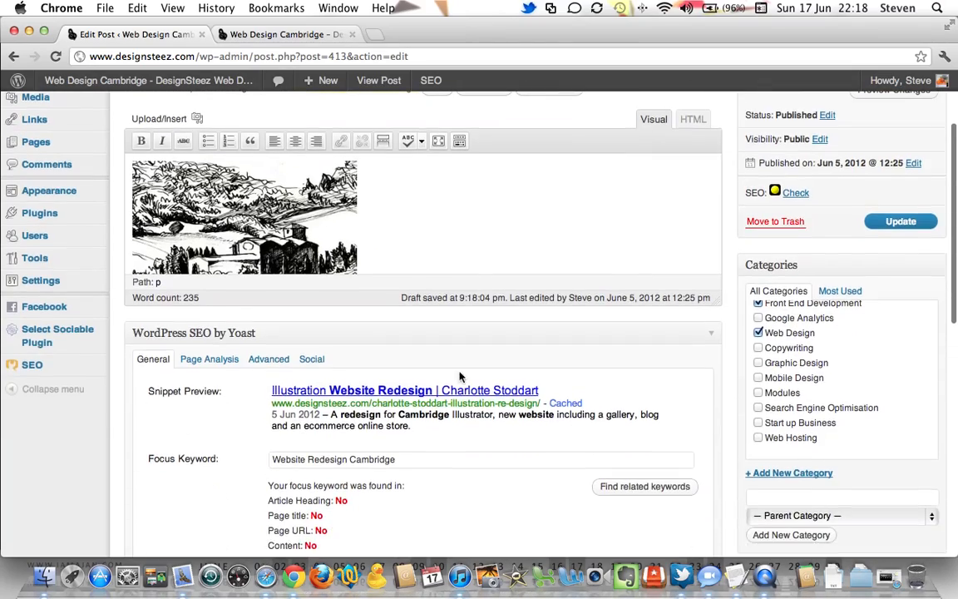
scroll(down, 3)
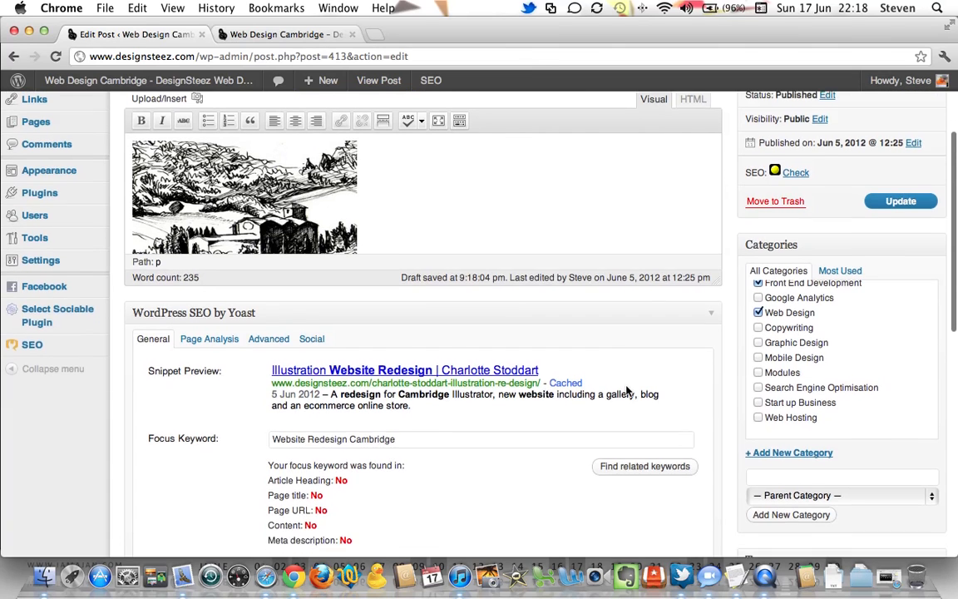
scroll(down, 3)
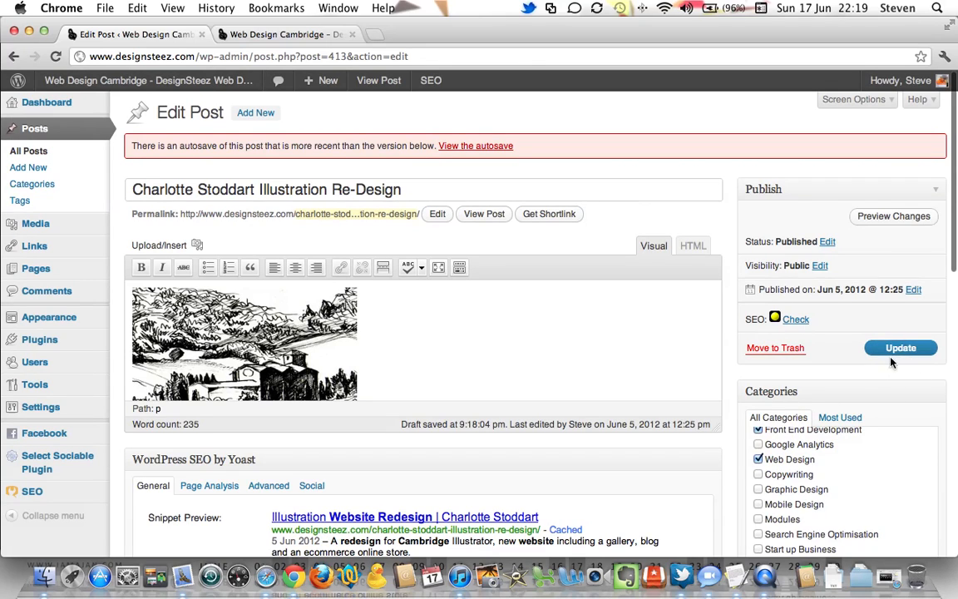
mouse_move(907, 357)
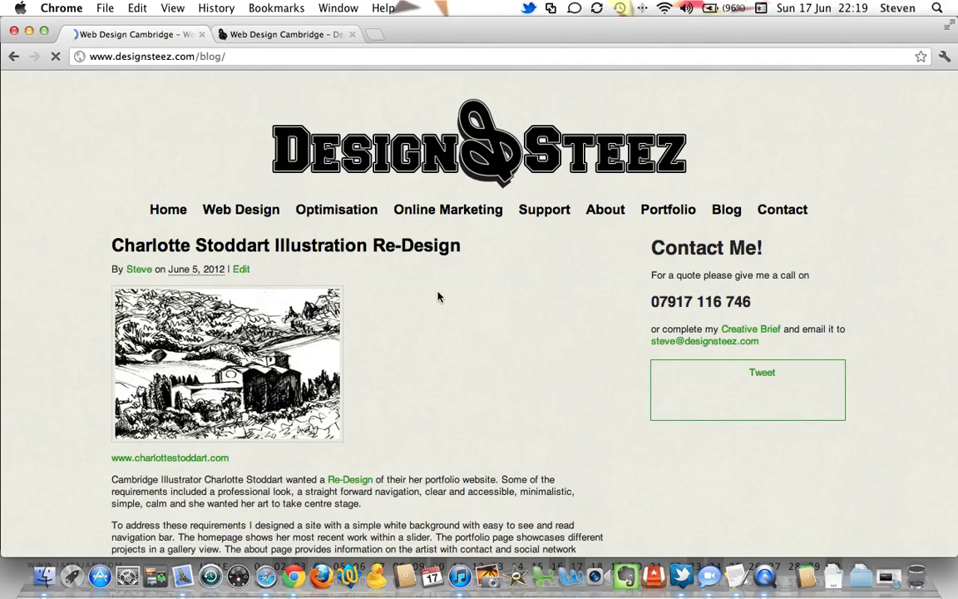
scroll(down, 3)
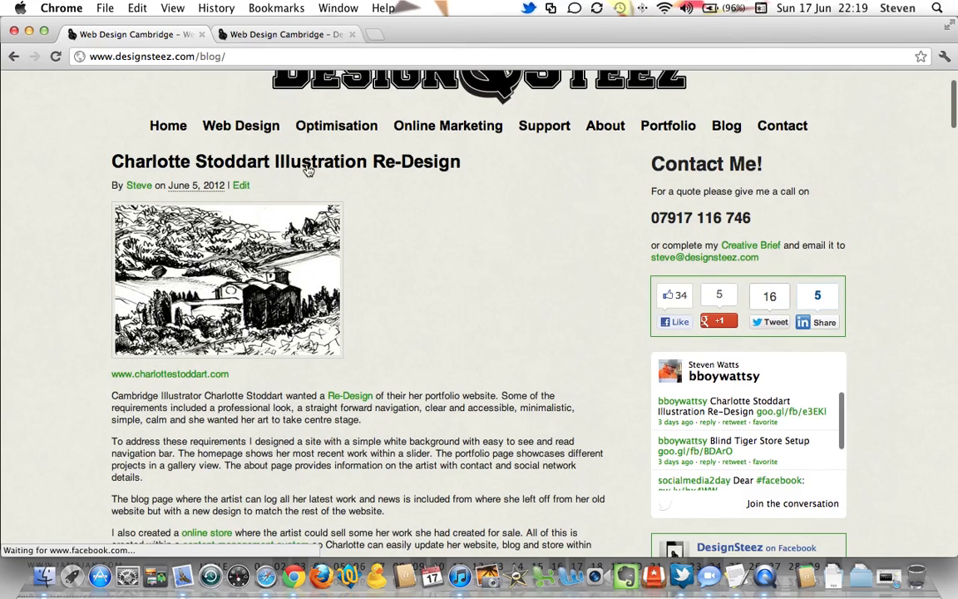
scroll(down, 3)
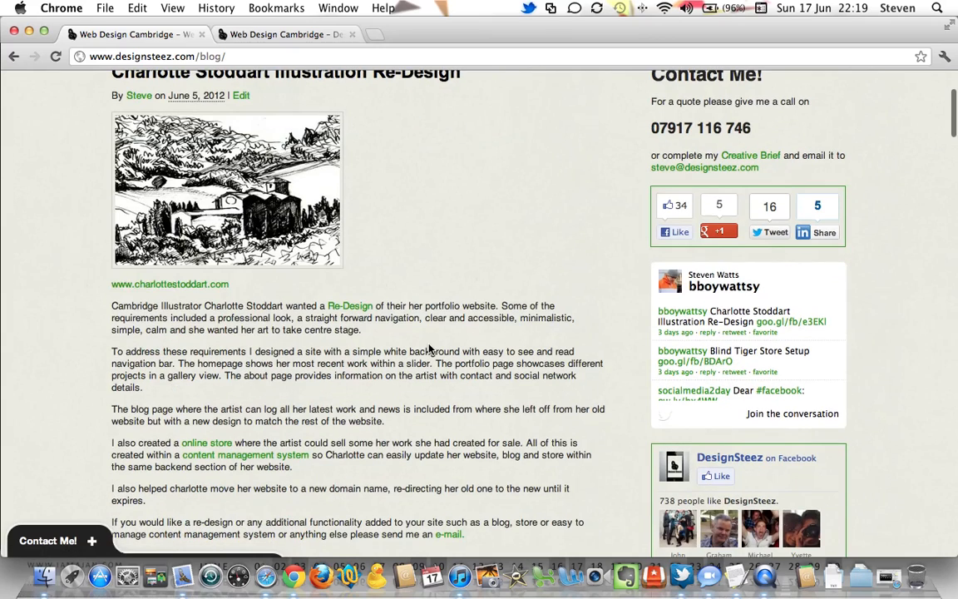
mouse_move(350, 307)
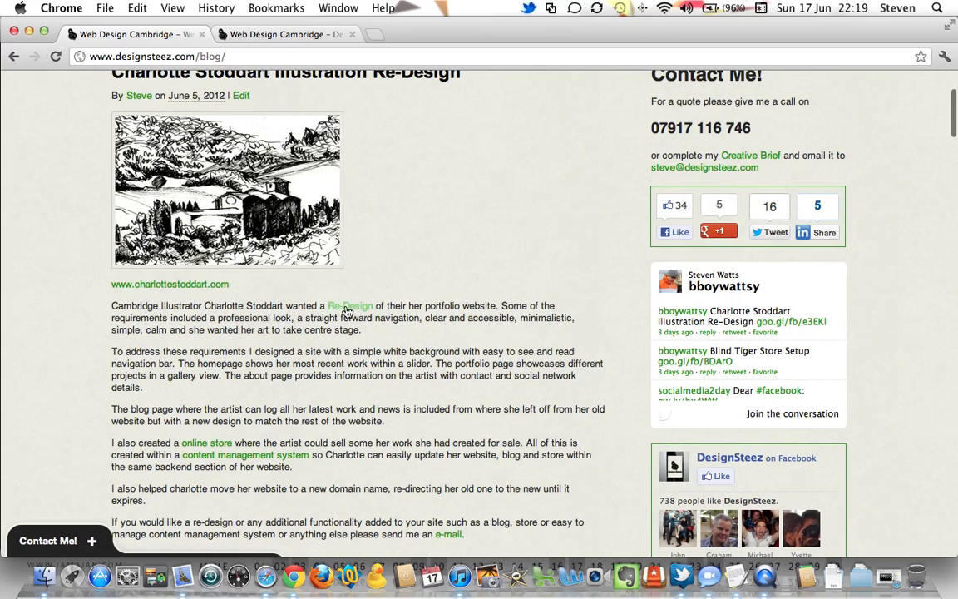
mouse_move(351, 454)
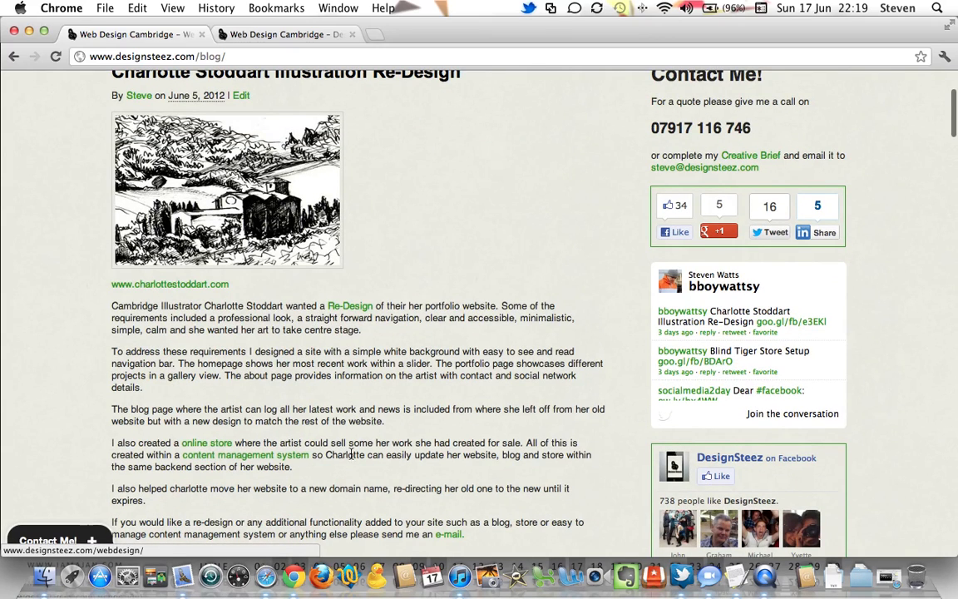
scroll(down, 3)
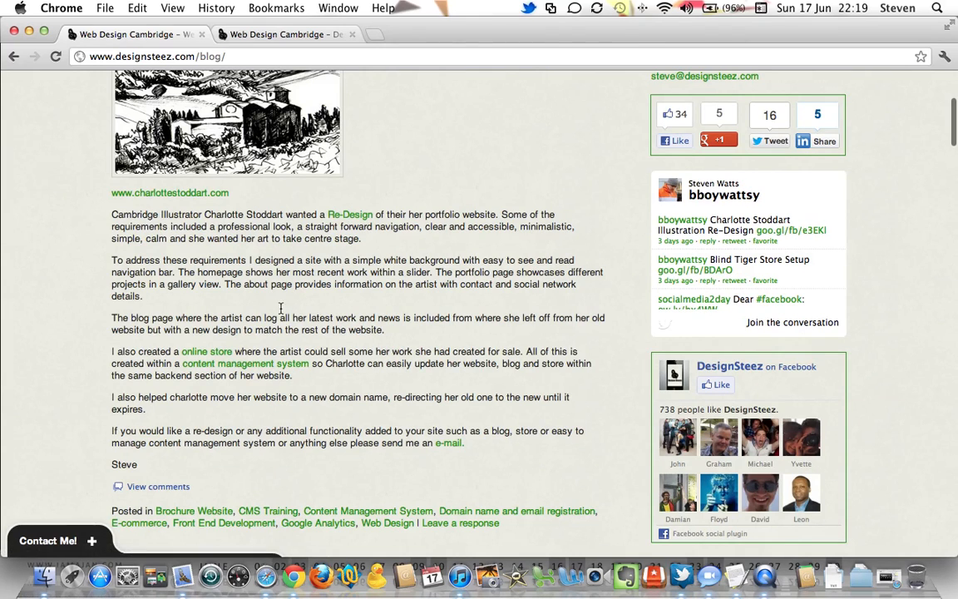
mouse_move(233, 364)
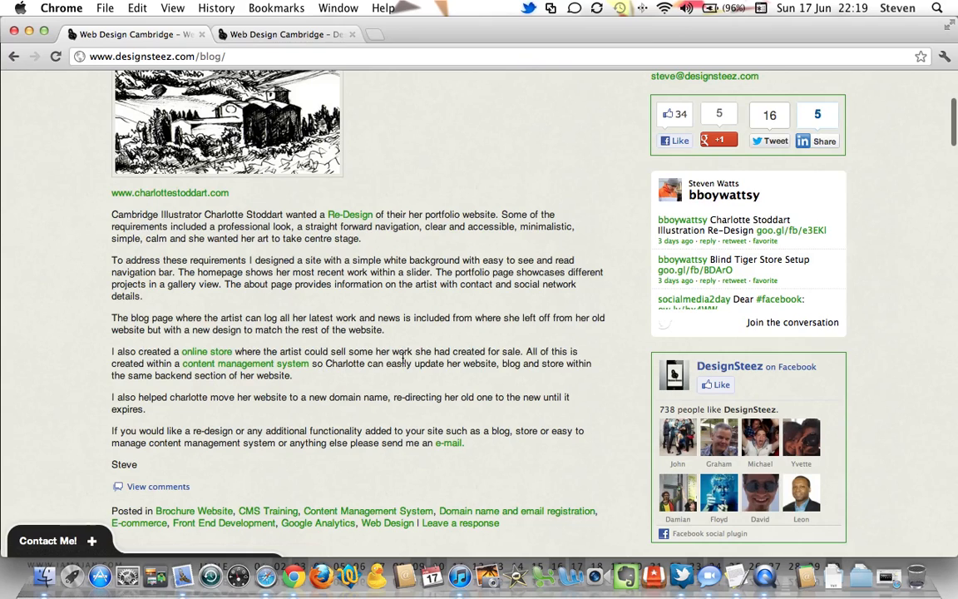
mouse_move(341, 370)
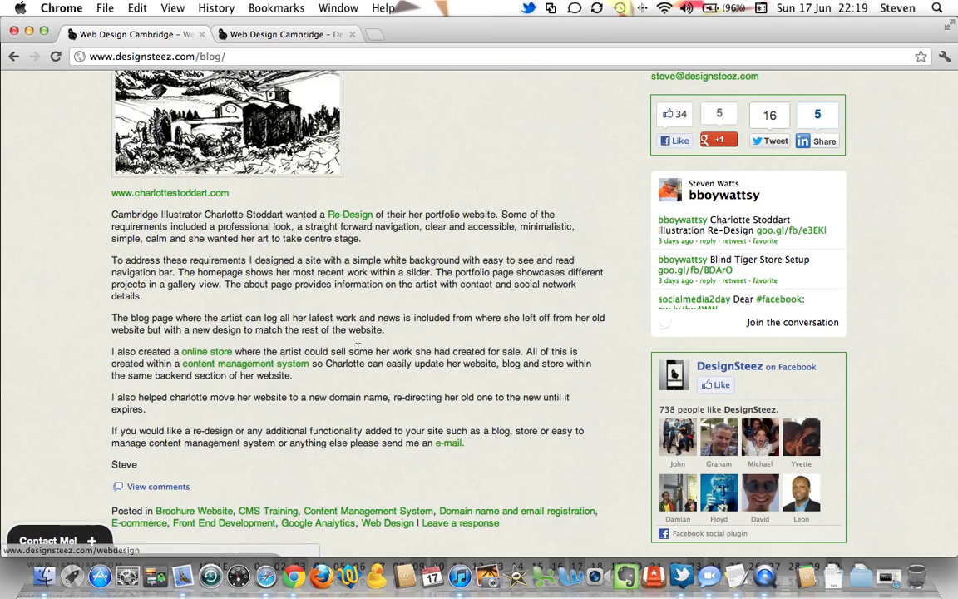
scroll(down, 3)
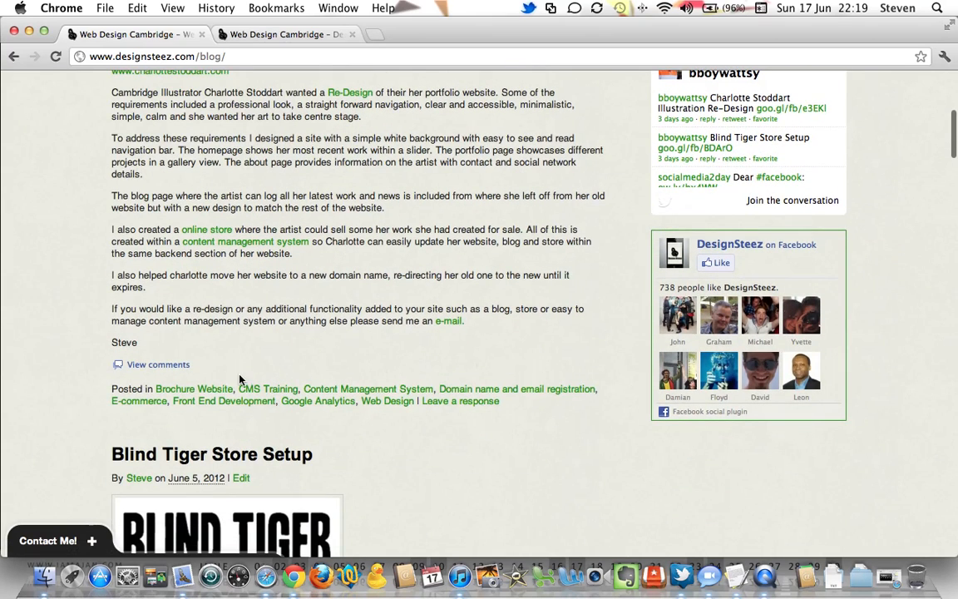
mouse_move(317, 389)
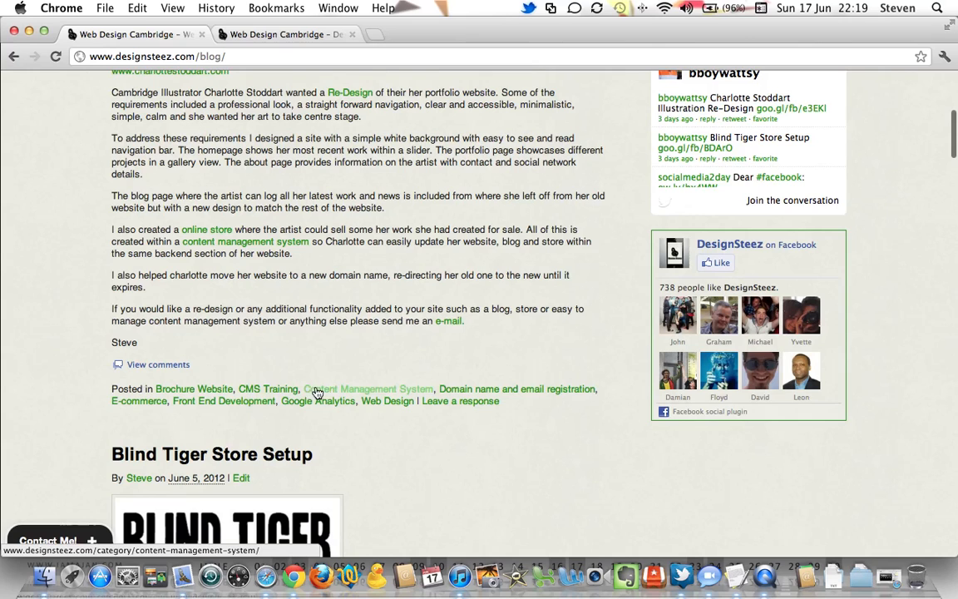
mouse_move(297, 404)
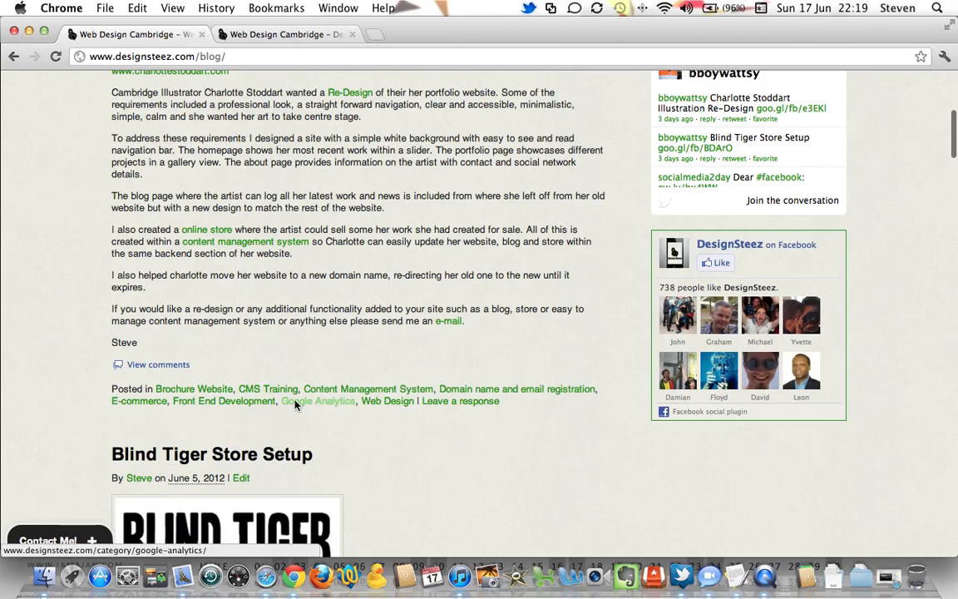
scroll(down, 3)
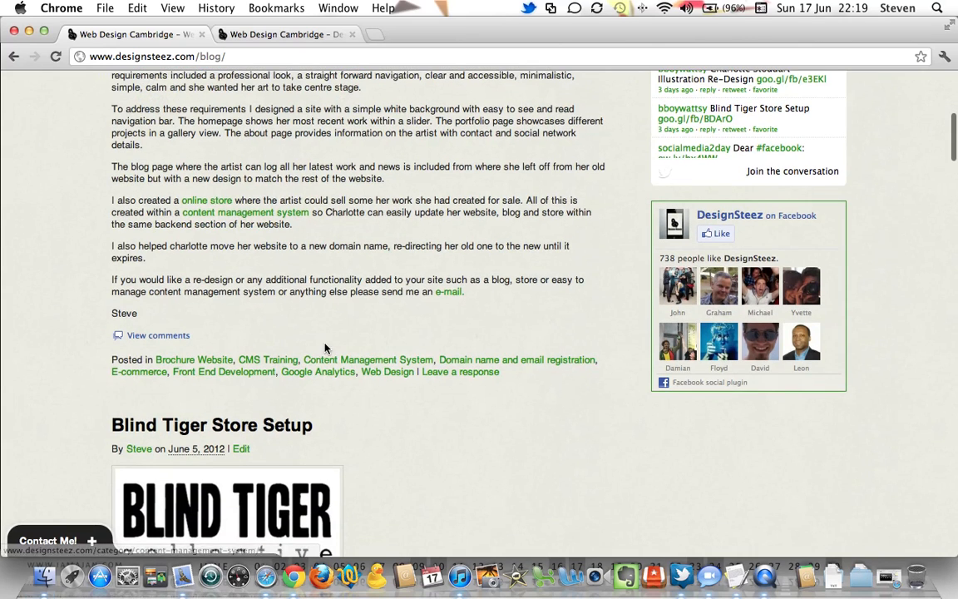
mouse_move(569, 322)
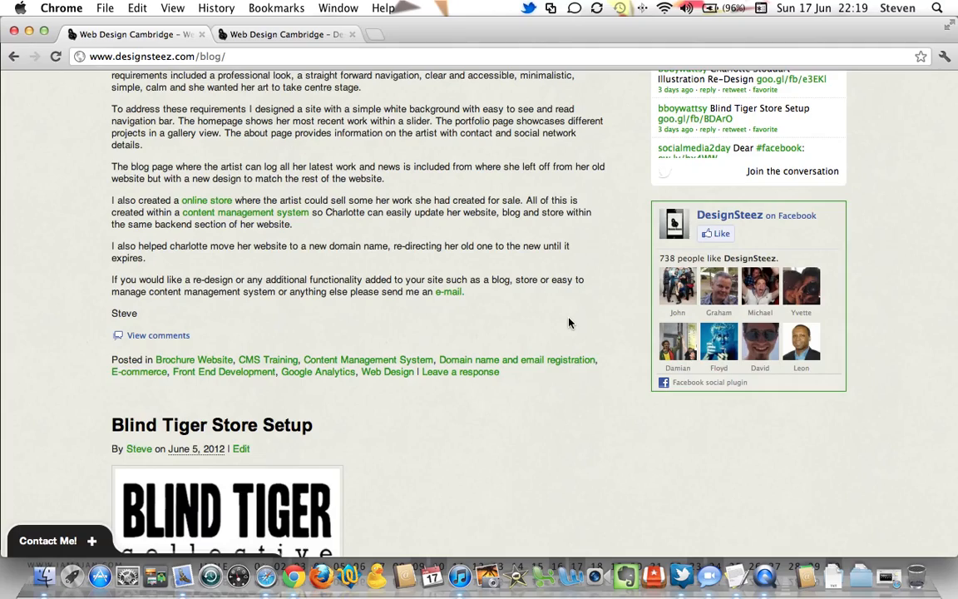
scroll(up, 3)
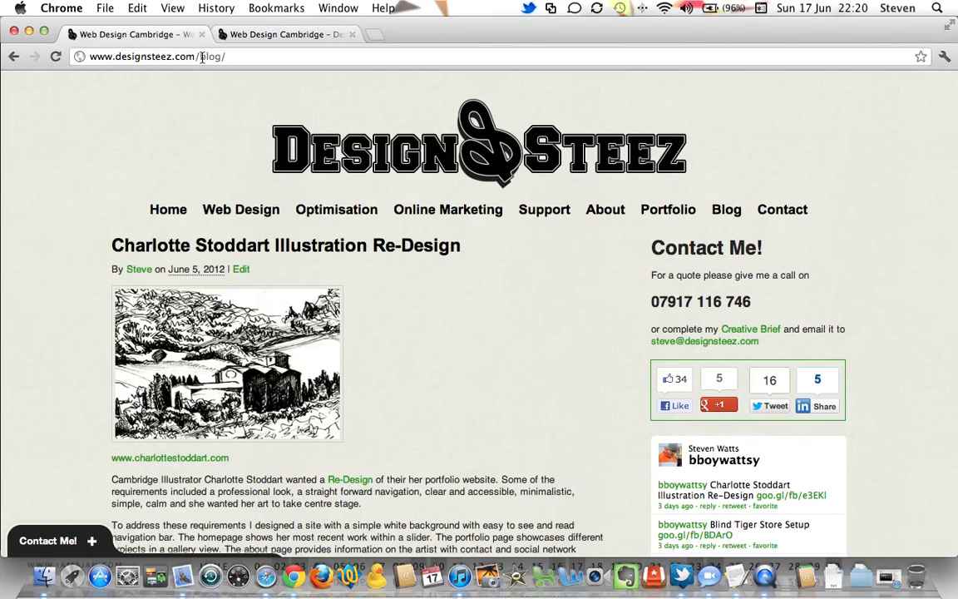
Step: Open the About page in the editor from the wp-admin Pages list
text(wp-admin)
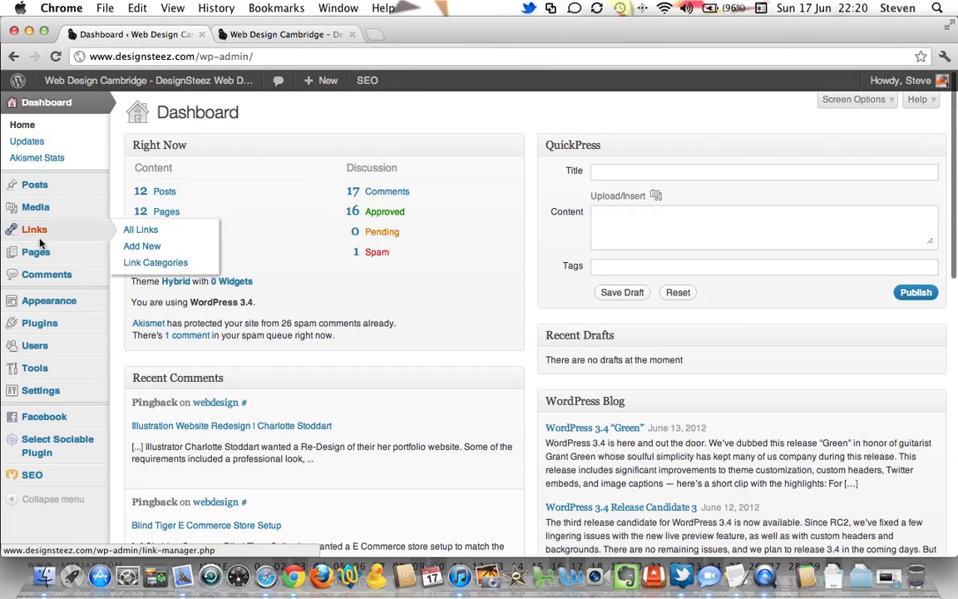
click(35, 252)
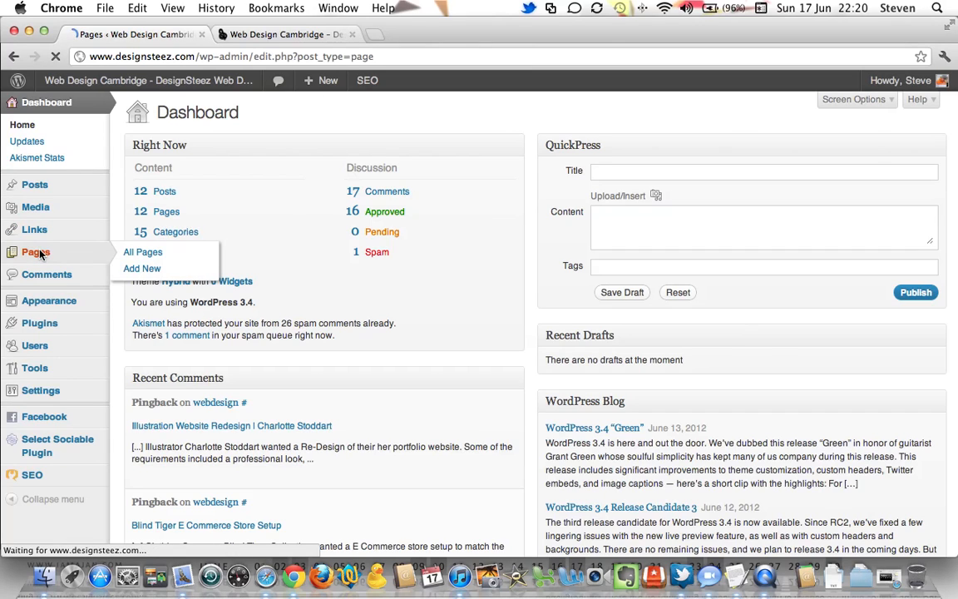
click(142, 251)
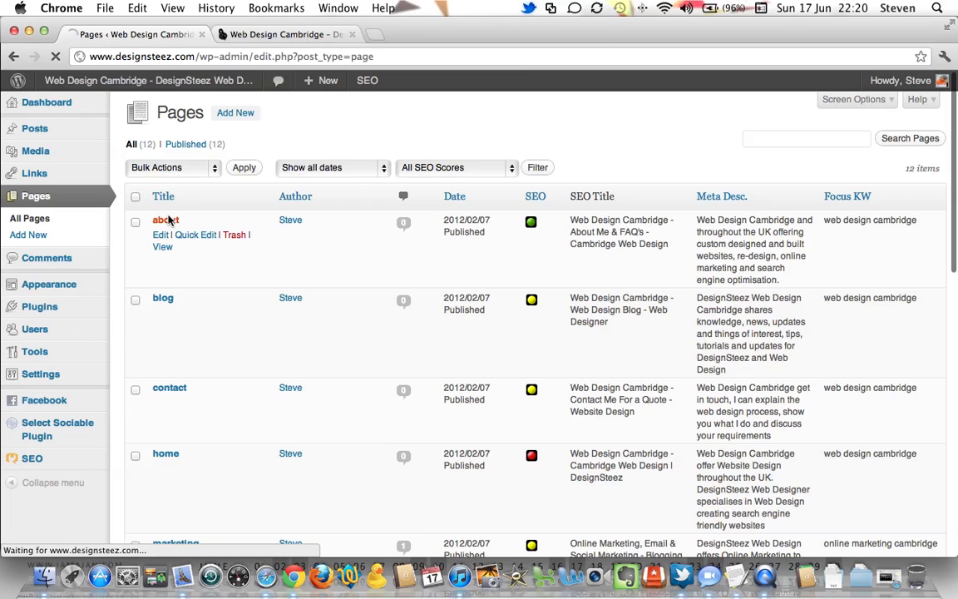
click(165, 220)
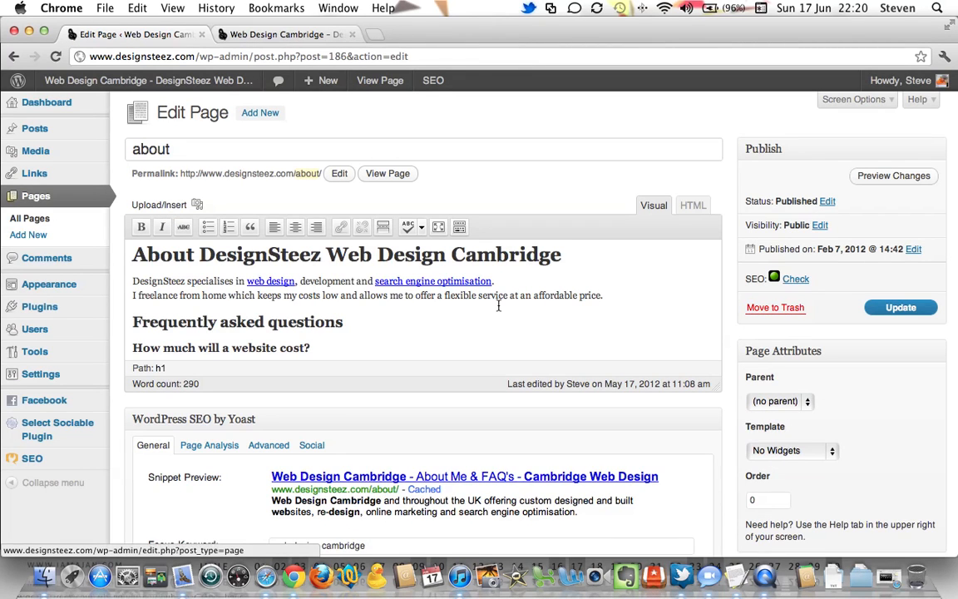
Step: Scroll the About page editor down to the Yoast SEO box and Page Attributes
scroll(down, 3)
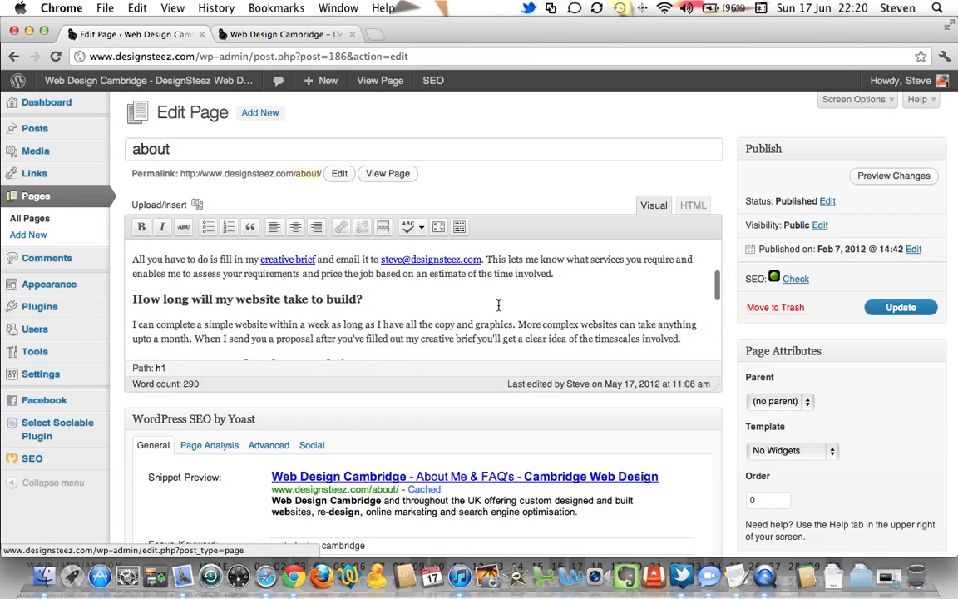
scroll(down, 3)
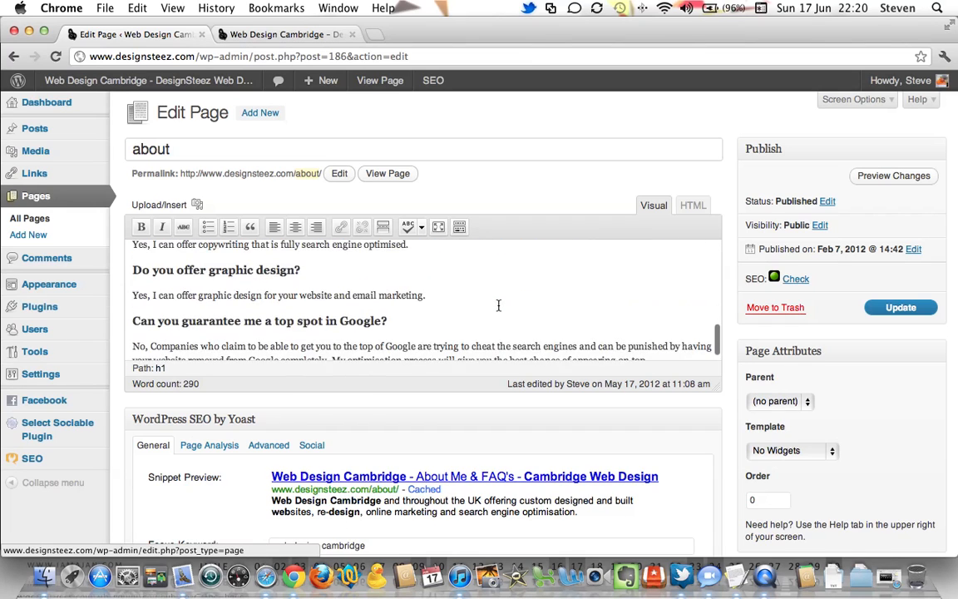
scroll(down, 3)
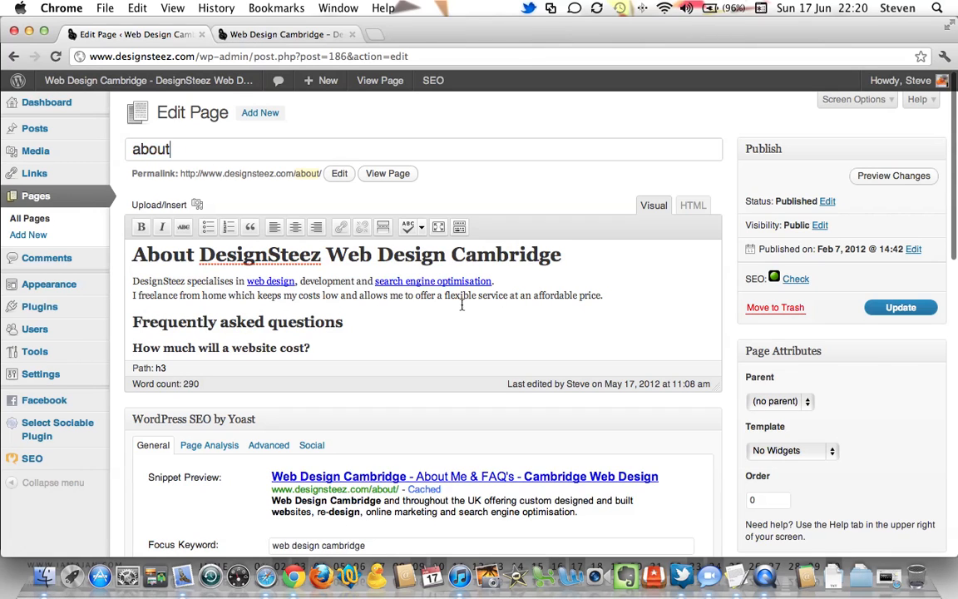
scroll(down, 3)
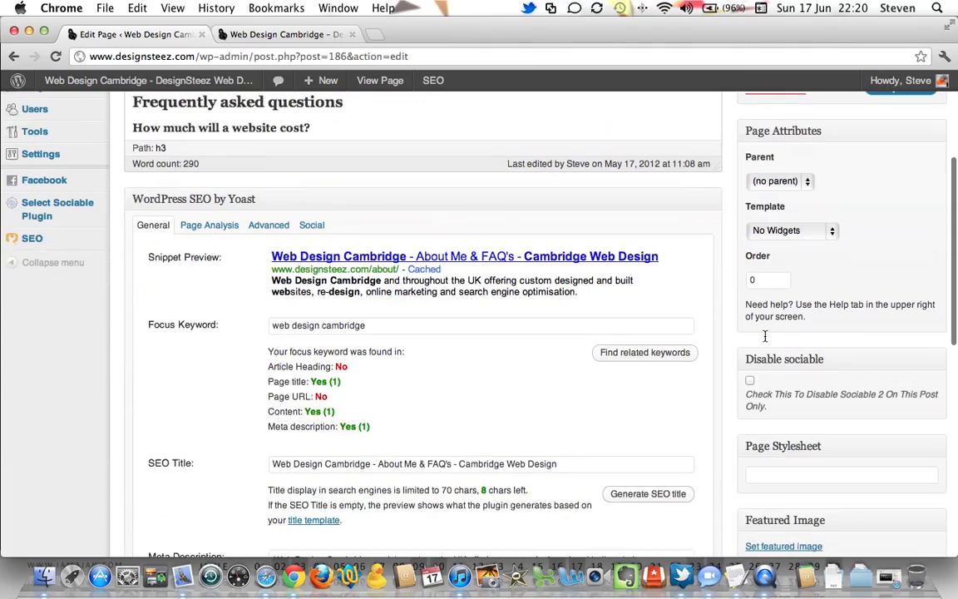
scroll(down, 3)
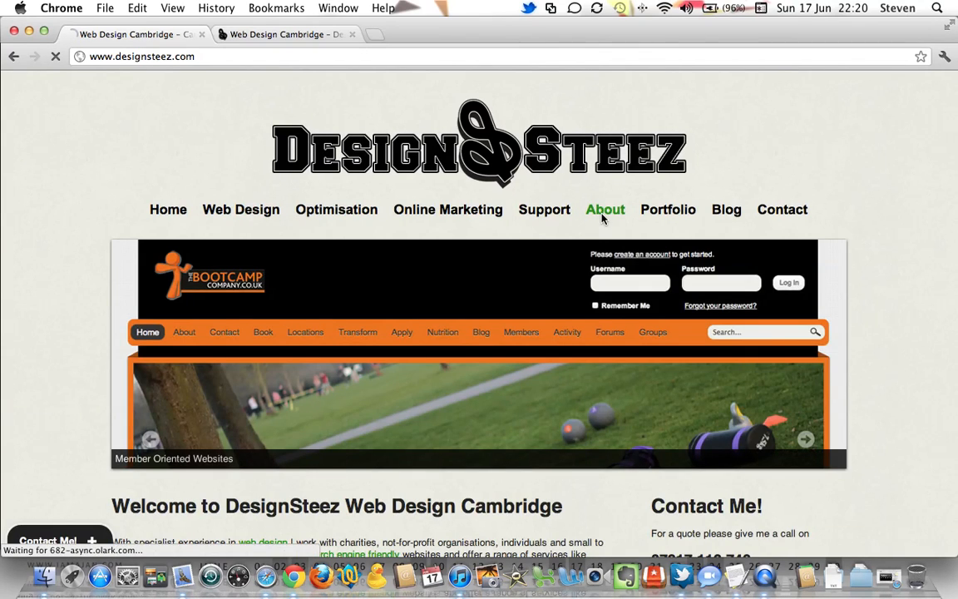
Step: View the live About page and scroll through its FAQ
click(604, 209)
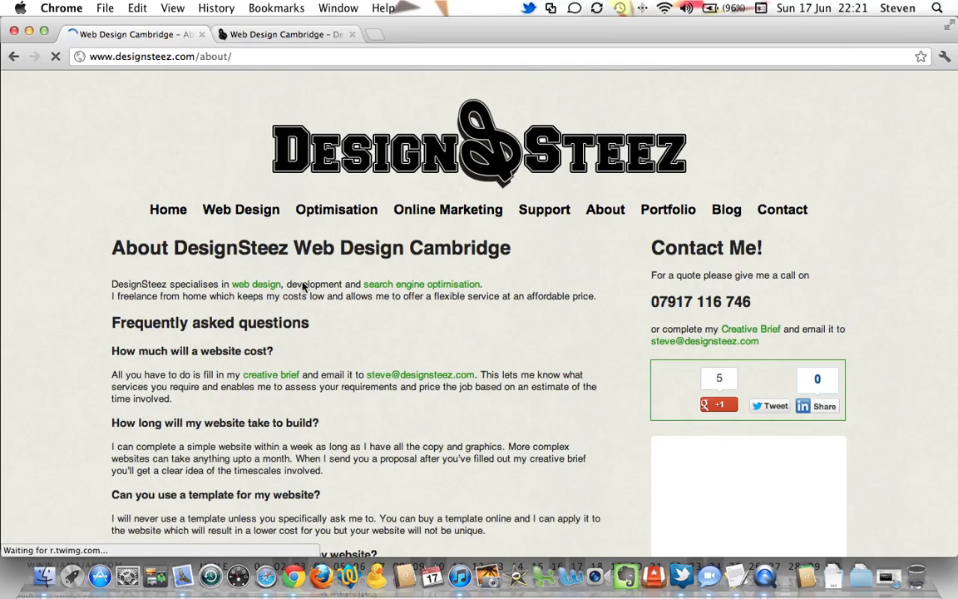
scroll(down, 3)
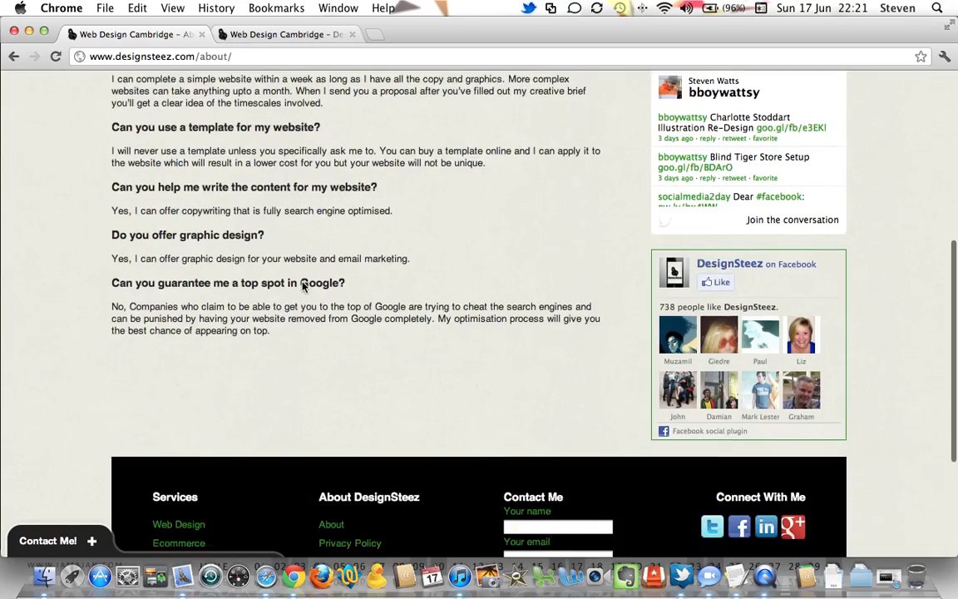
scroll(up, 3)
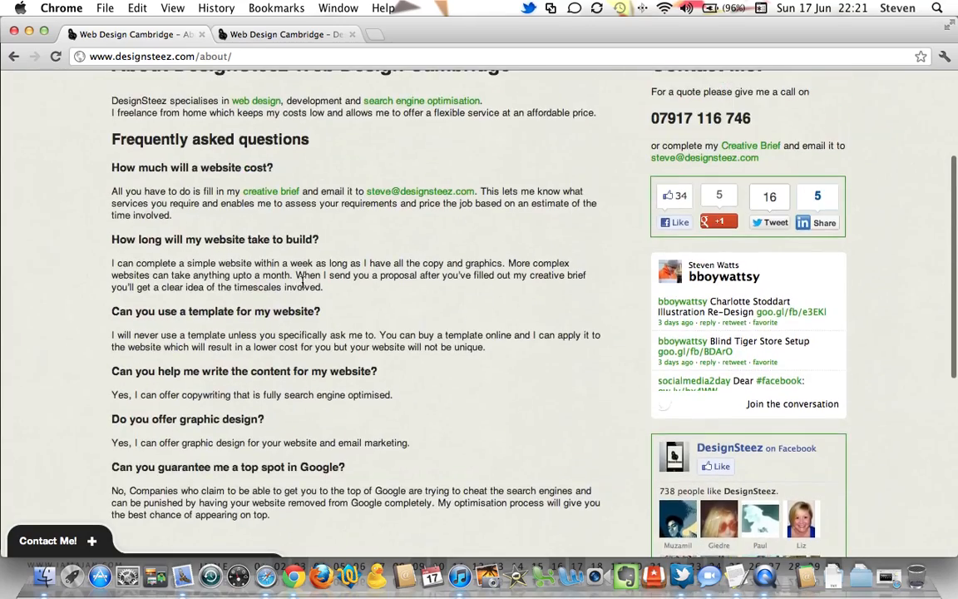
scroll(up, 3)
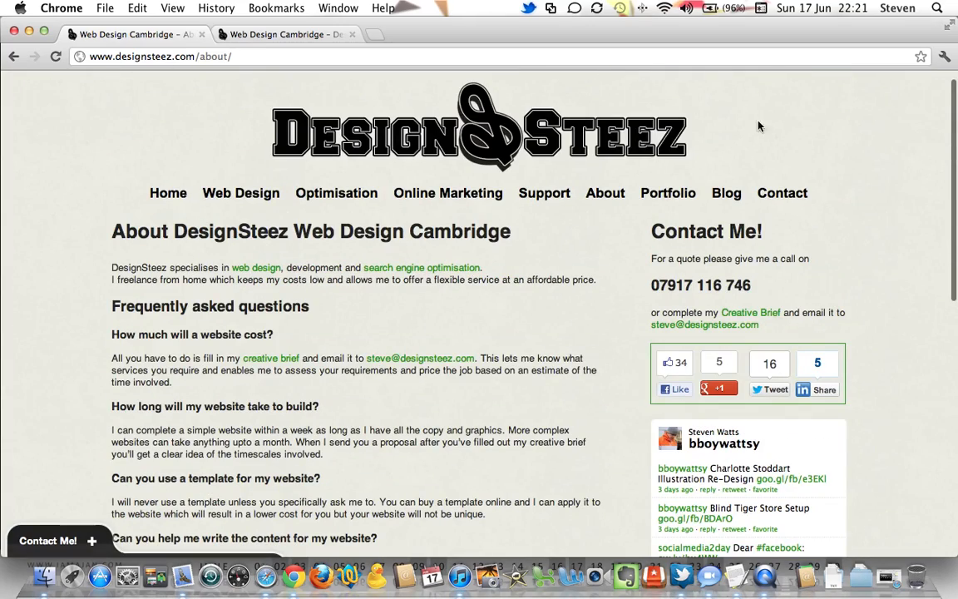
scroll(down, 3)
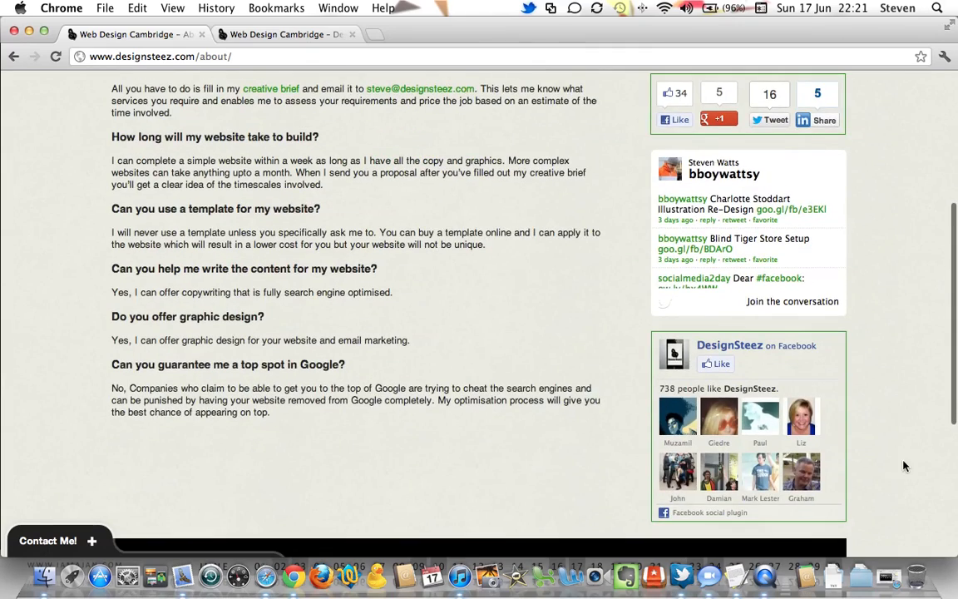
scroll(up, 3)
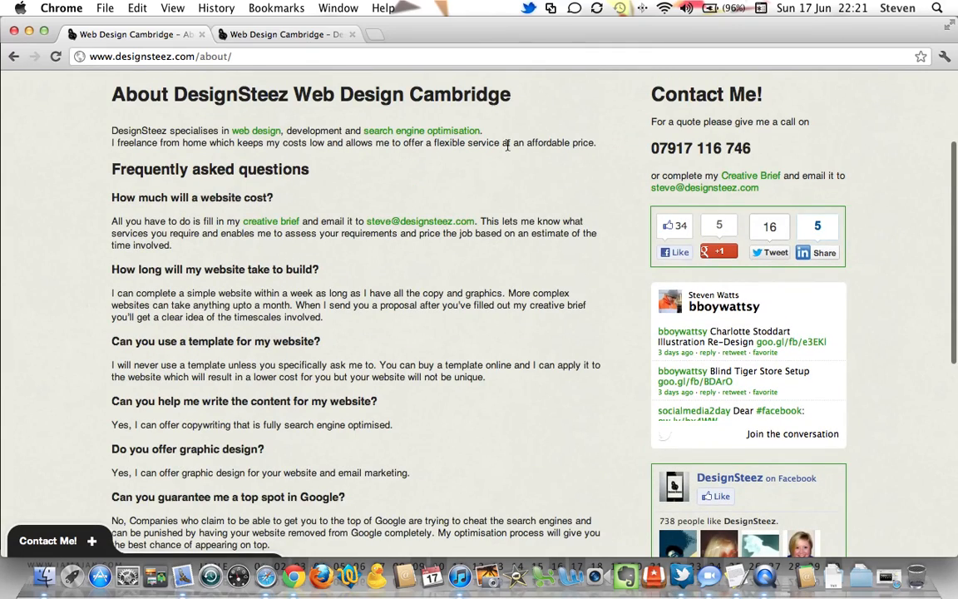
mouse_move(335, 81)
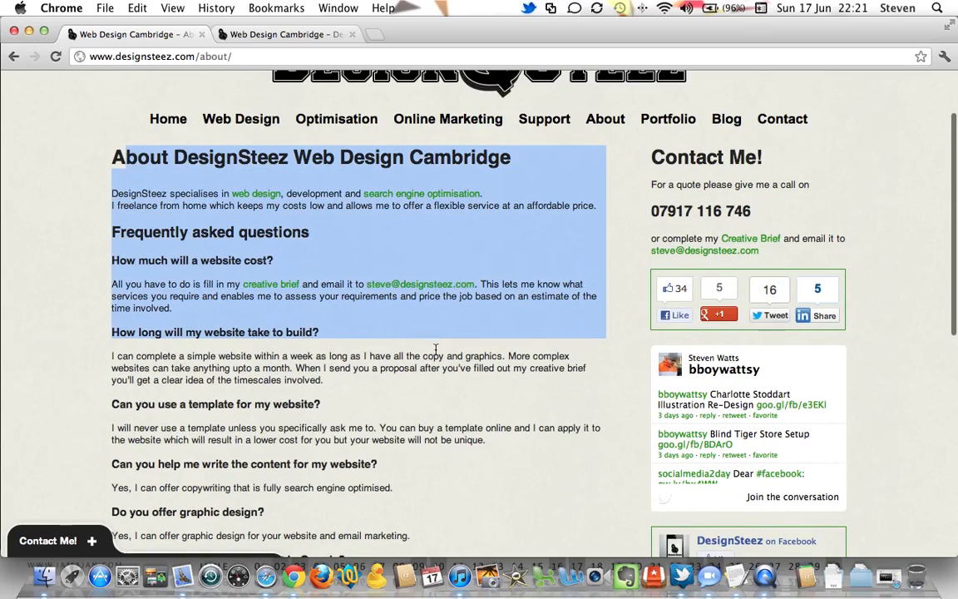
scroll(down, 3)
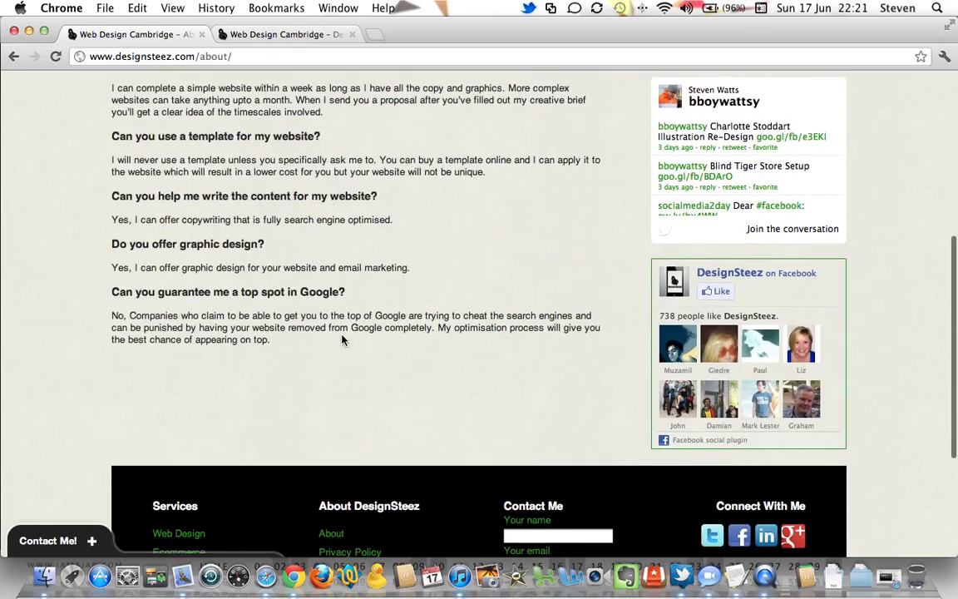
scroll(up, 3)
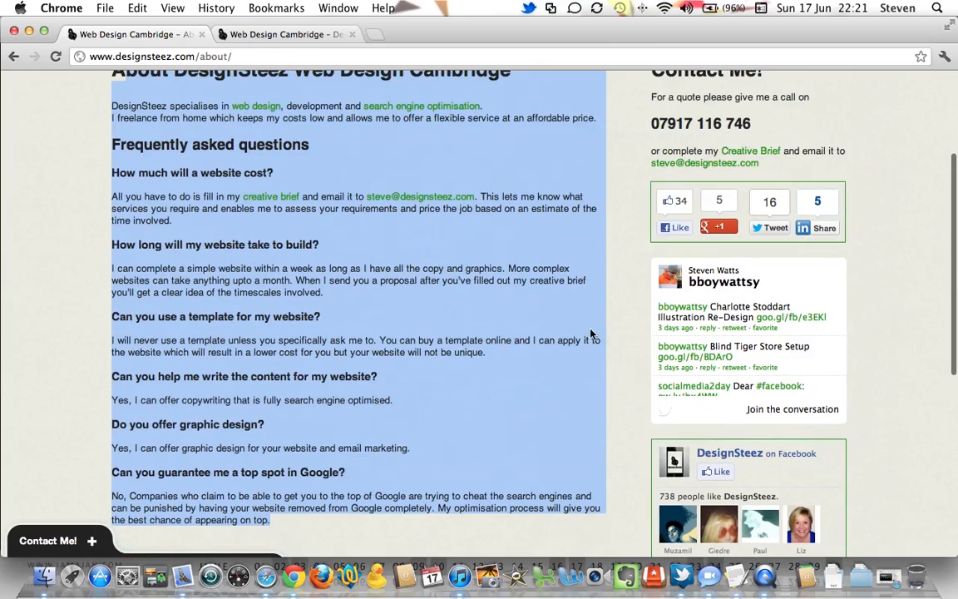
scroll(up, 3)
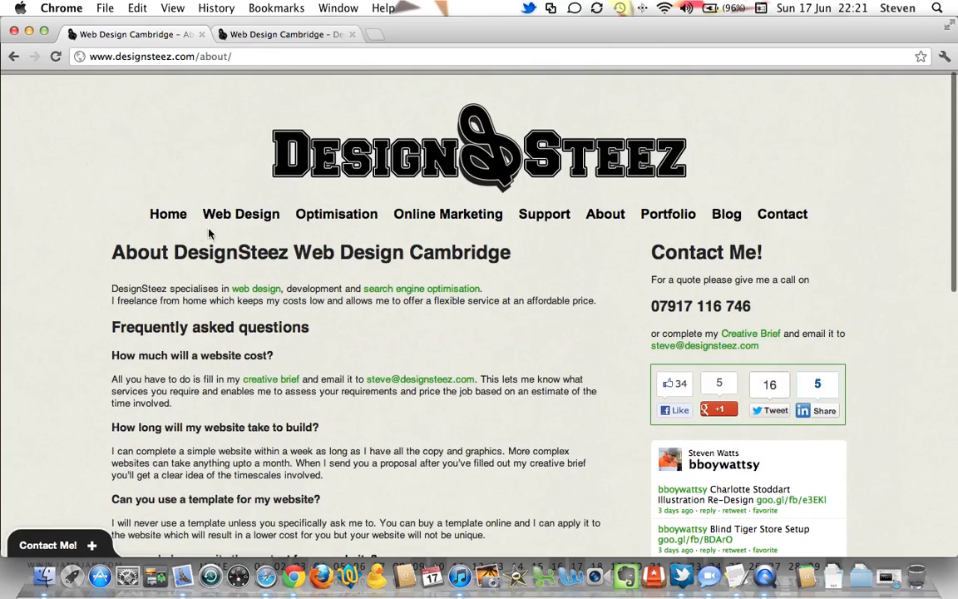
Step: Visit the live Home page, then go back to /wp-admin
click(167, 214)
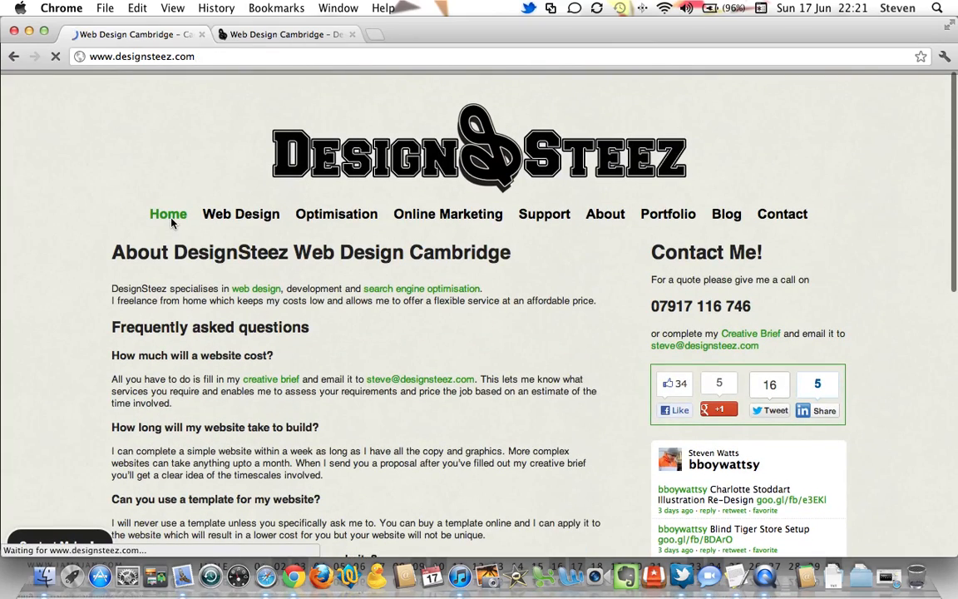
click(167, 214)
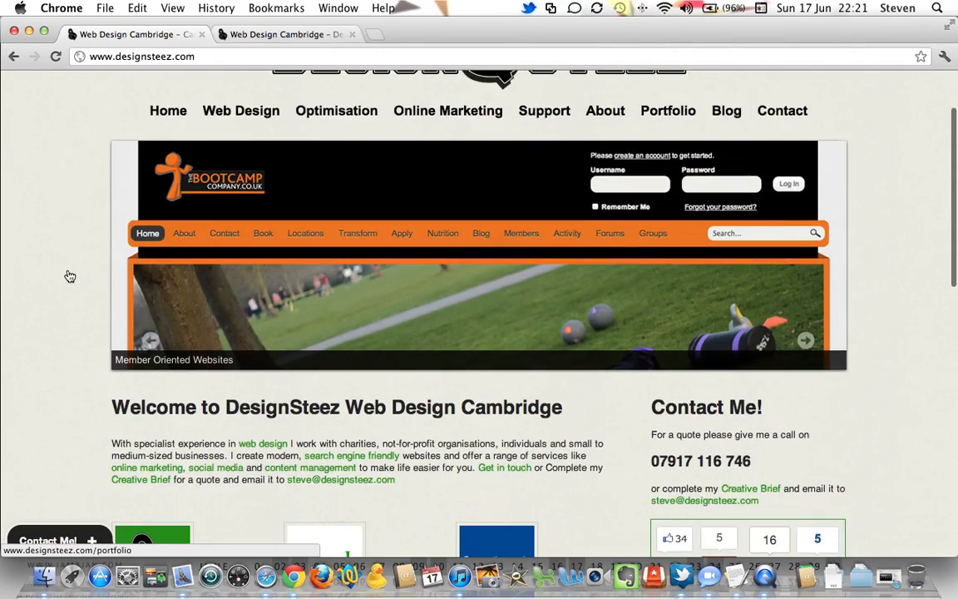
scroll(down, 3)
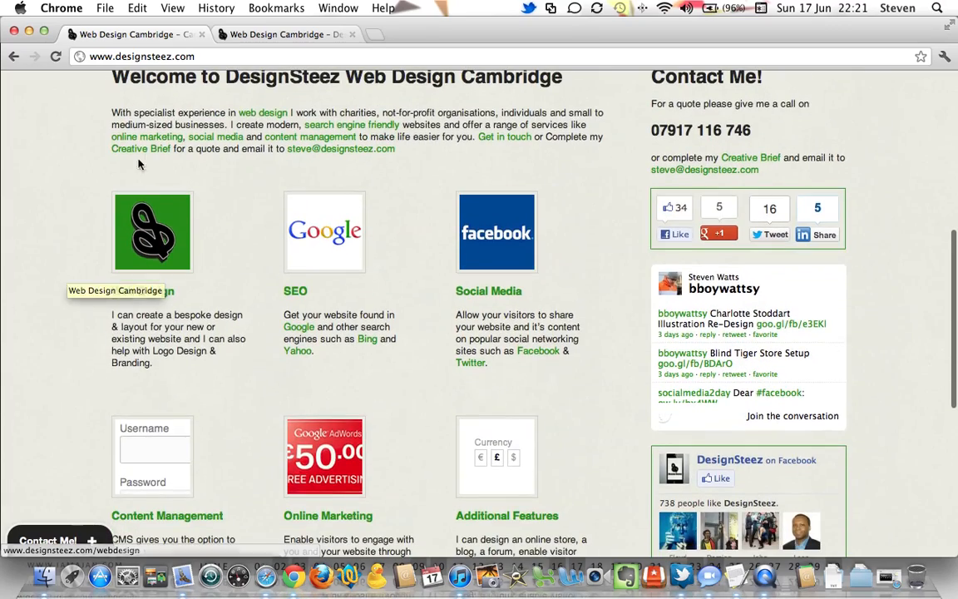
key(cmd+a)
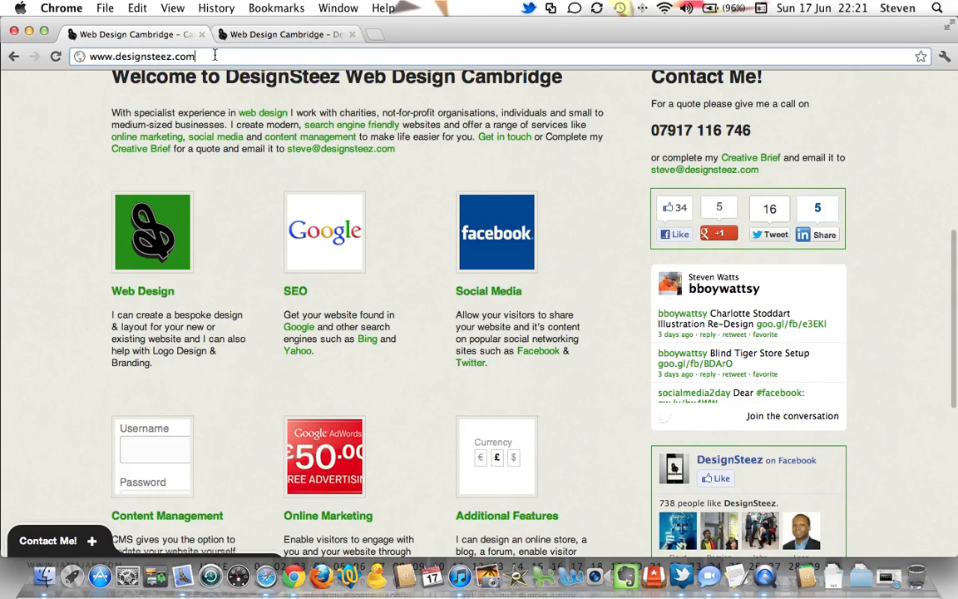
text(wp-adm)
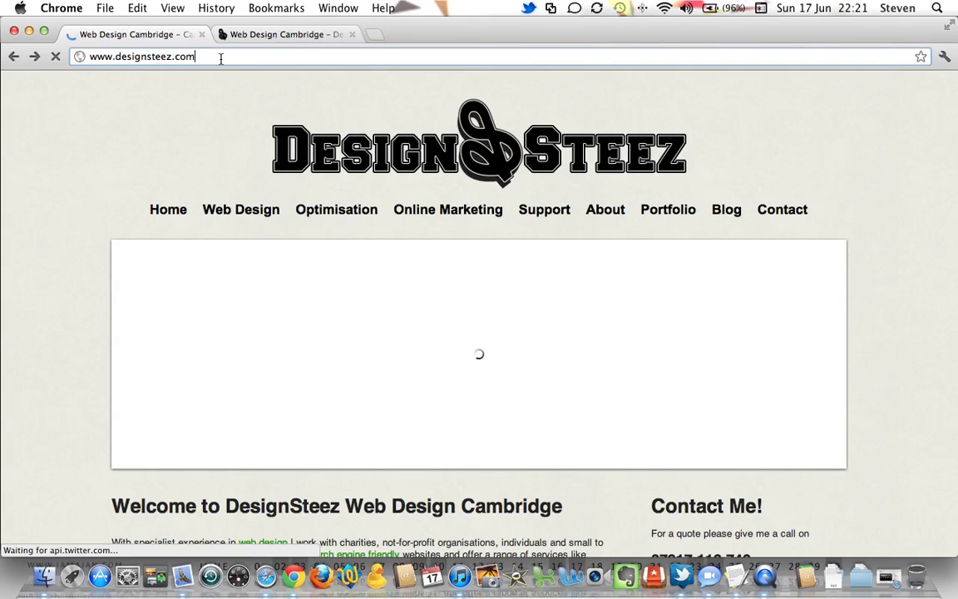
text(/wp-admin/)
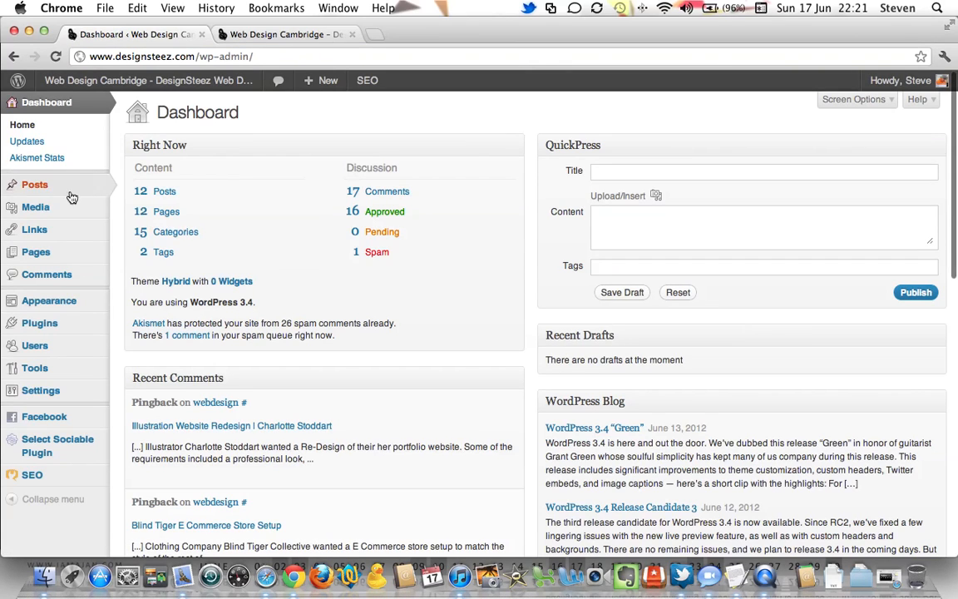
Step: Open the 'home' page for editing from the admin Pages list
click(36, 251)
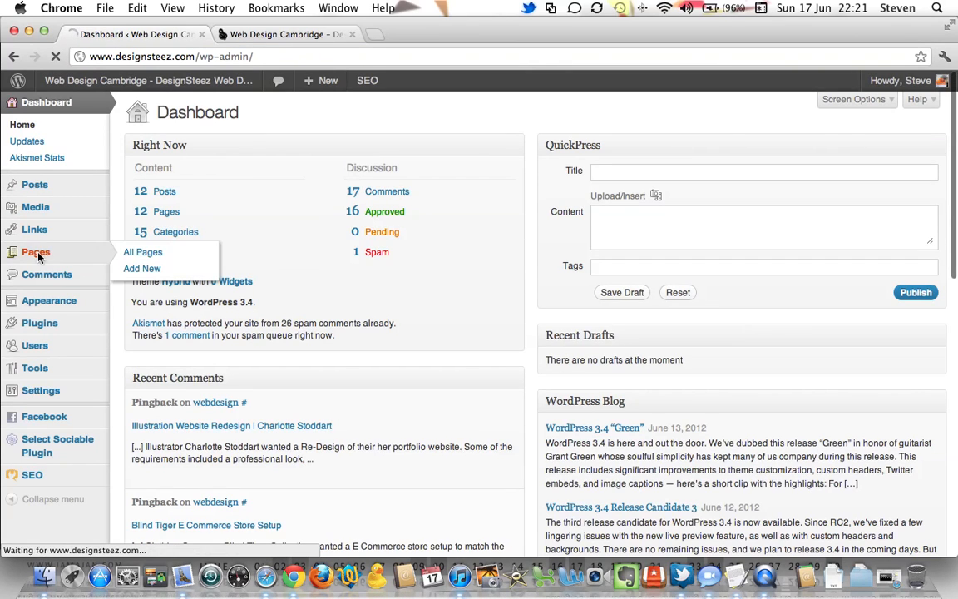
click(142, 251)
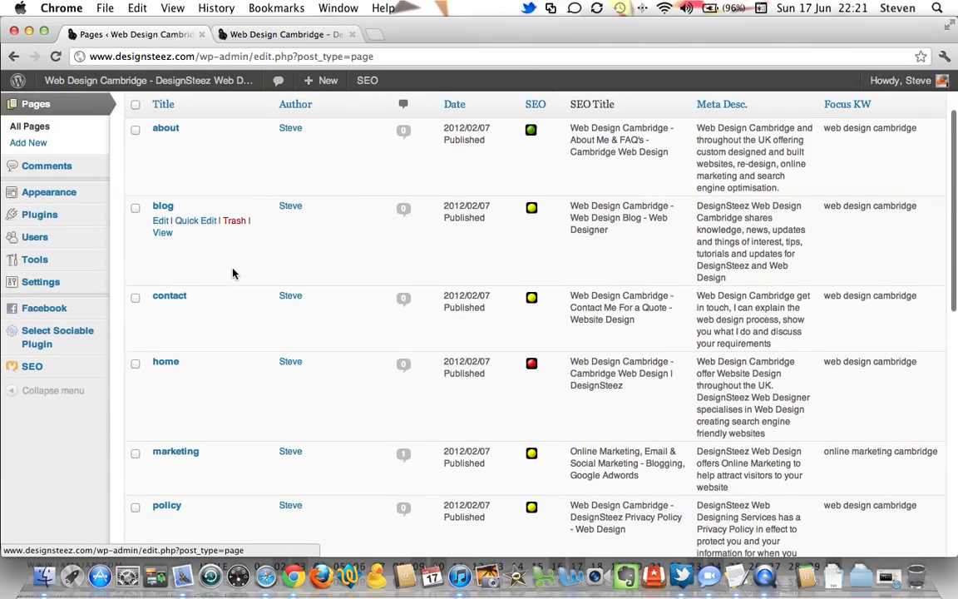
click(166, 361)
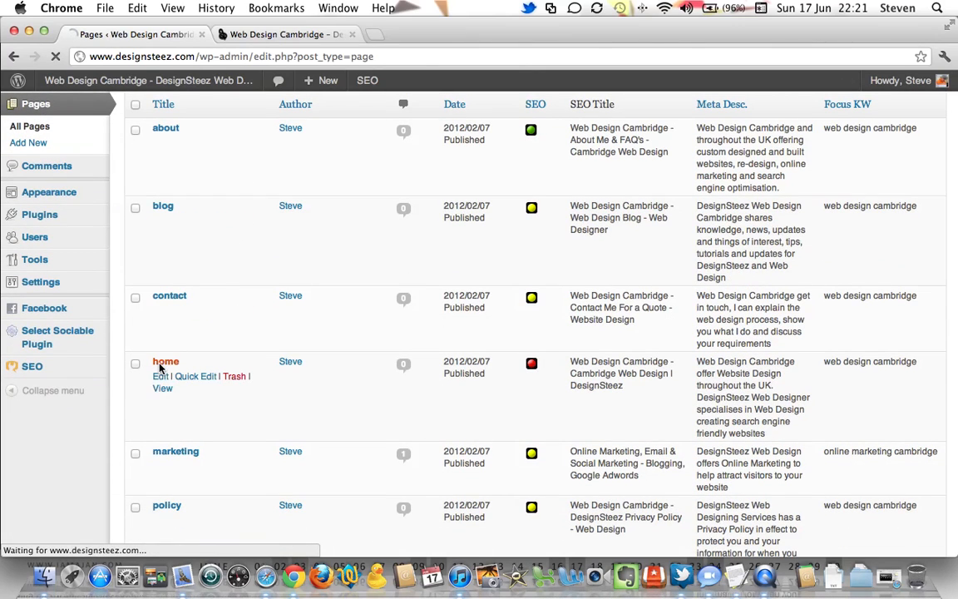
click(166, 362)
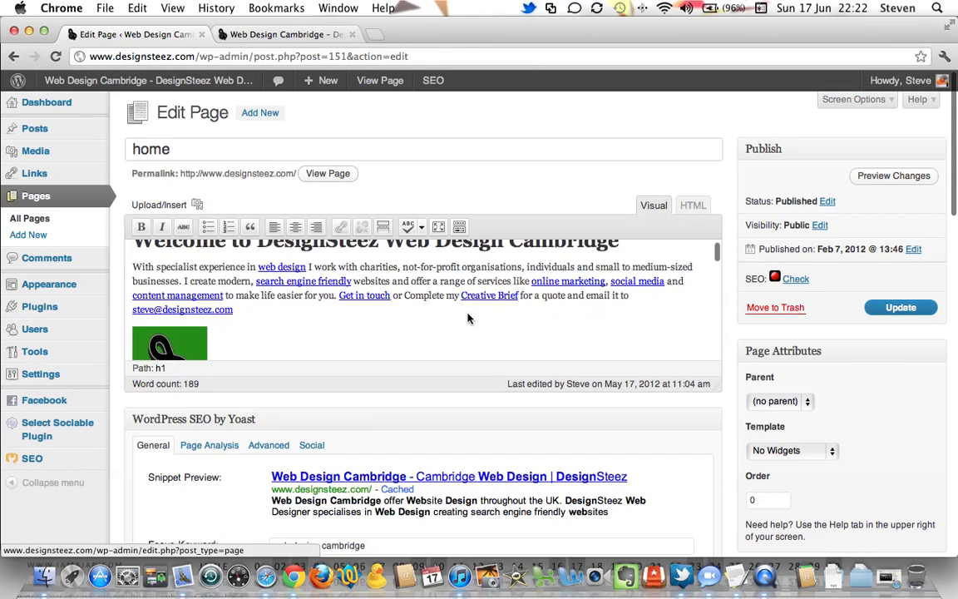
Step: Scroll past the SEO, Social Media and Online Marketing sections and select the Web Design image
scroll(down, 3)
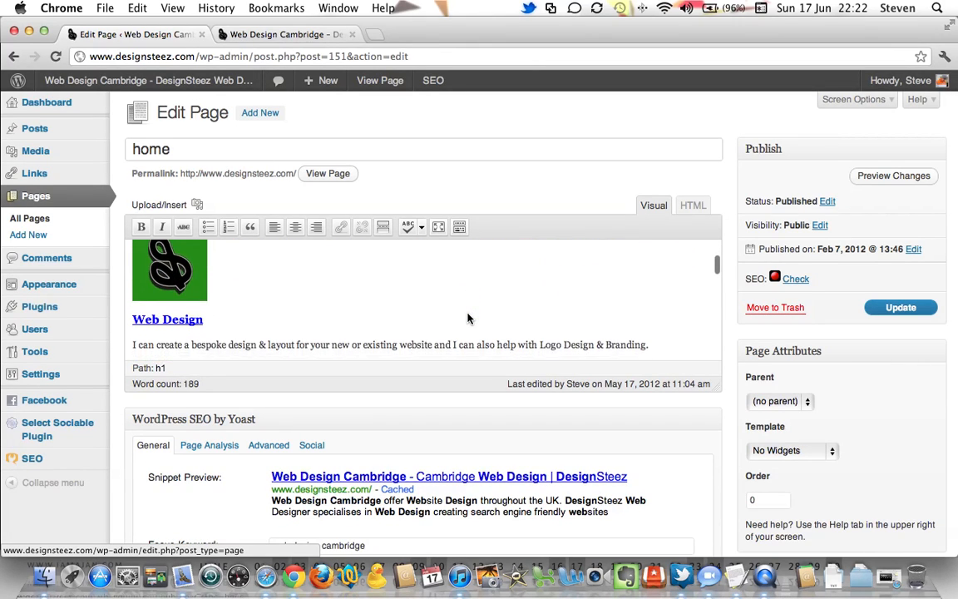
scroll(down, 3)
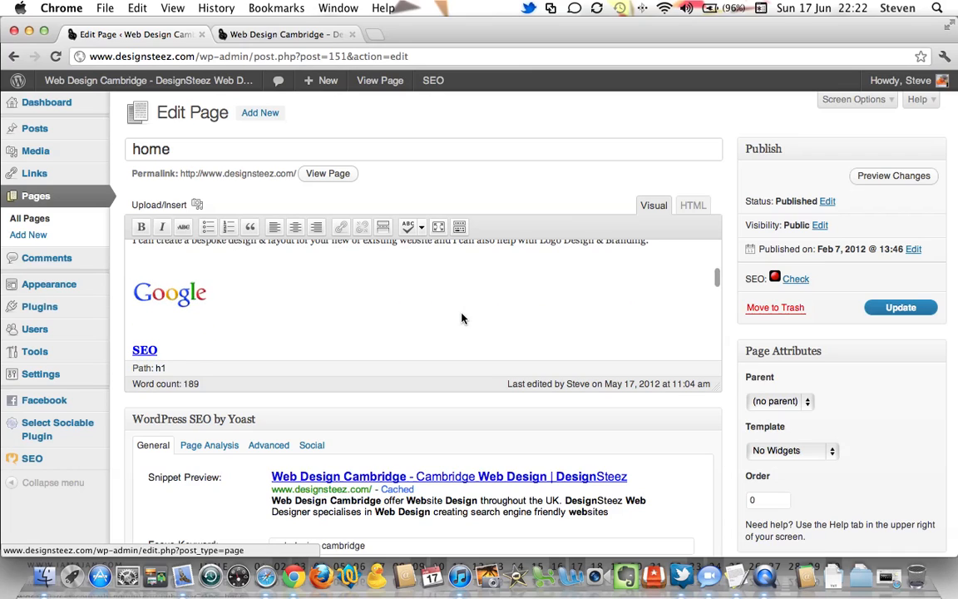
scroll(down, 3)
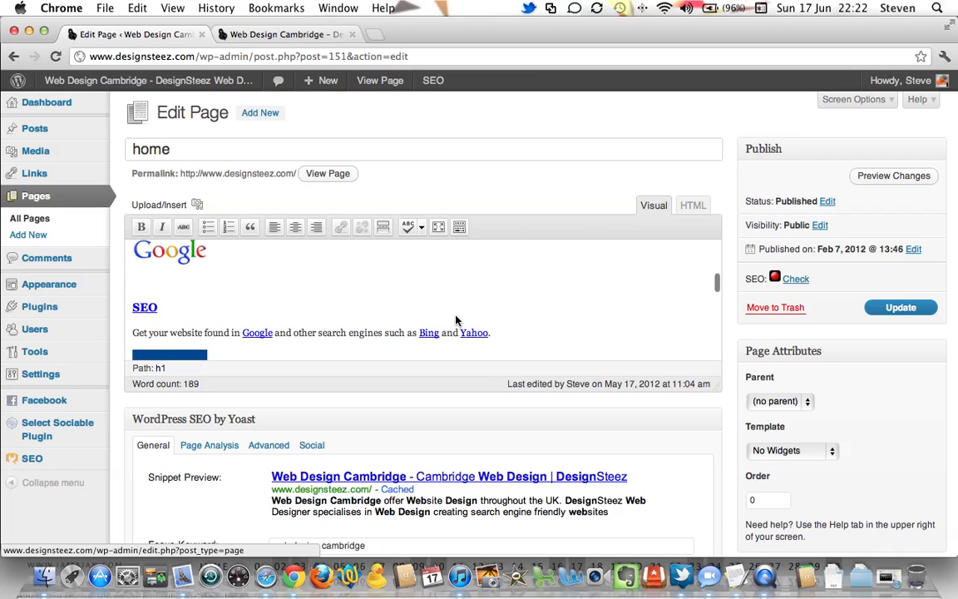
scroll(down, 3)
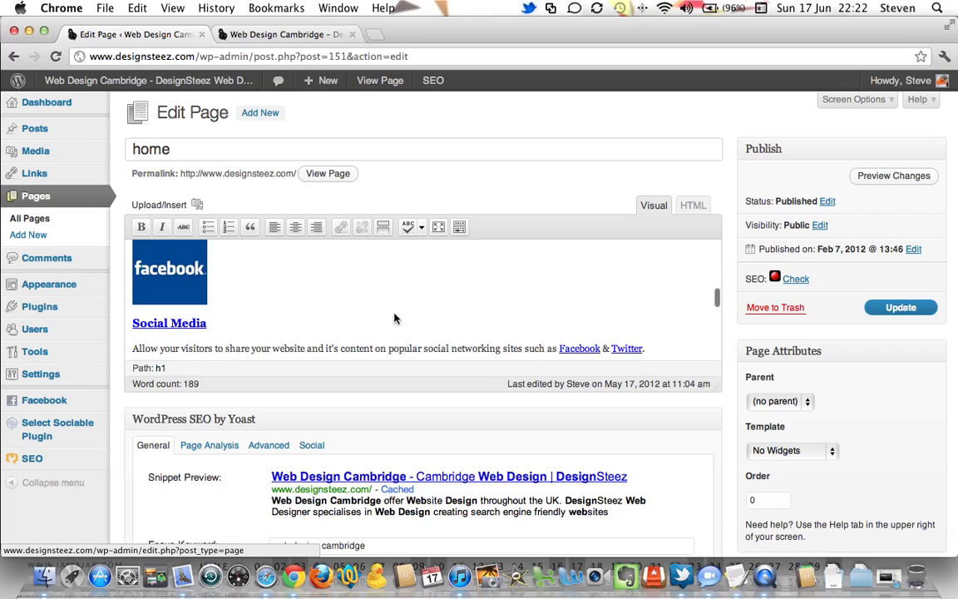
scroll(down, 3)
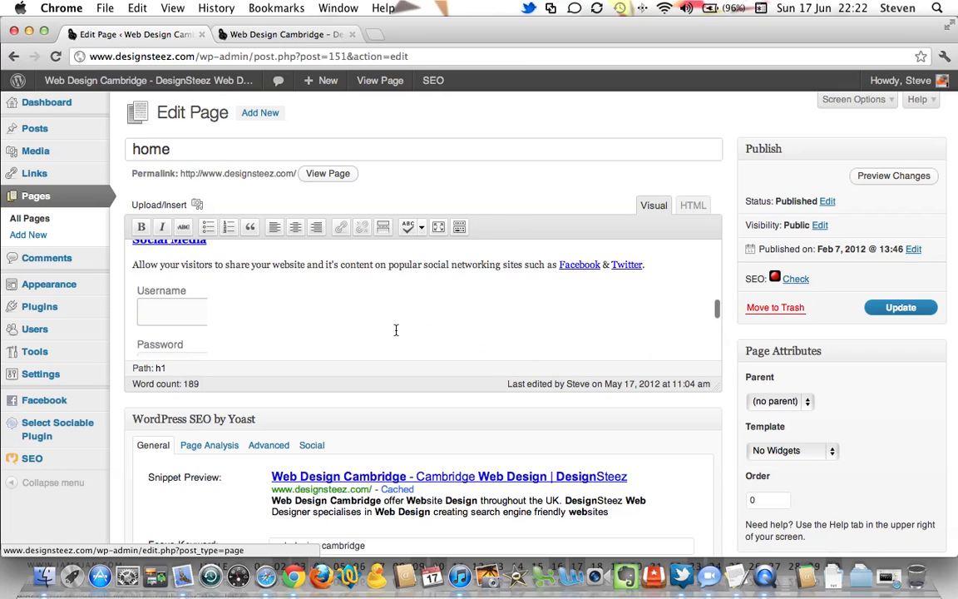
scroll(down, 3)
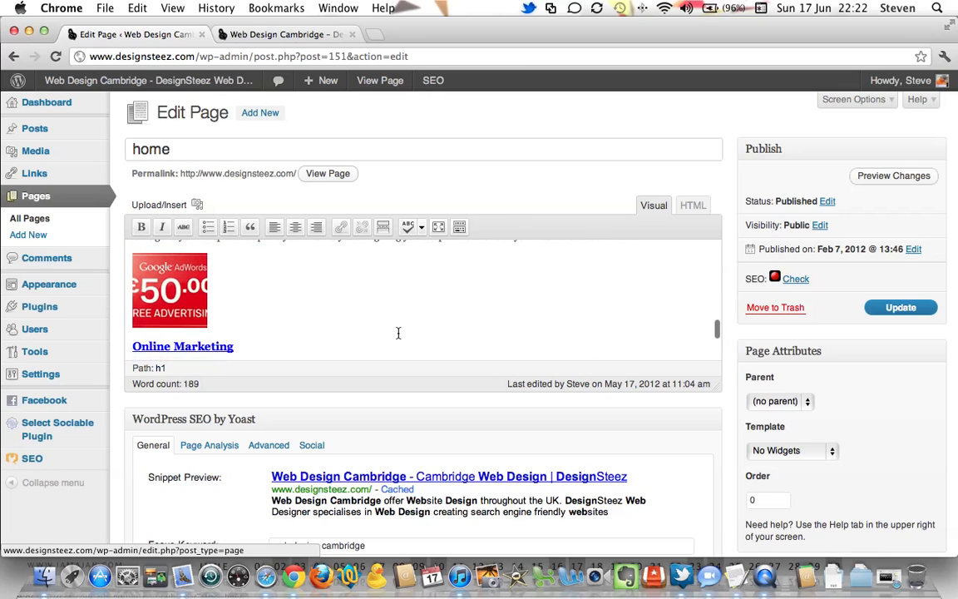
scroll(down, 3)
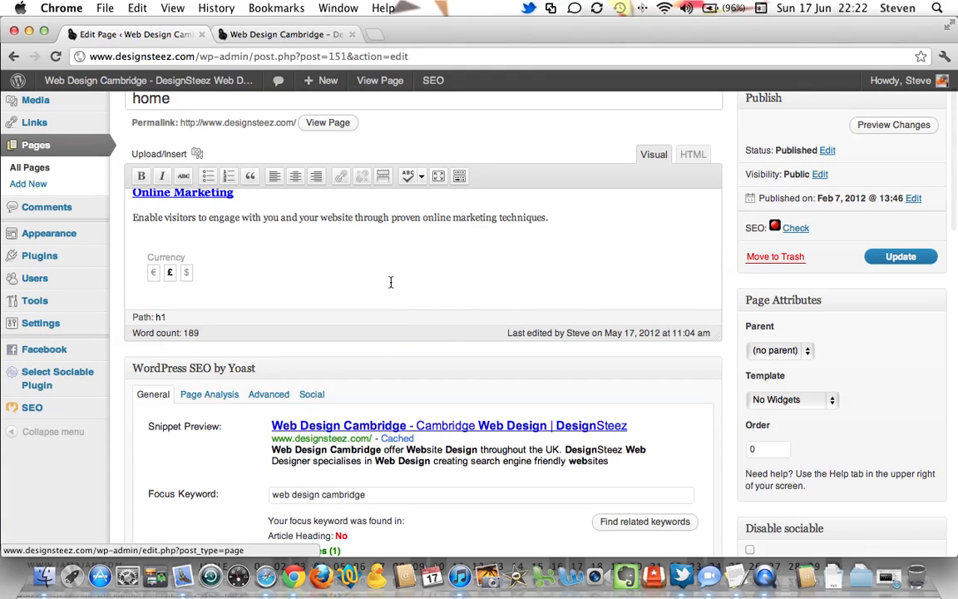
scroll(down, 3)
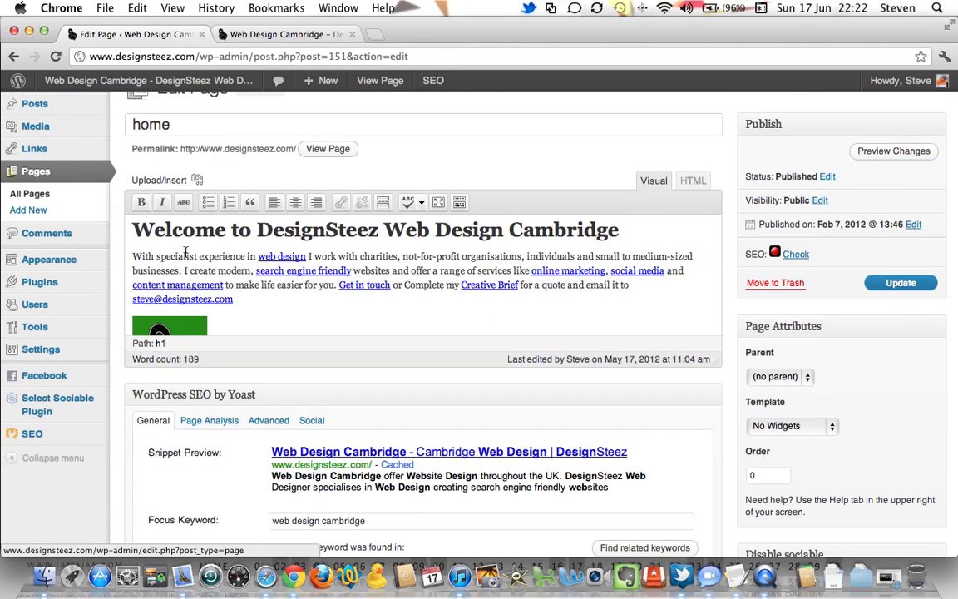
mouse_move(409, 260)
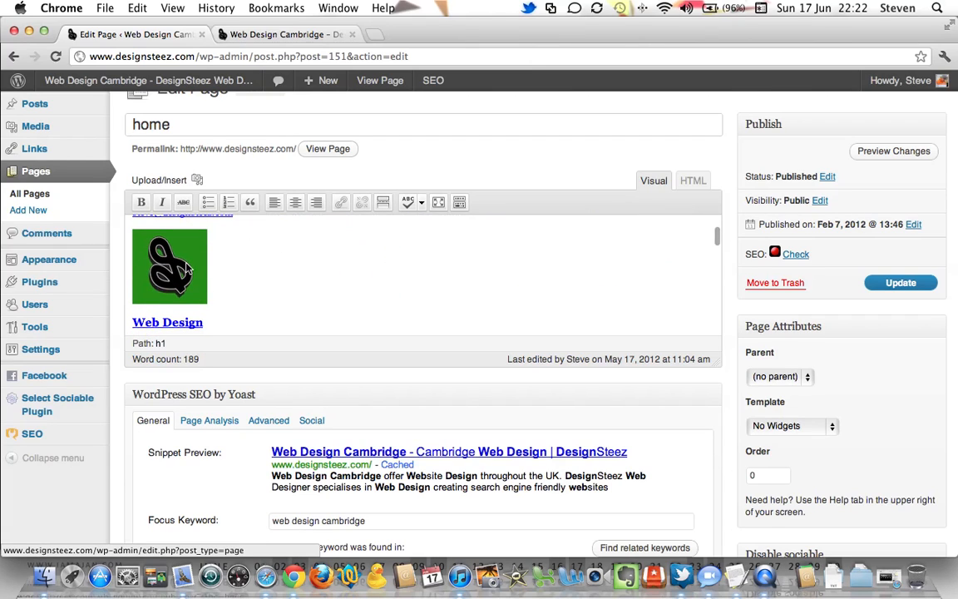
click(170, 266)
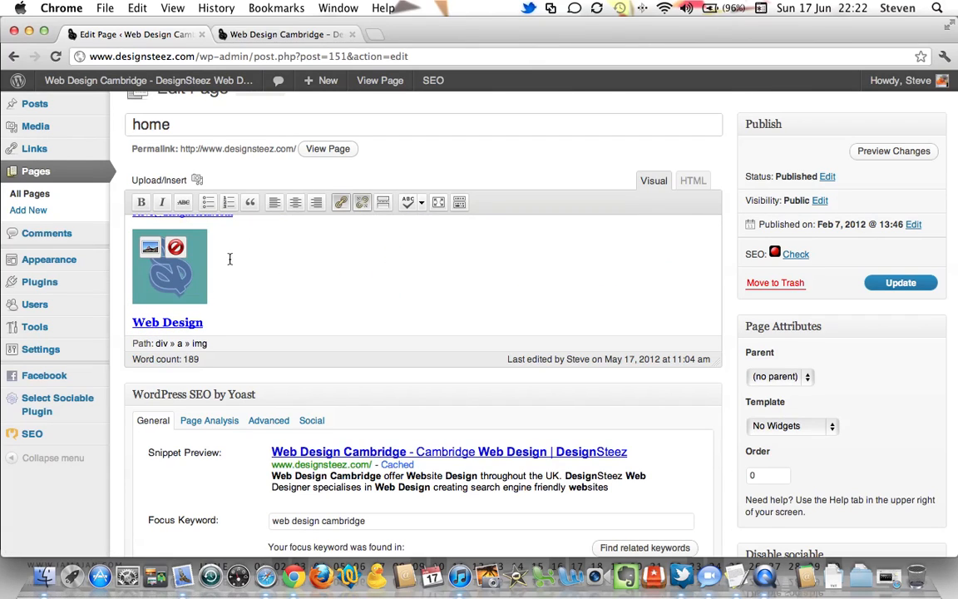
mouse_move(153, 268)
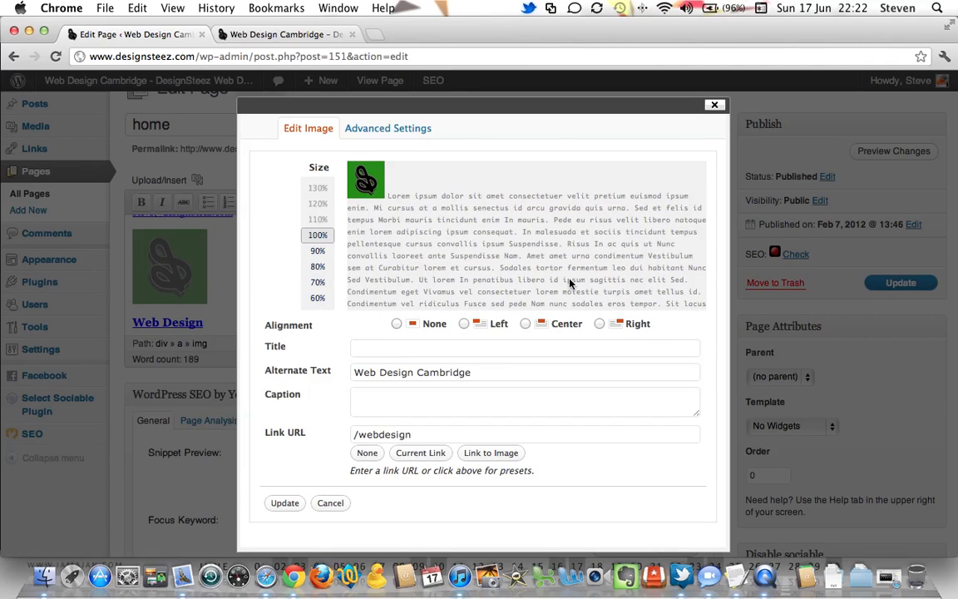
Step: Scroll the Web Design image settings down to its design.gif source
scroll(down, 3)
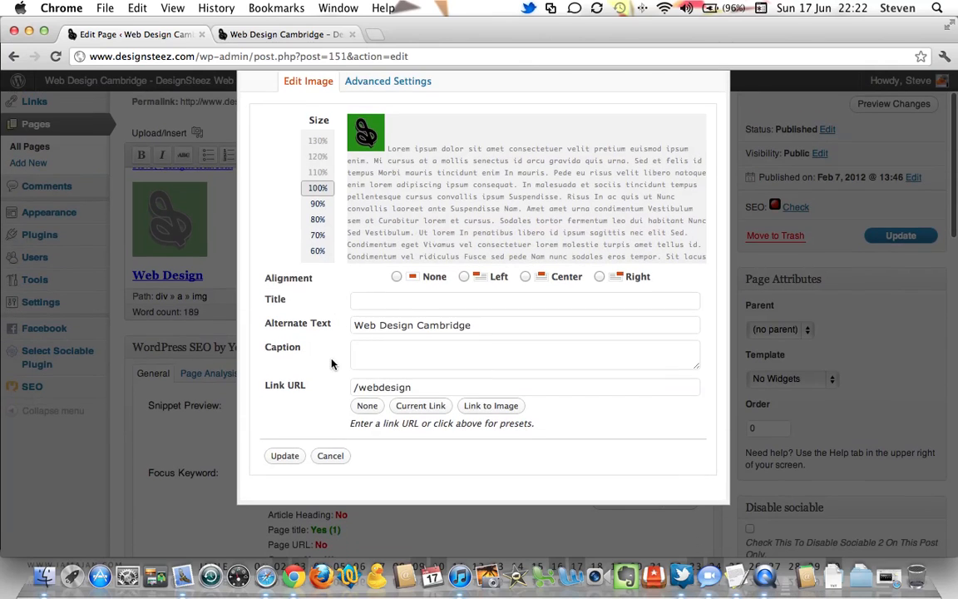
mouse_move(360, 331)
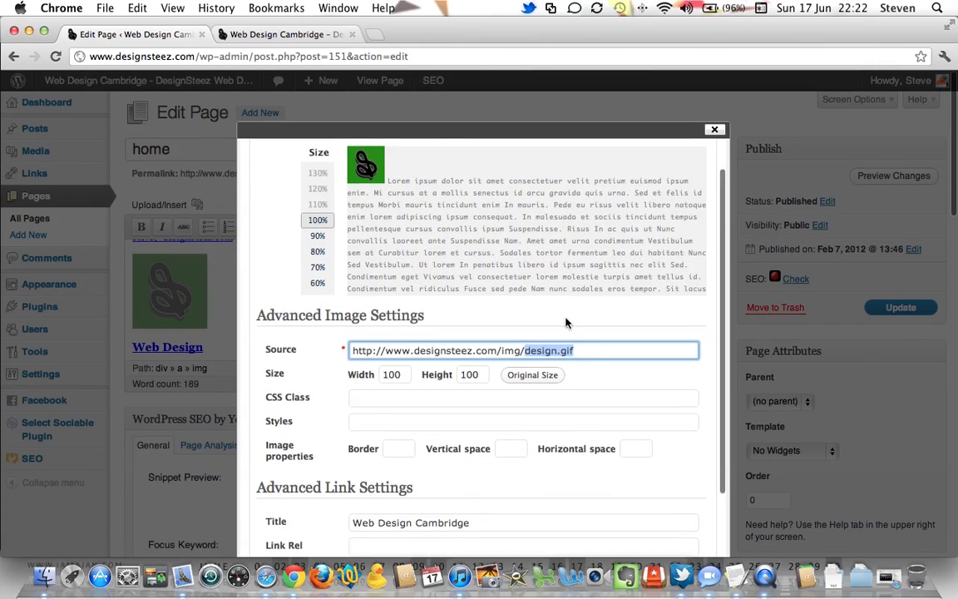
scroll(down, 3)
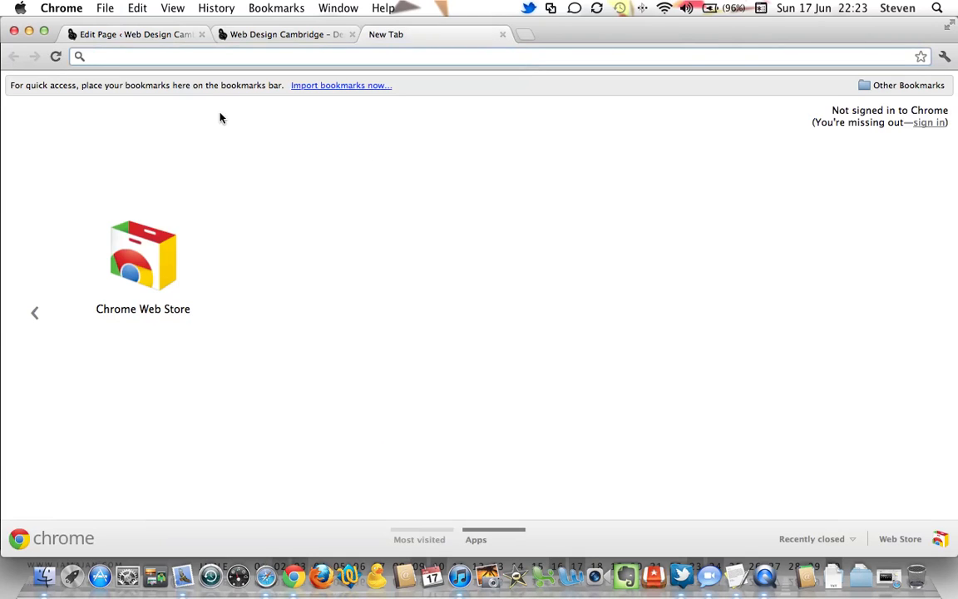
Step: Select the bootcamp image's File URL in the designsteez.com Media Library
text(designsteez.com/wp-admin/)
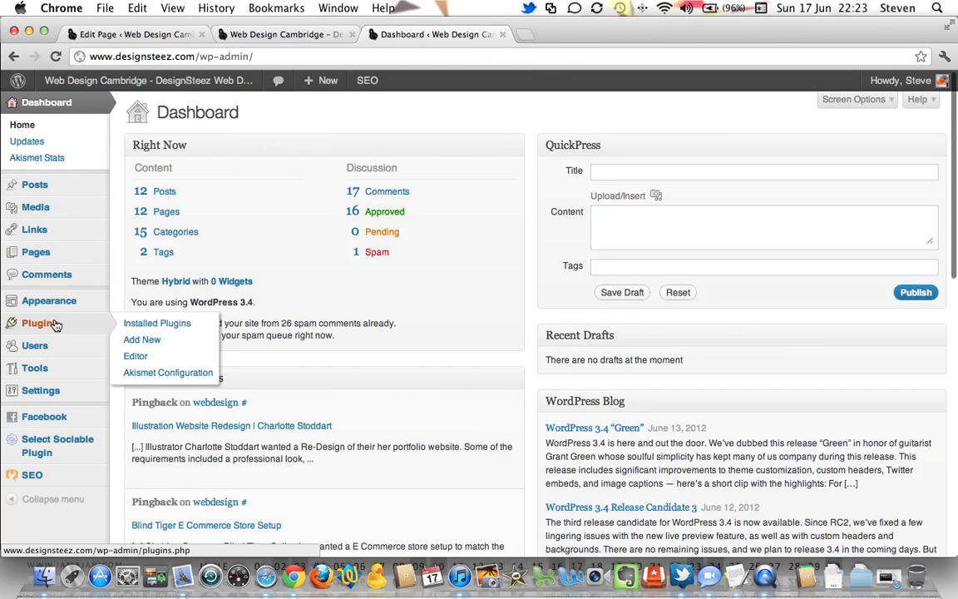
mouse_move(35, 206)
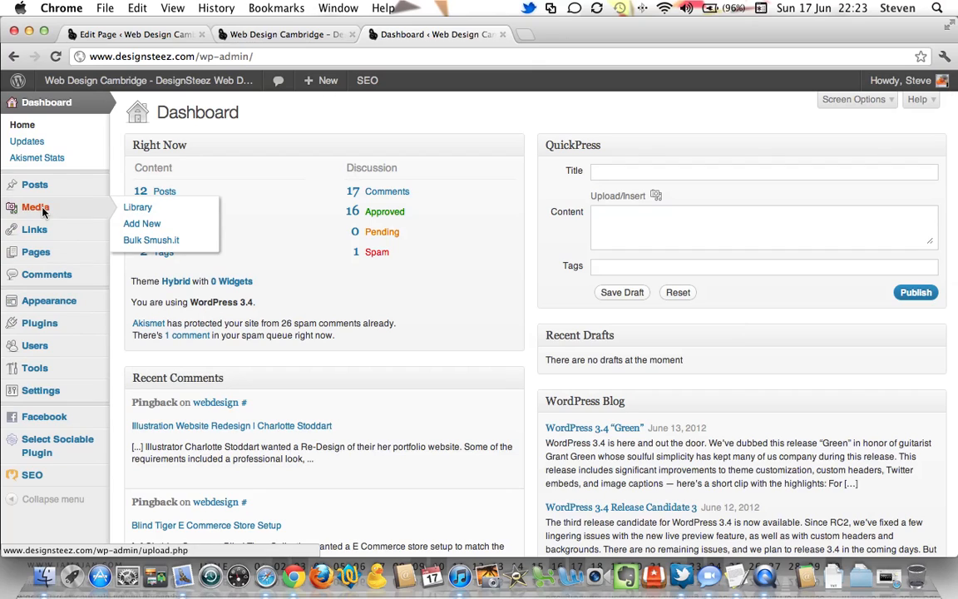
click(137, 207)
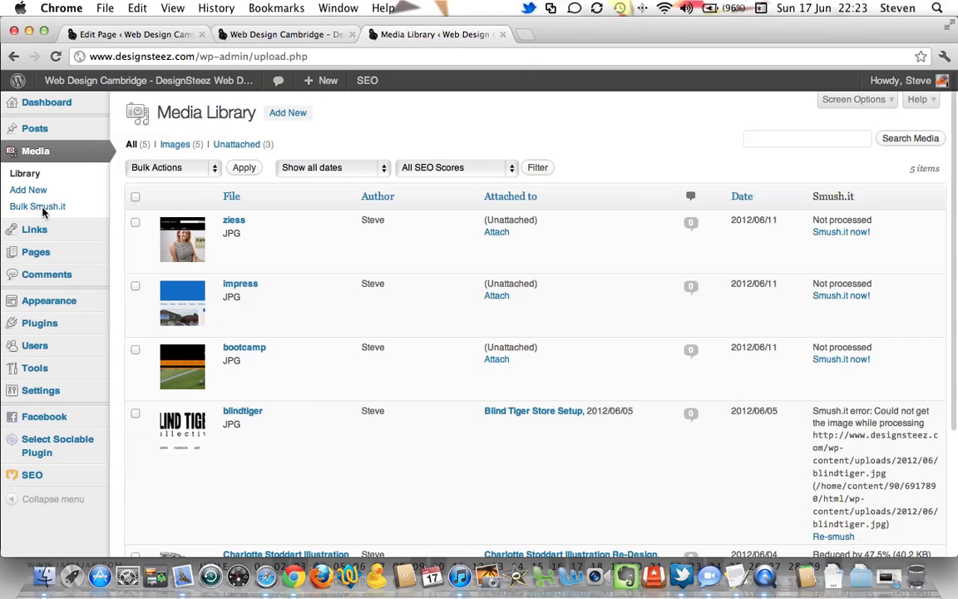
mouse_move(266, 347)
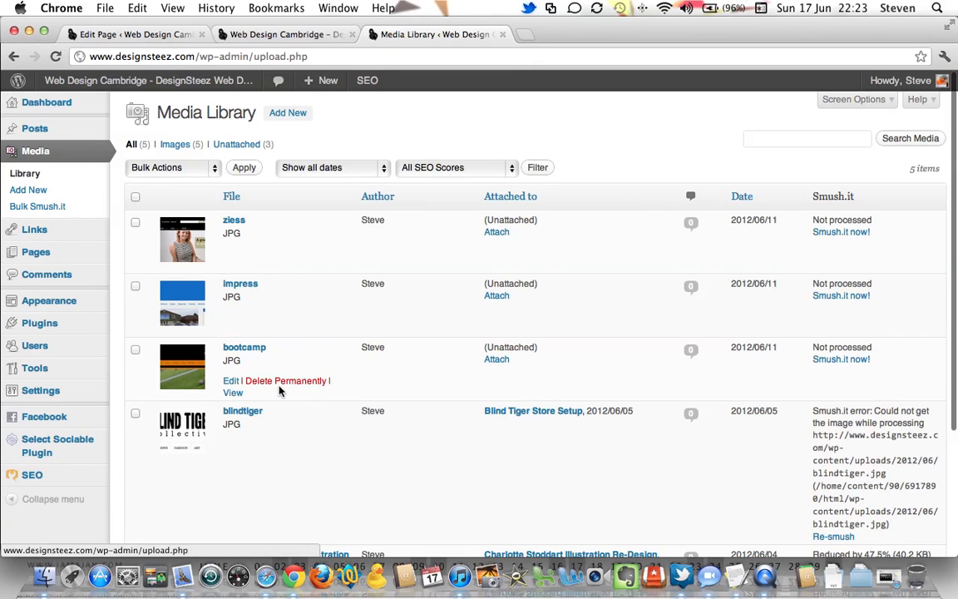
click(244, 347)
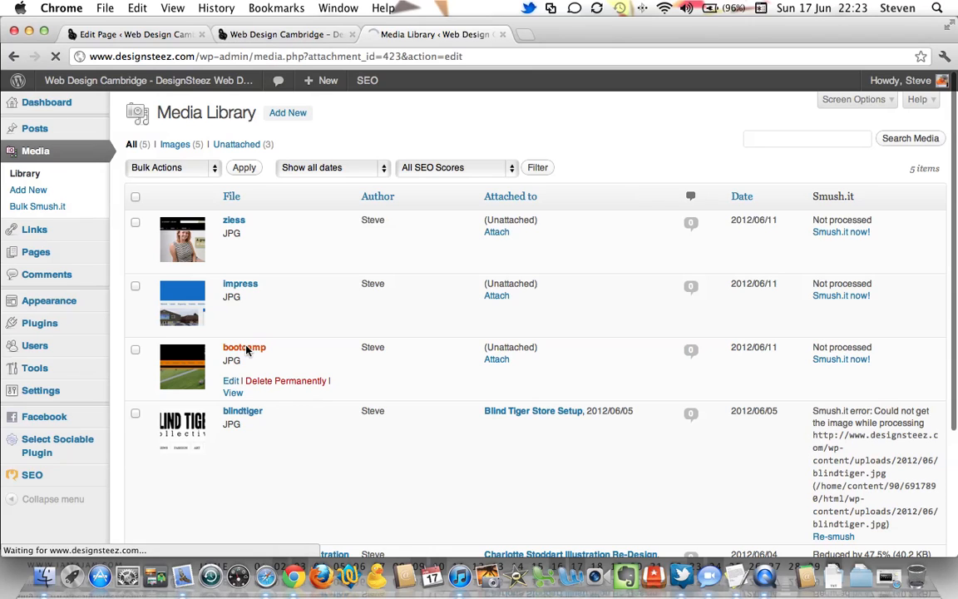
click(243, 346)
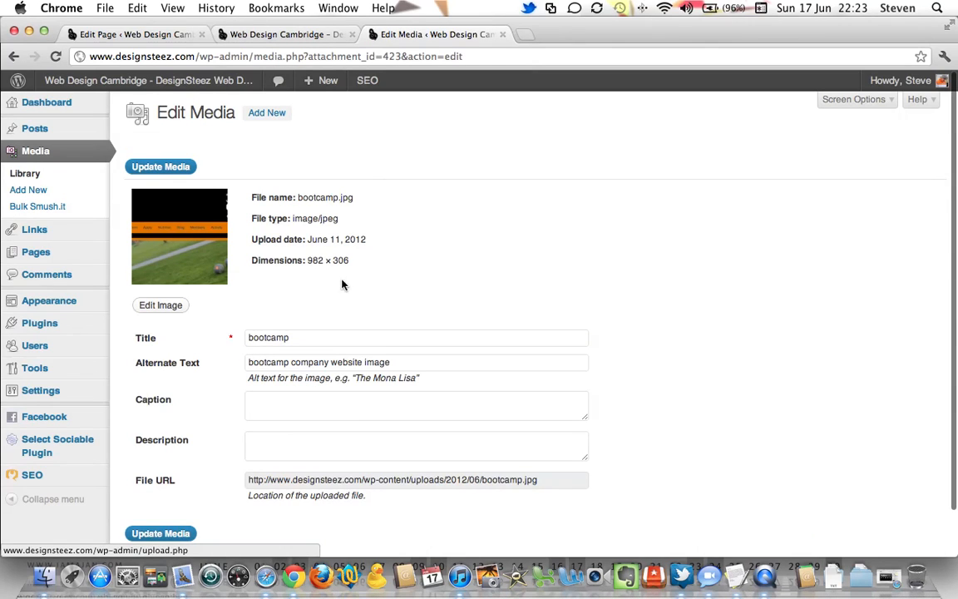
scroll(down, 3)
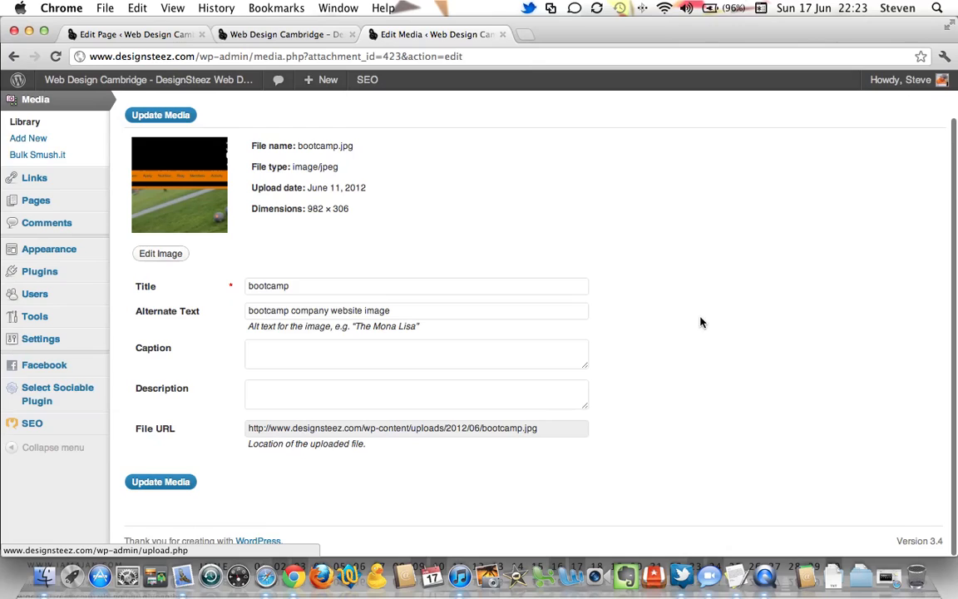
double_click(155, 428)
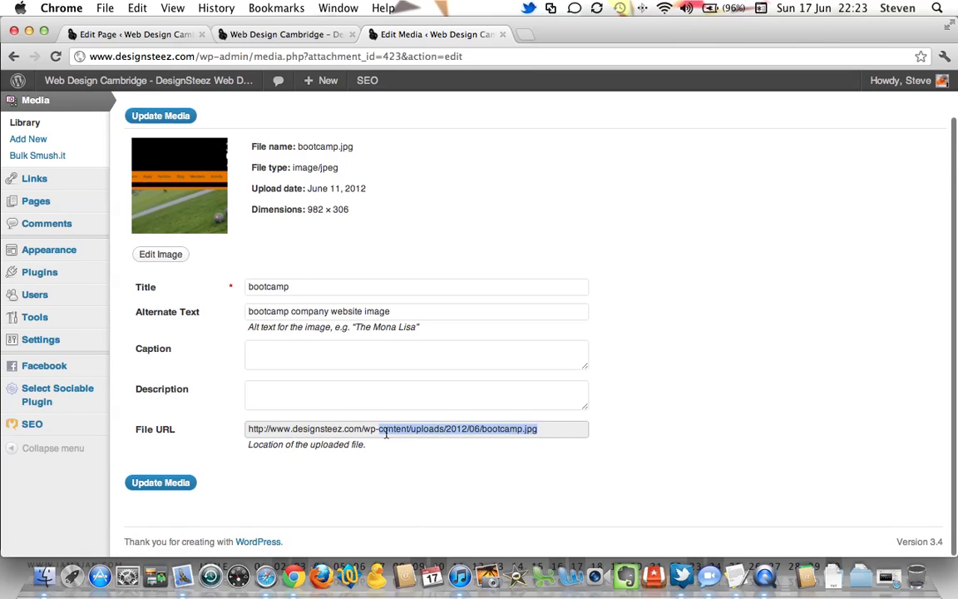
triple_click(387, 429)
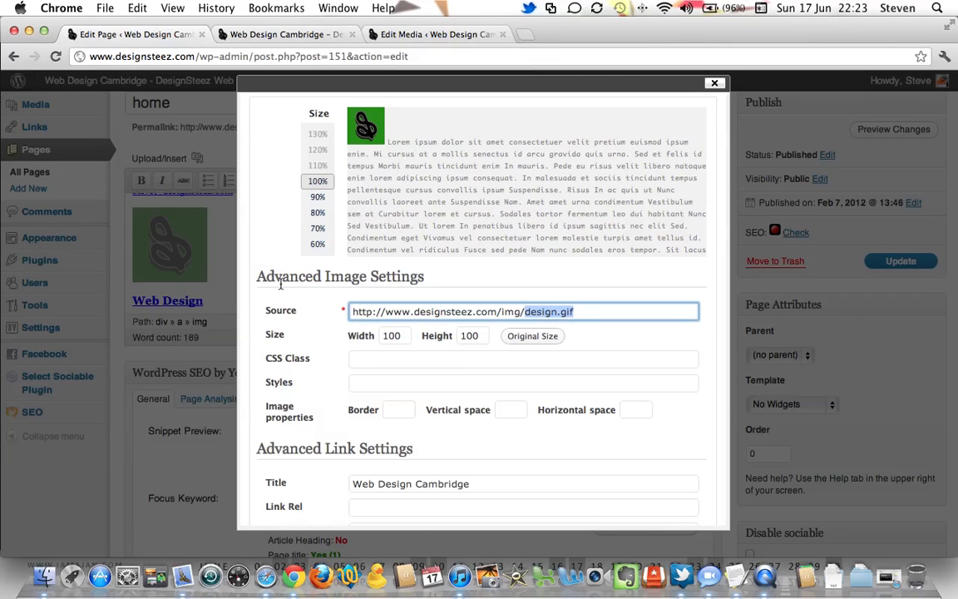
Step: Set the Web Design image source to the bootcamp.jpg uploads URL and update it
triple_click(523, 311)
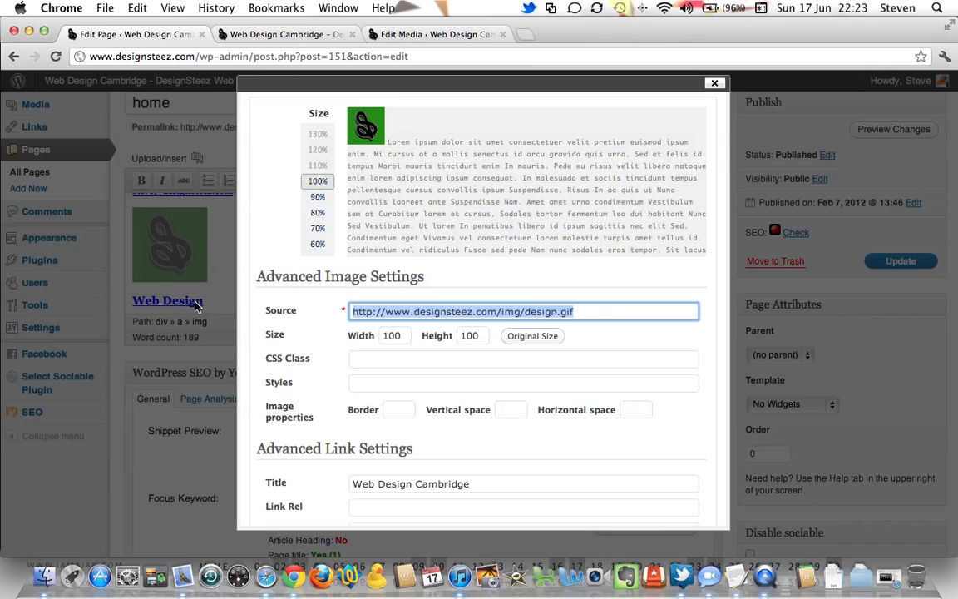
text(http://www.designsteez.com/wp-content/uploads/2012/06/bootcamp.jpg)
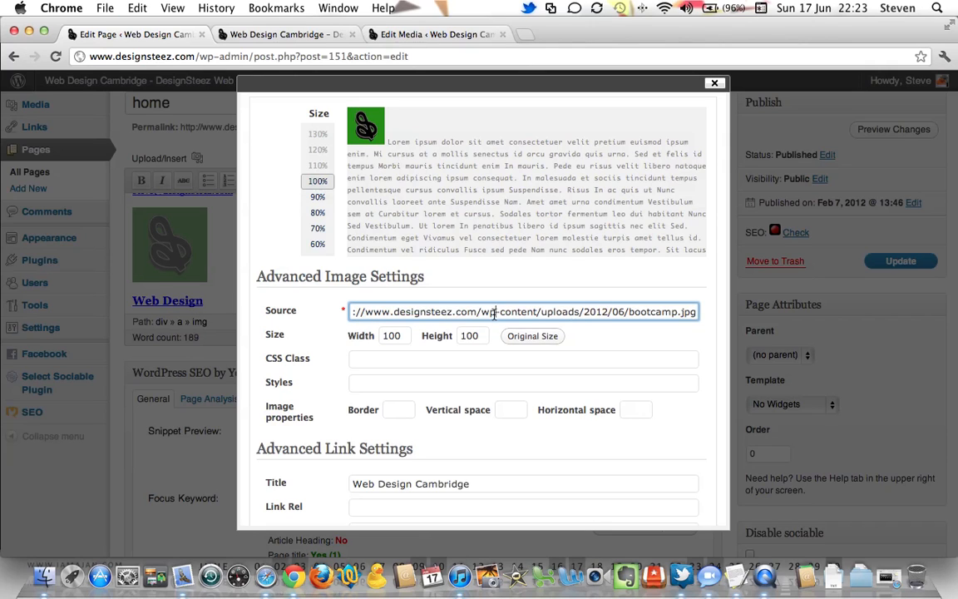
click(291, 34)
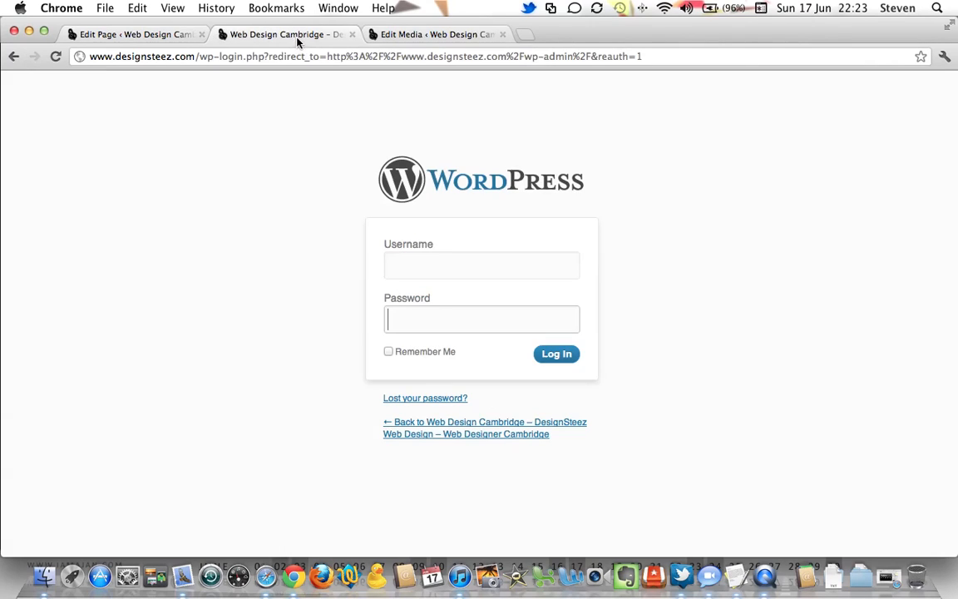
click(449, 33)
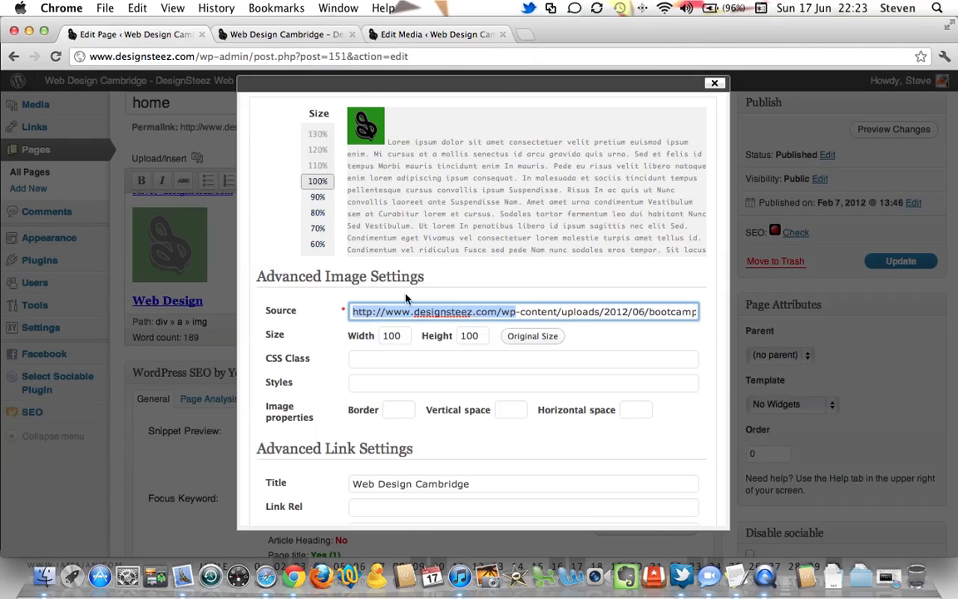
click(712, 83)
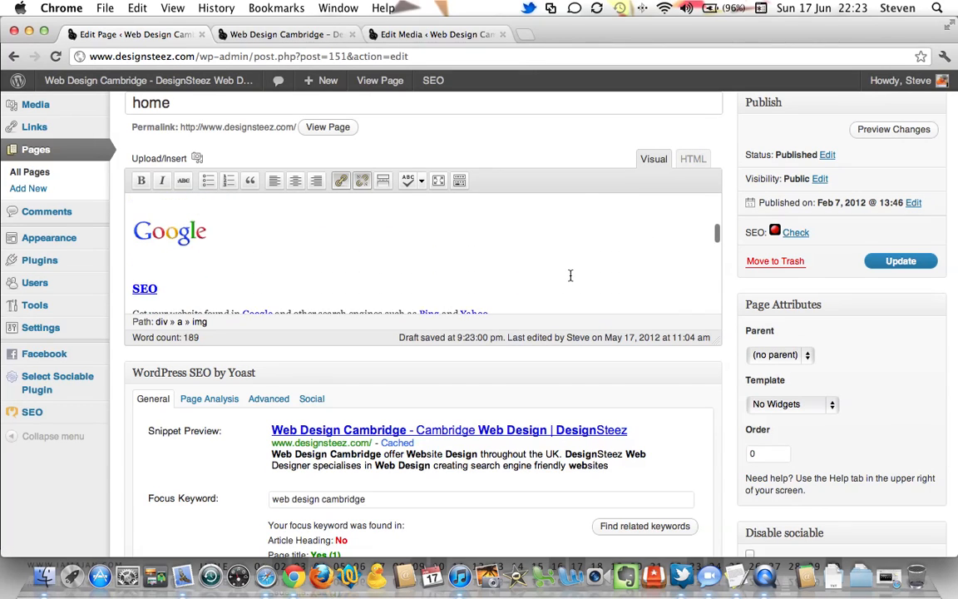
scroll(down, 3)
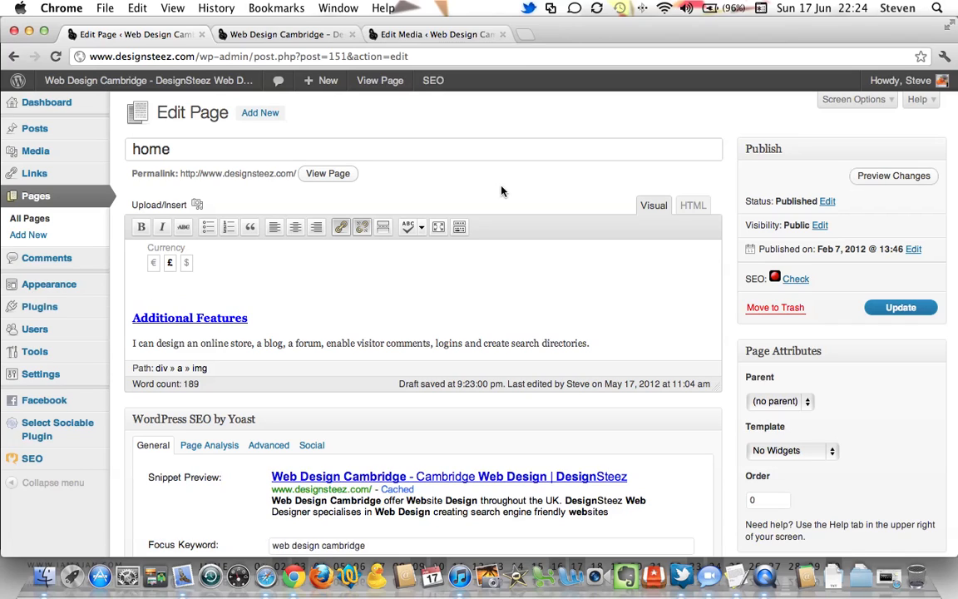
mouse_move(553, 132)
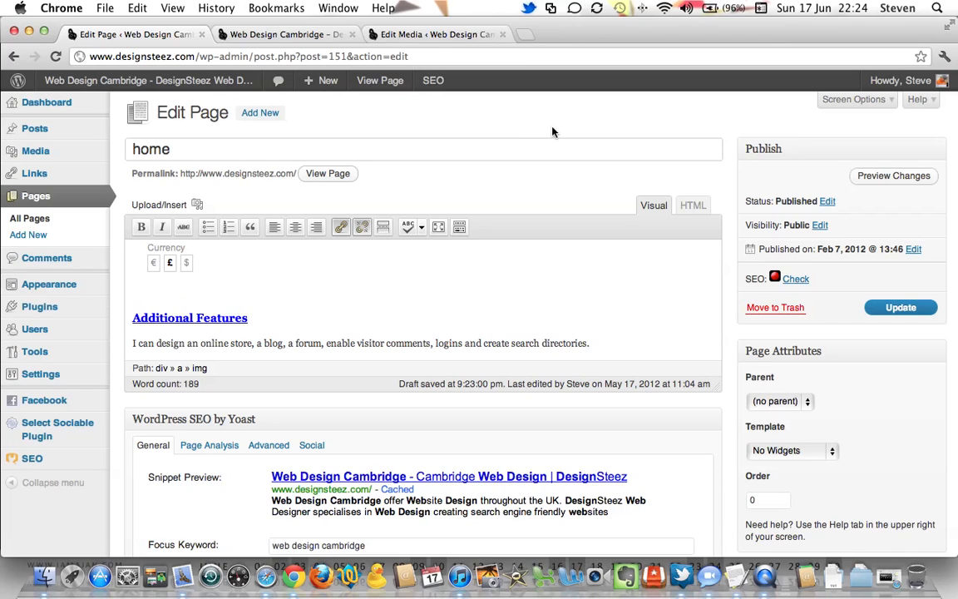